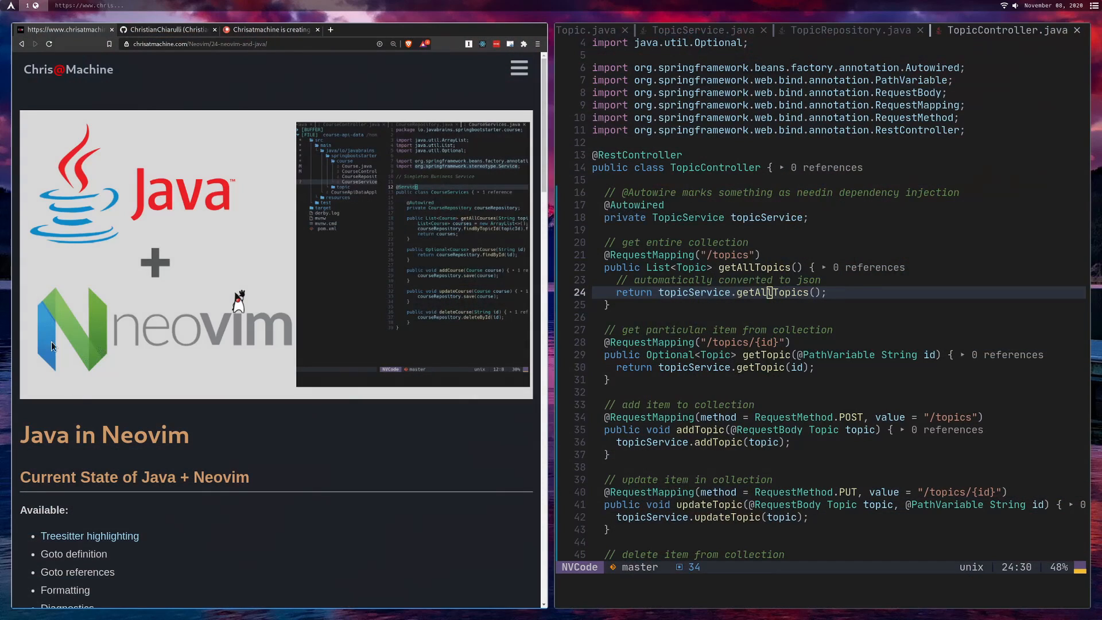
mouse_move(319, 217)
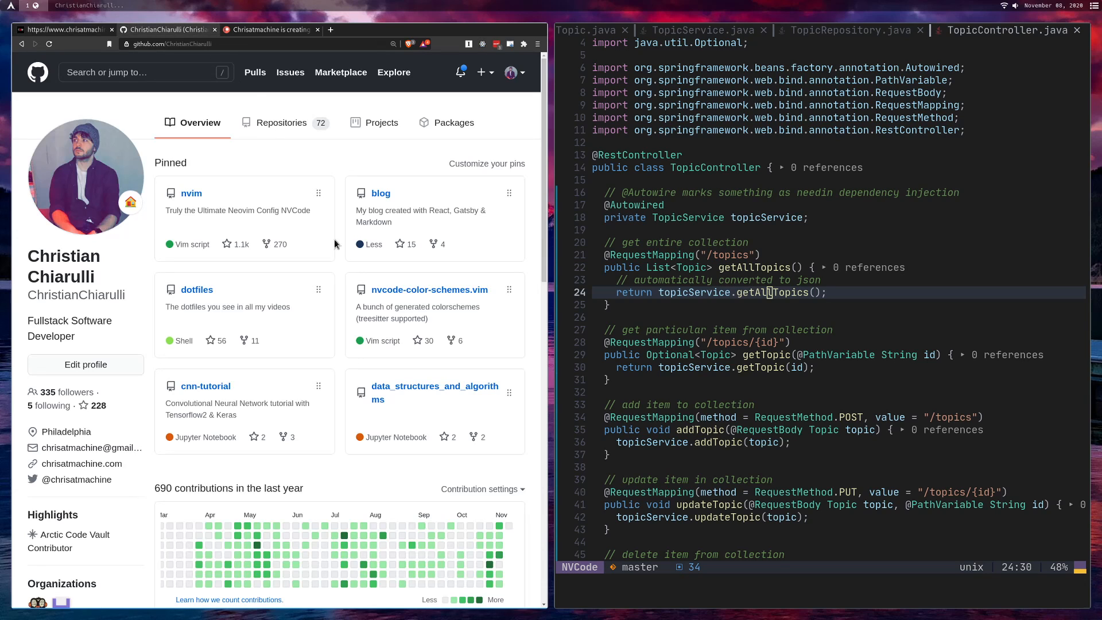
mouse_move(250, 213)
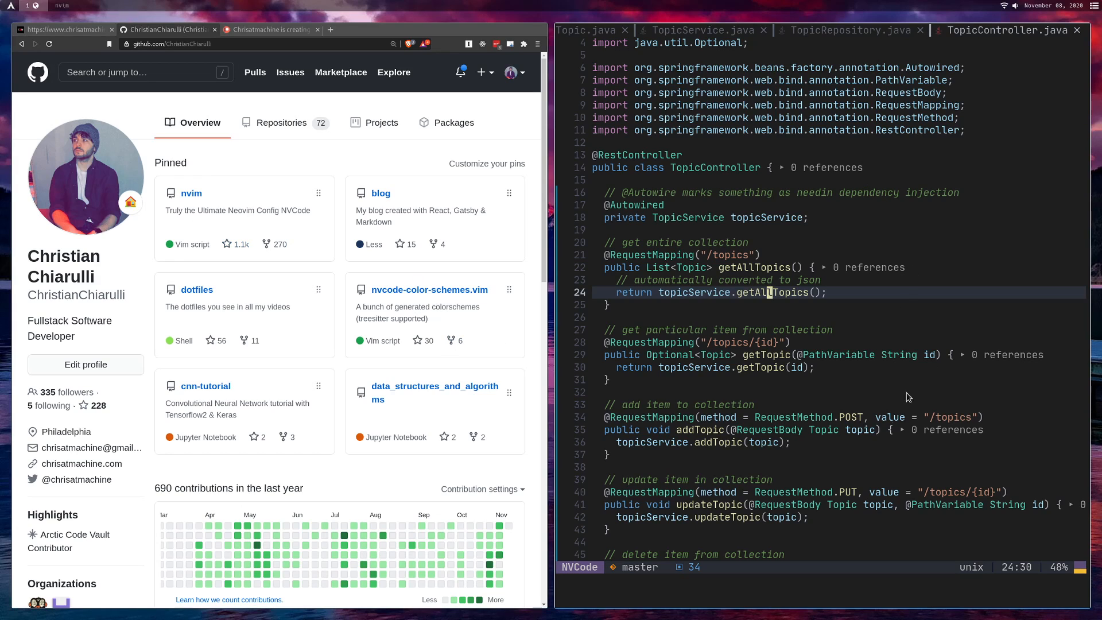
mouse_move(429, 289)
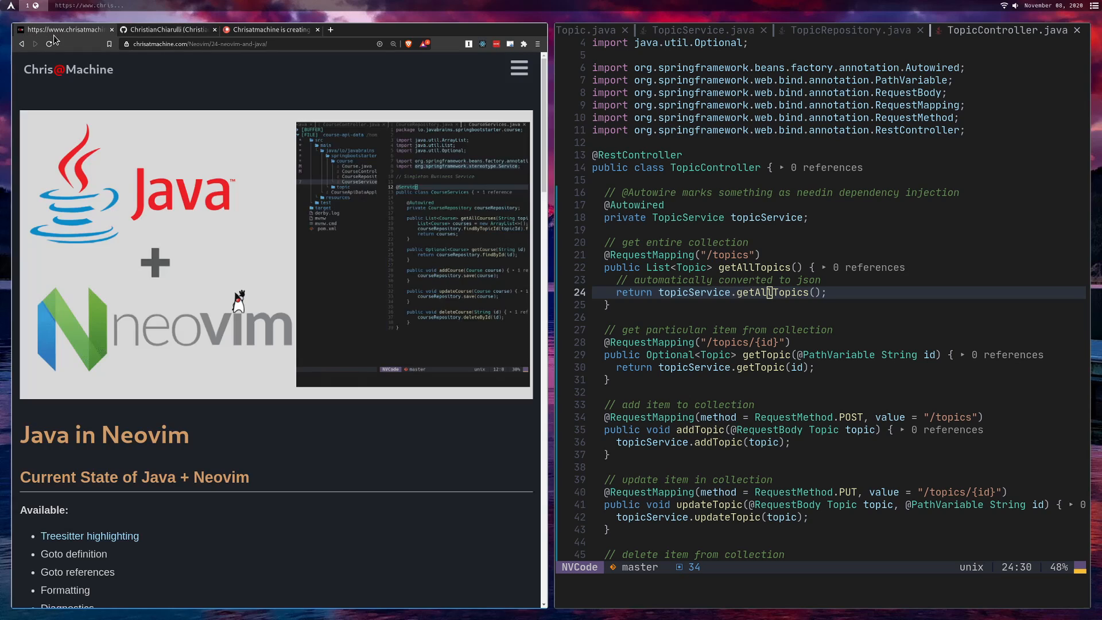
Scroll the Java in Neovim post down to its available and difficult features list.
scroll("down", 3)
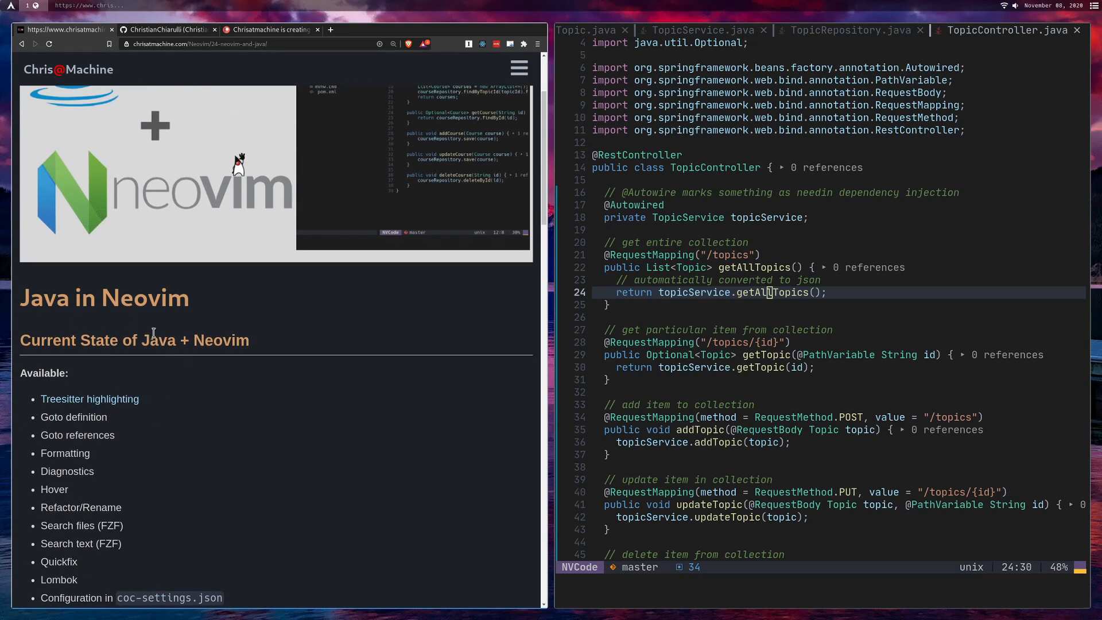
scroll("down", 3)
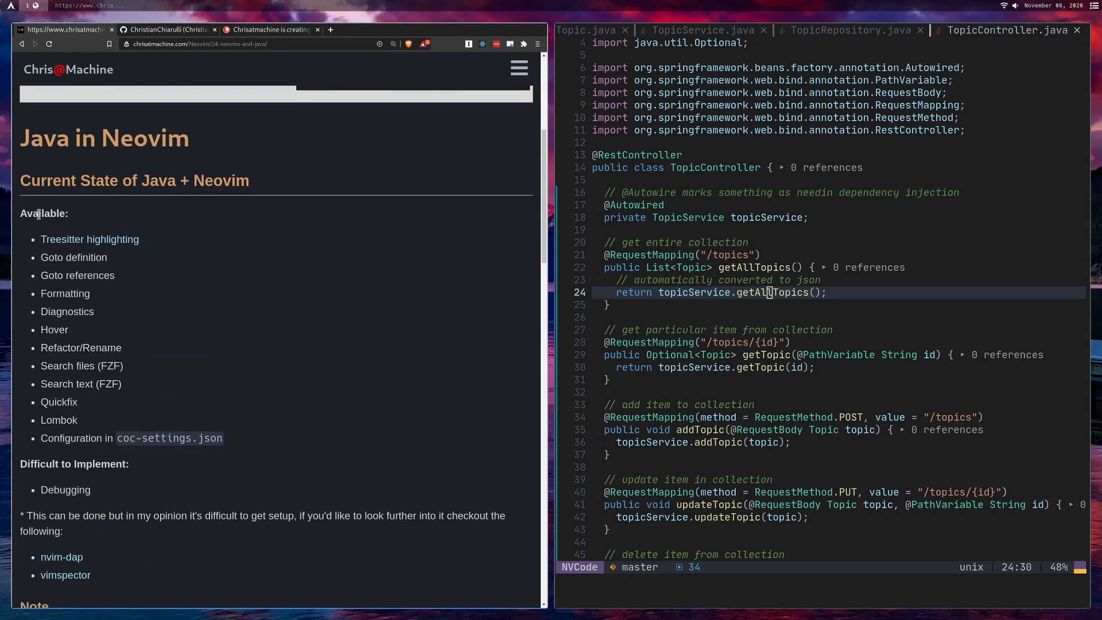
mouse_move(372, 297)
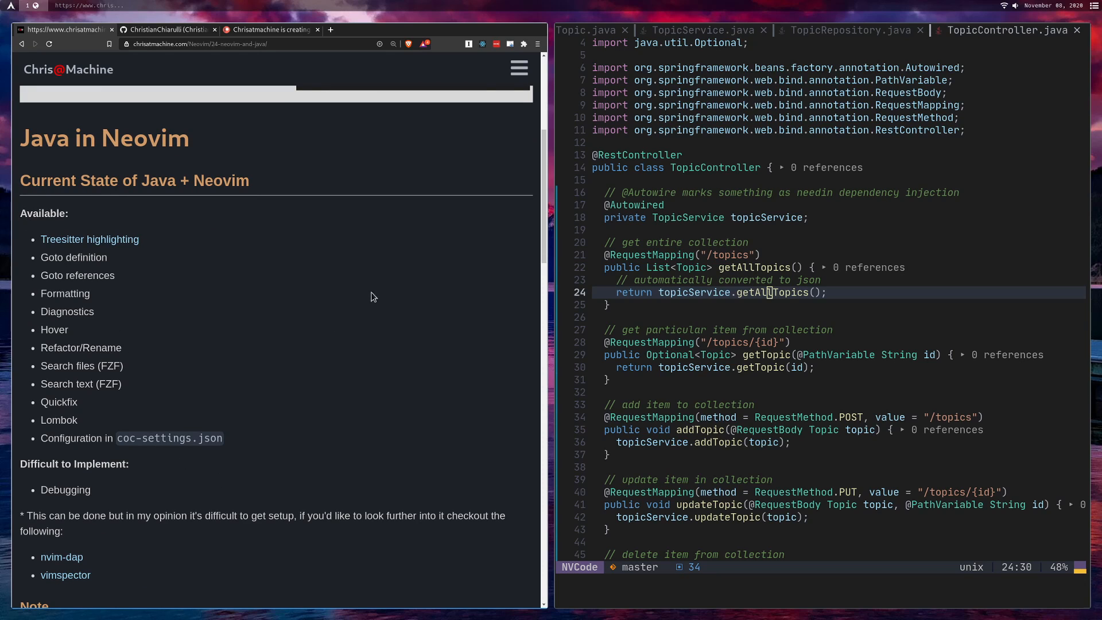
mouse_move(704, 292)
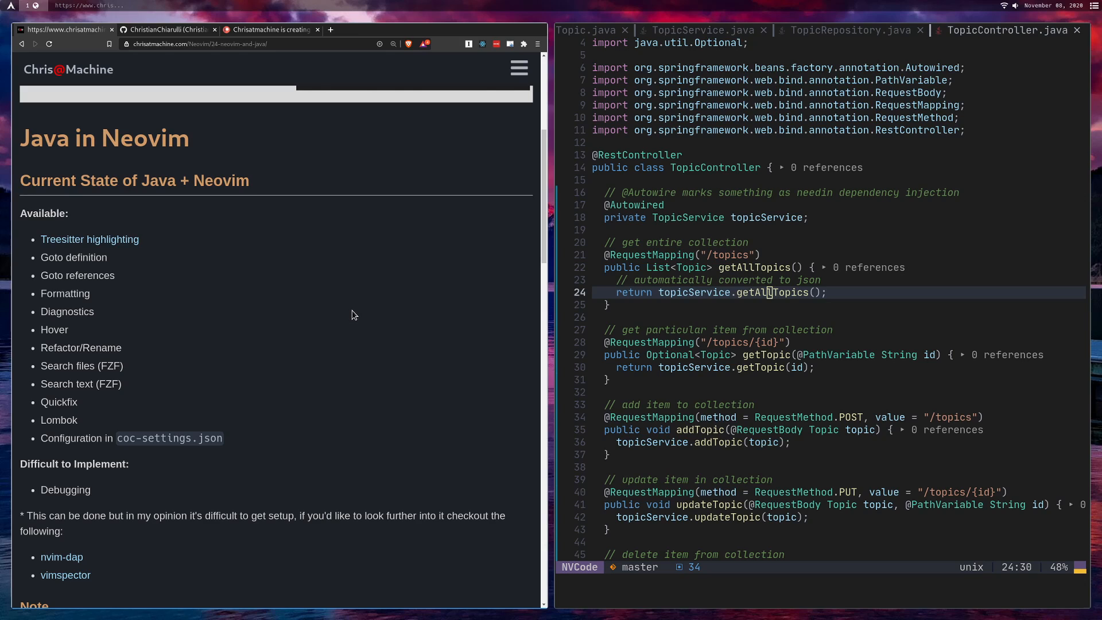
mouse_move(354, 284)
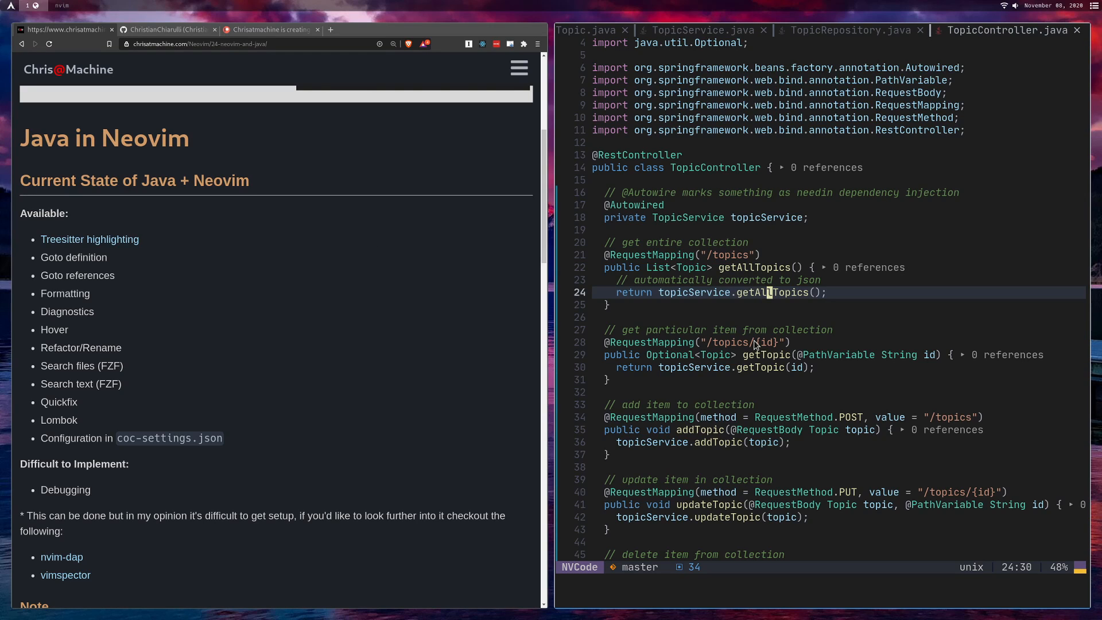
mouse_move(824, 295)
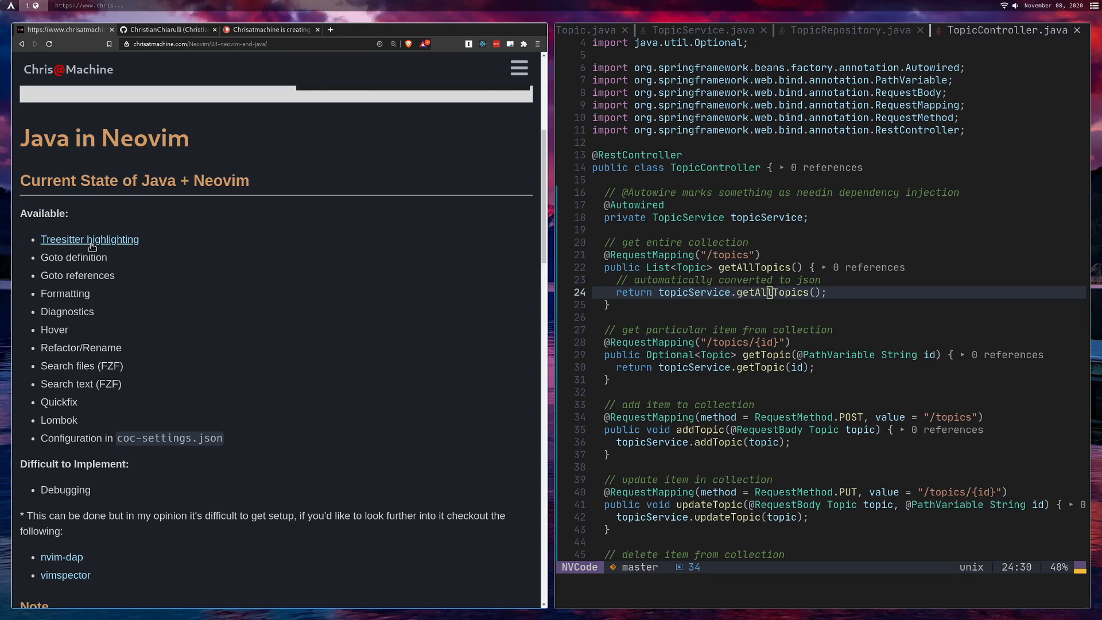
mouse_move(51, 254)
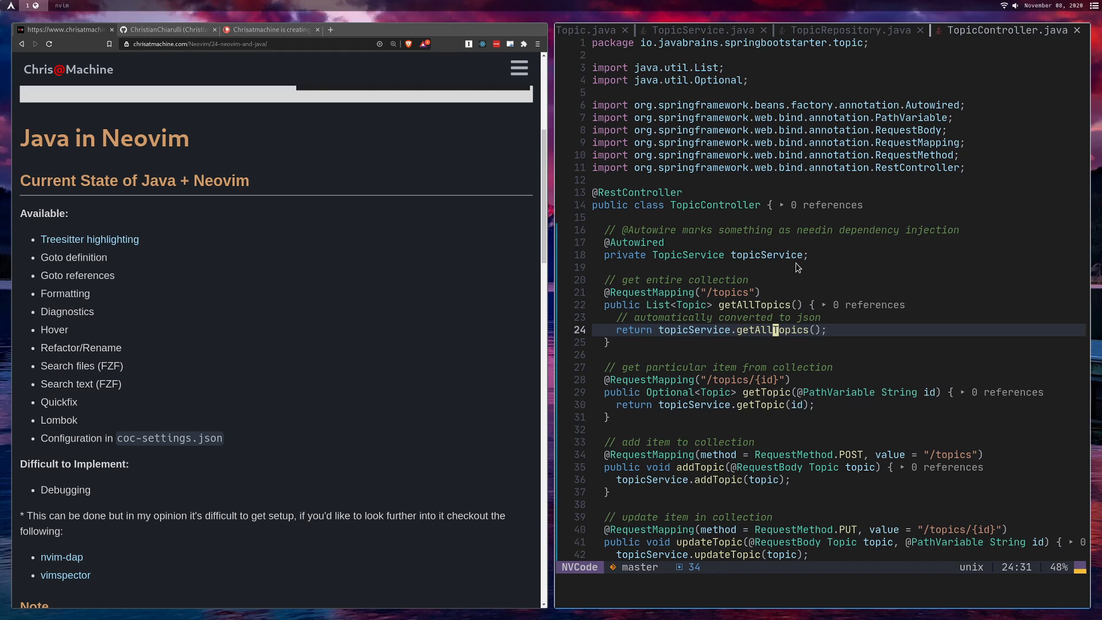
Focus Neovim and jump from the getAllTopics call to its TopicService.java definition.
left_click(699, 30)
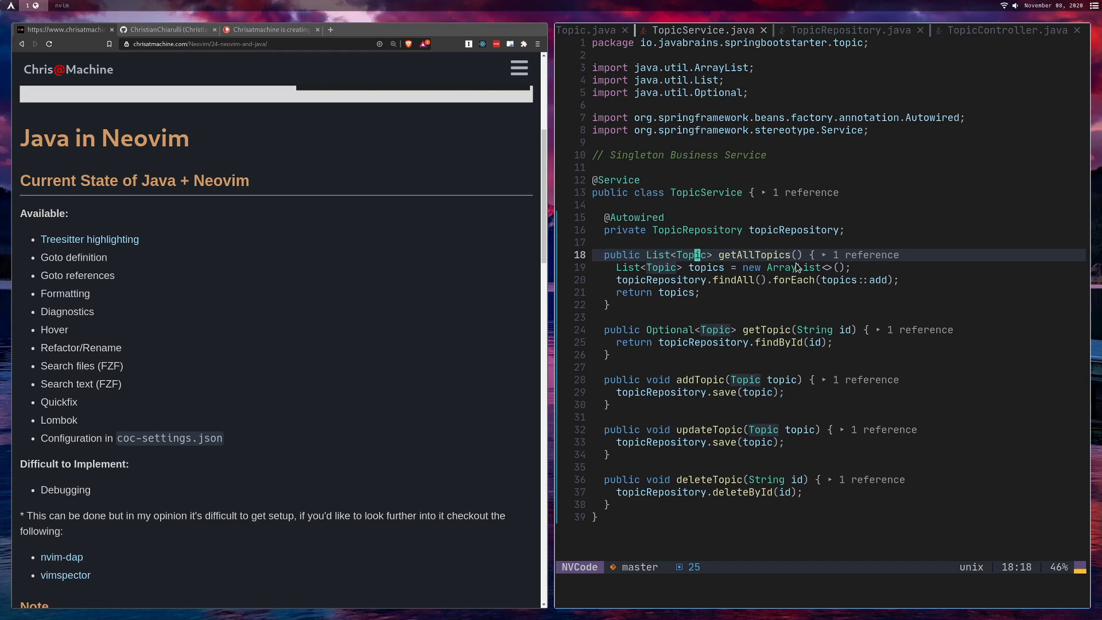
key("j")
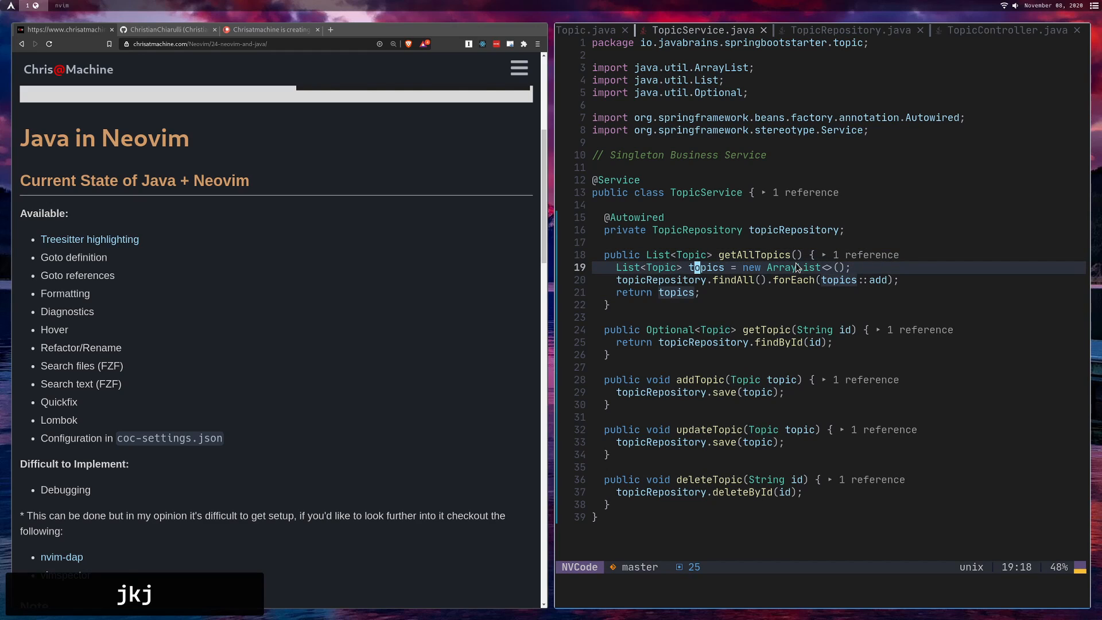
key("ctrl+o")
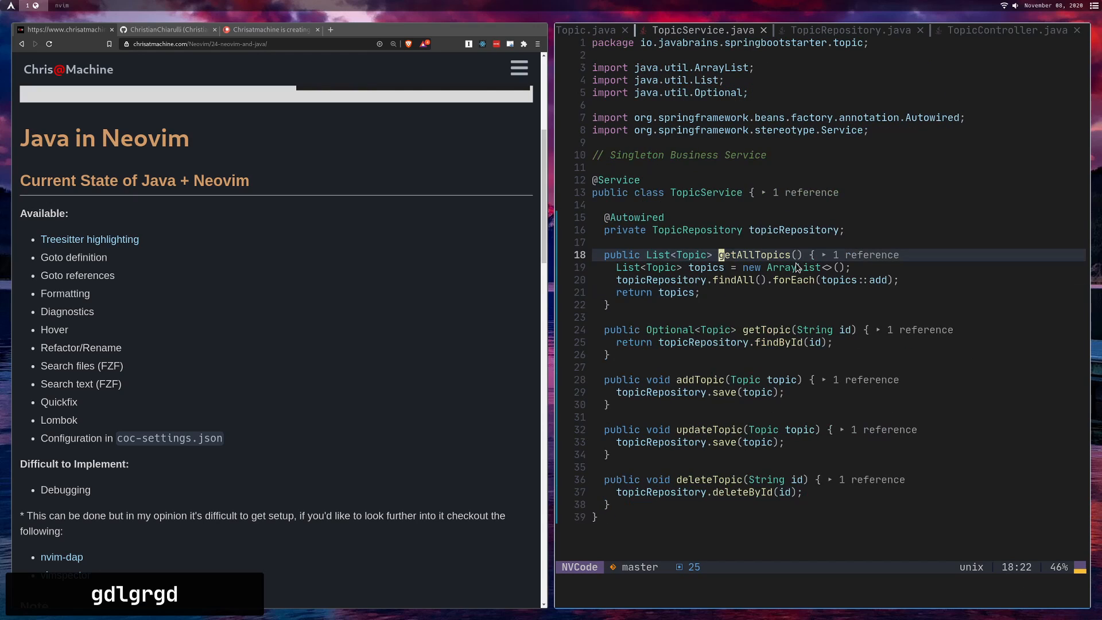
mouse_move(881, 262)
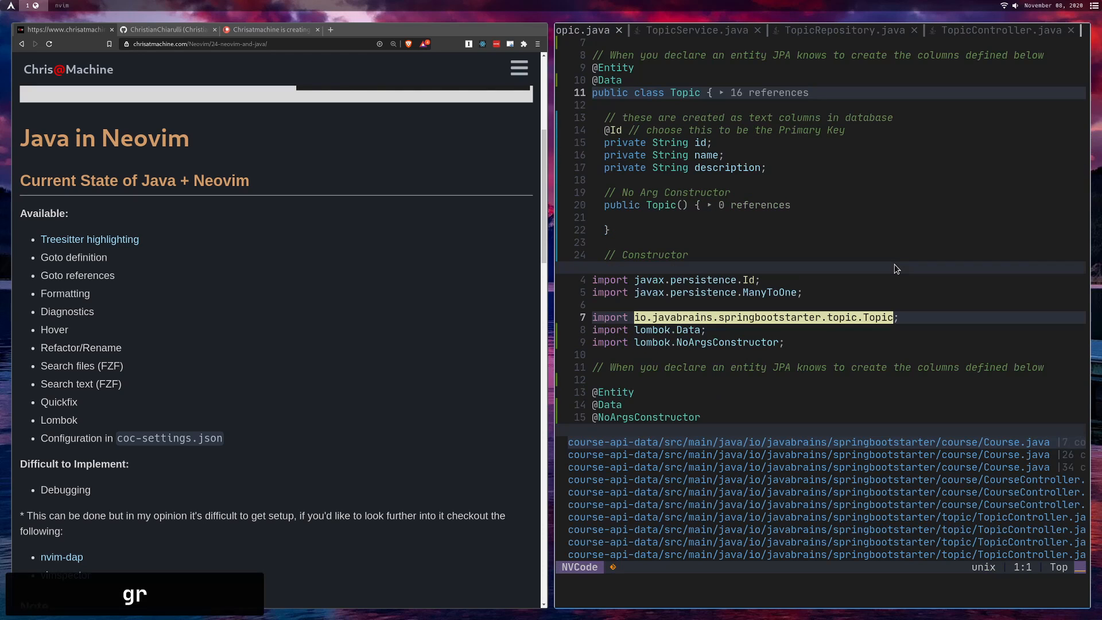
Browse the references list for the Topic class.
key("j")
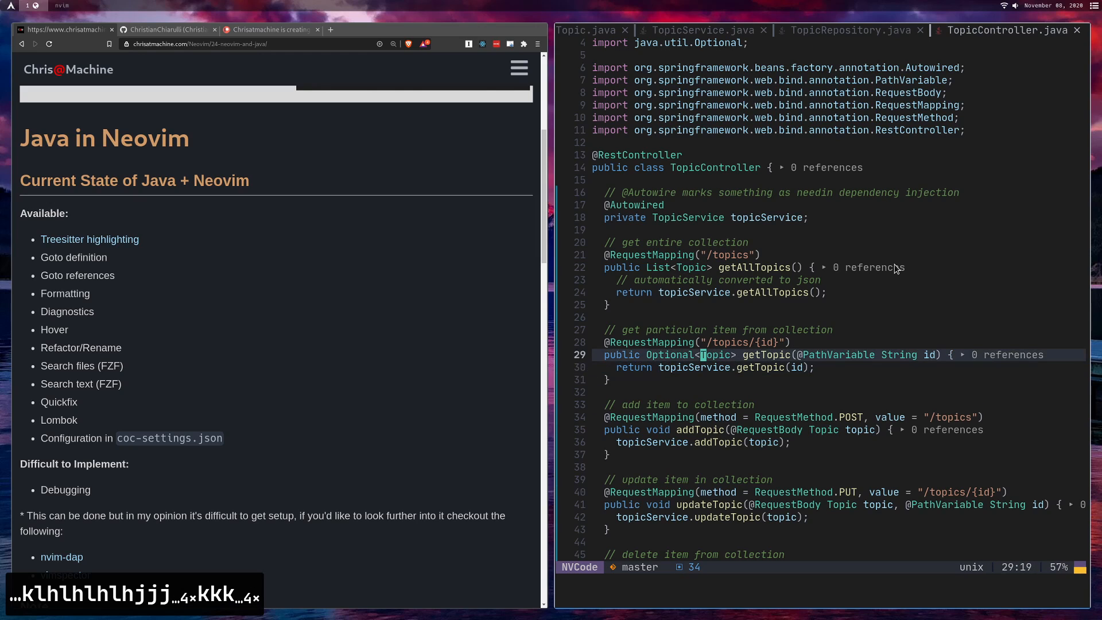
Move through TopicController.java's handler methods before writing the file.
key("o")
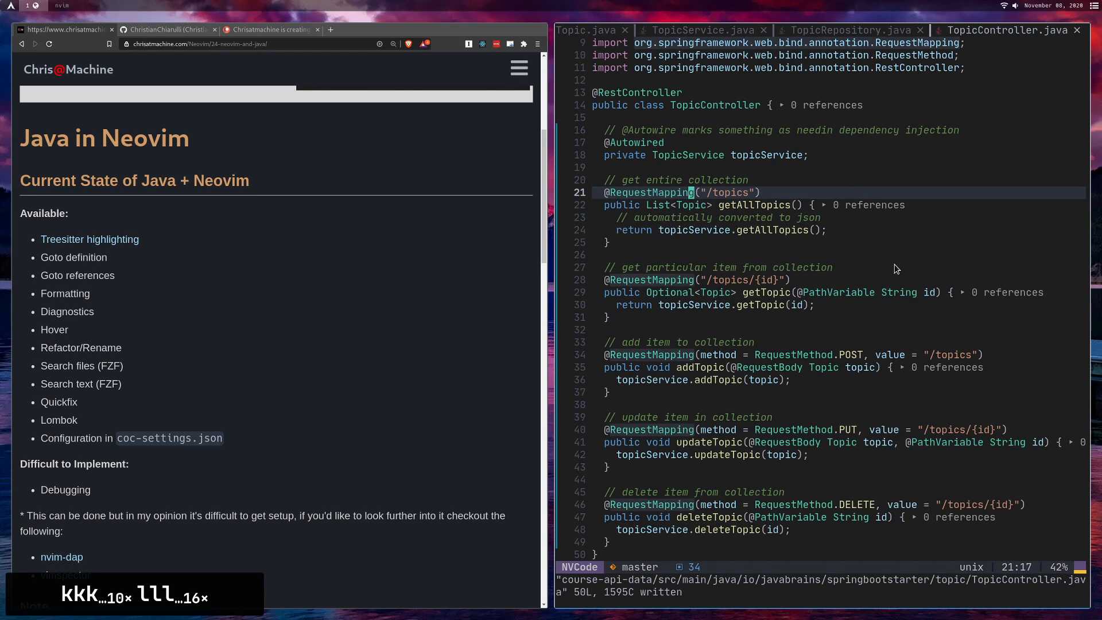
key("j")
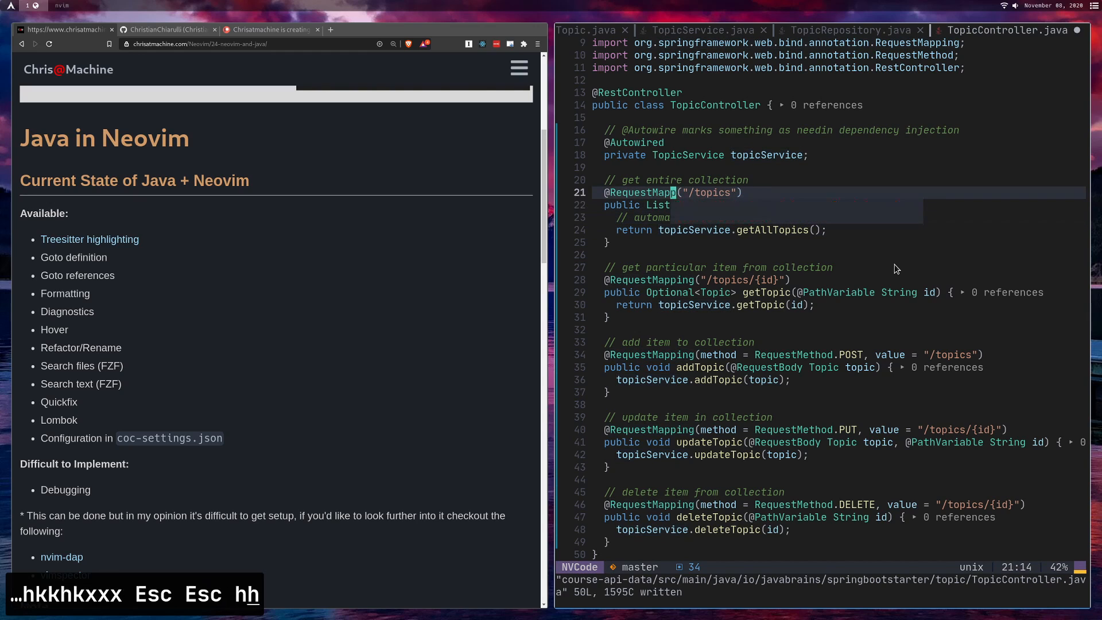
key("Super+f")
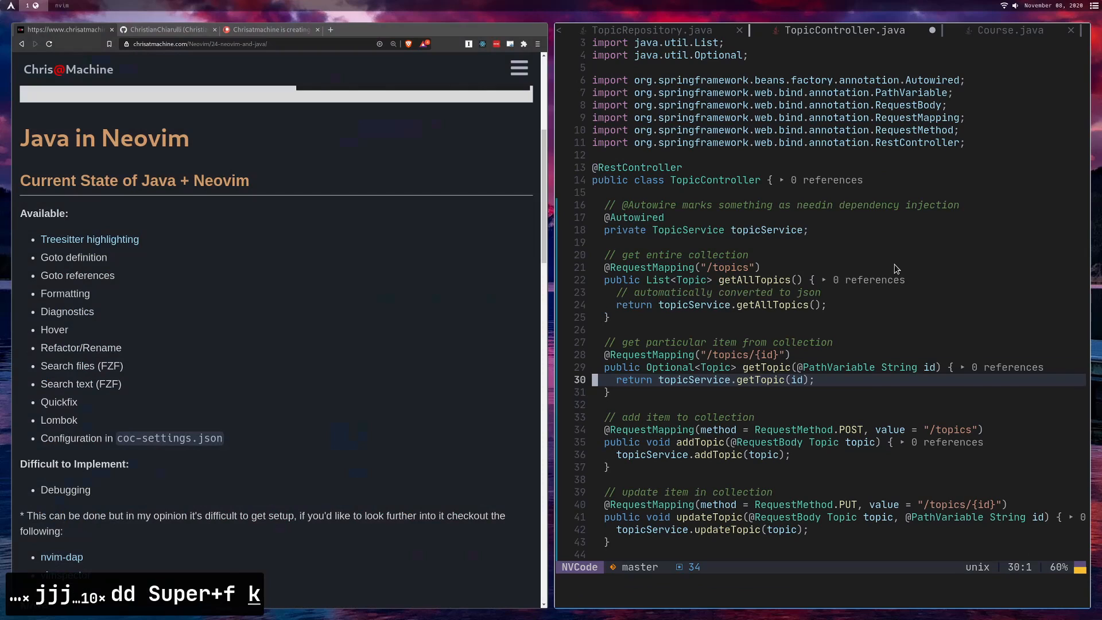
key("k")
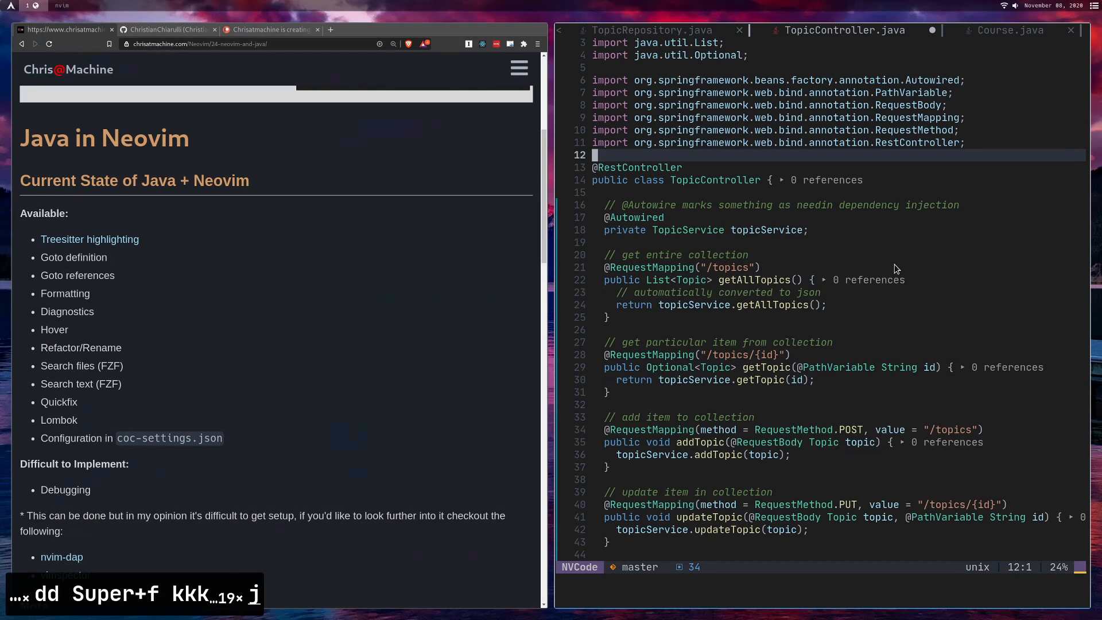
key("j")
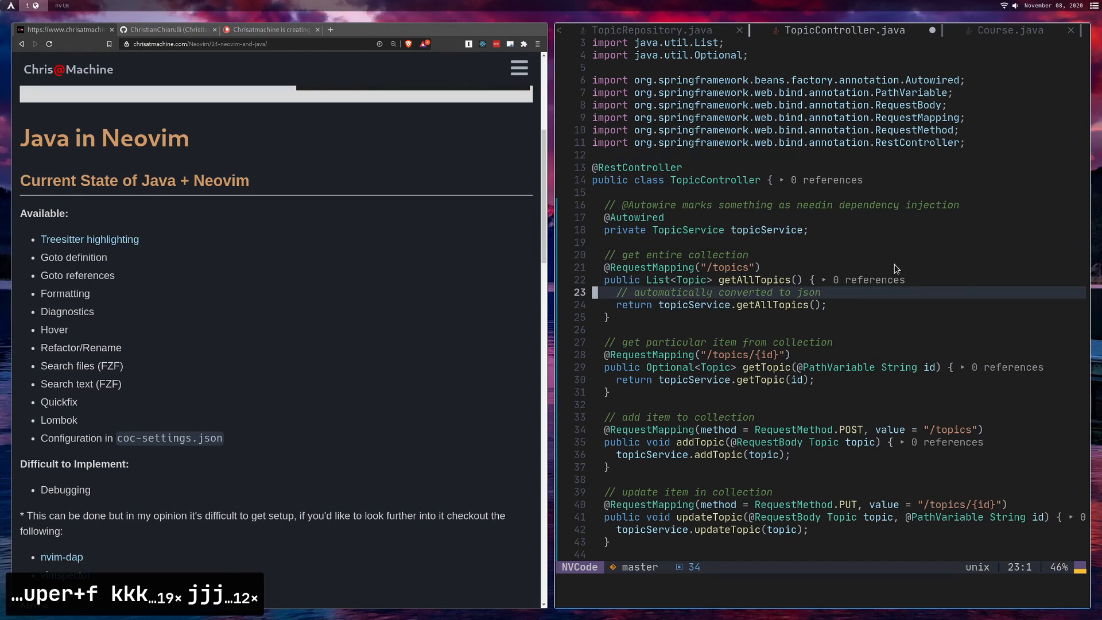
scroll("down", 3)
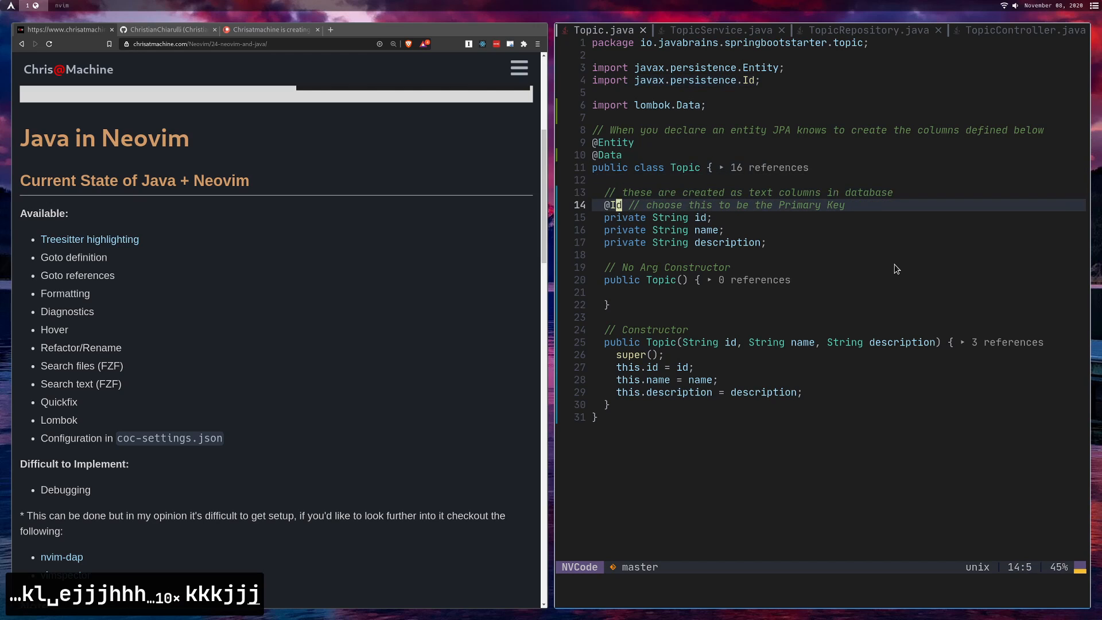
key("k")
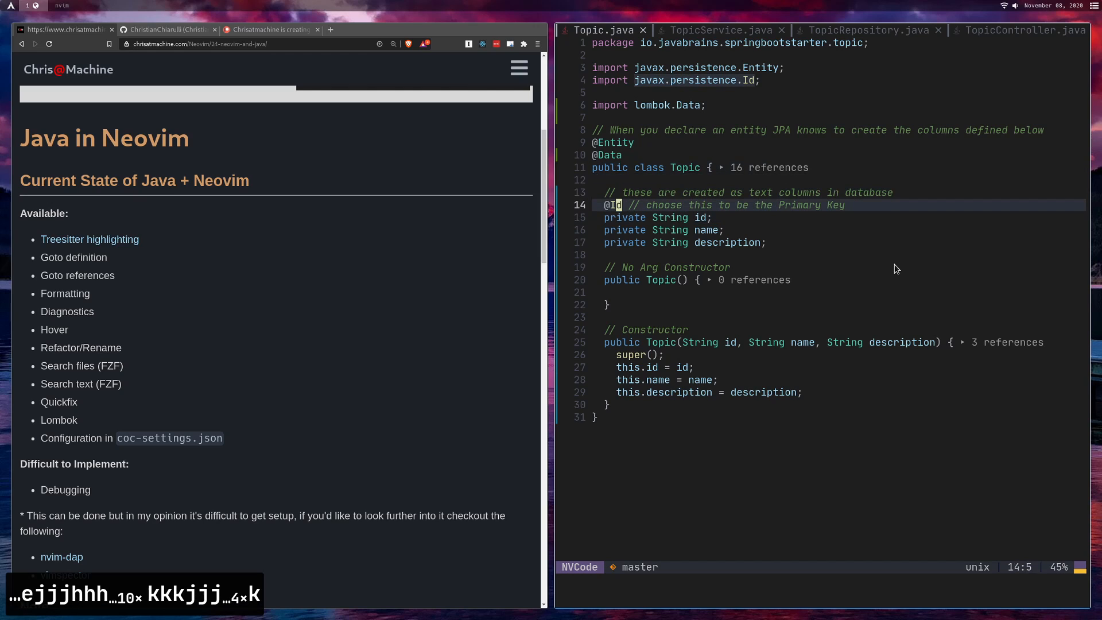
key("K")
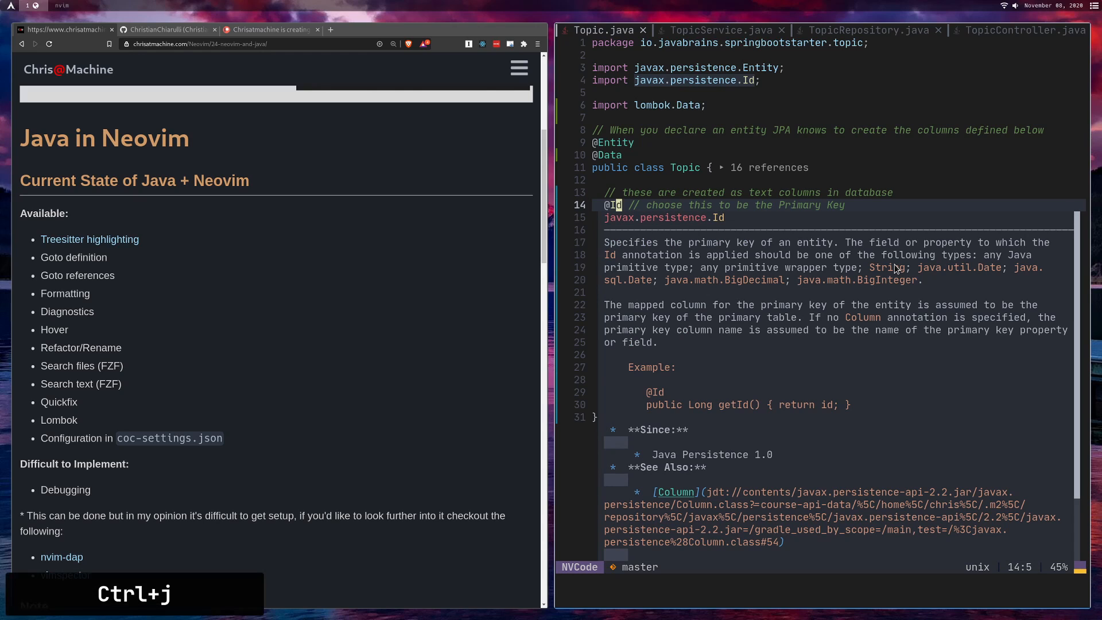
key("ctrl+b")
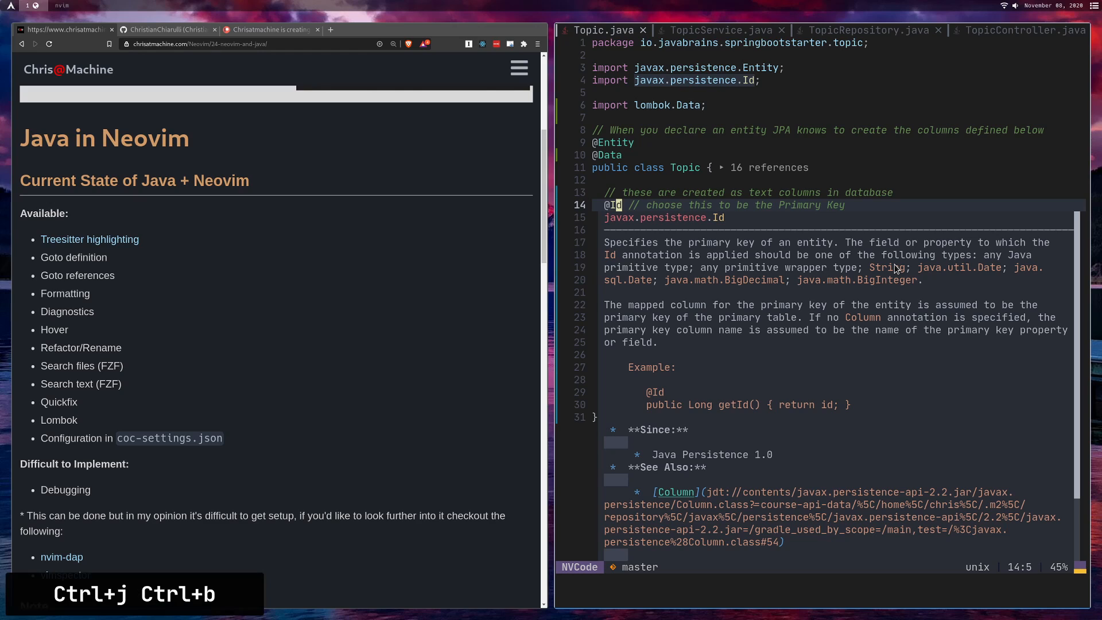
key("ctrl+f")
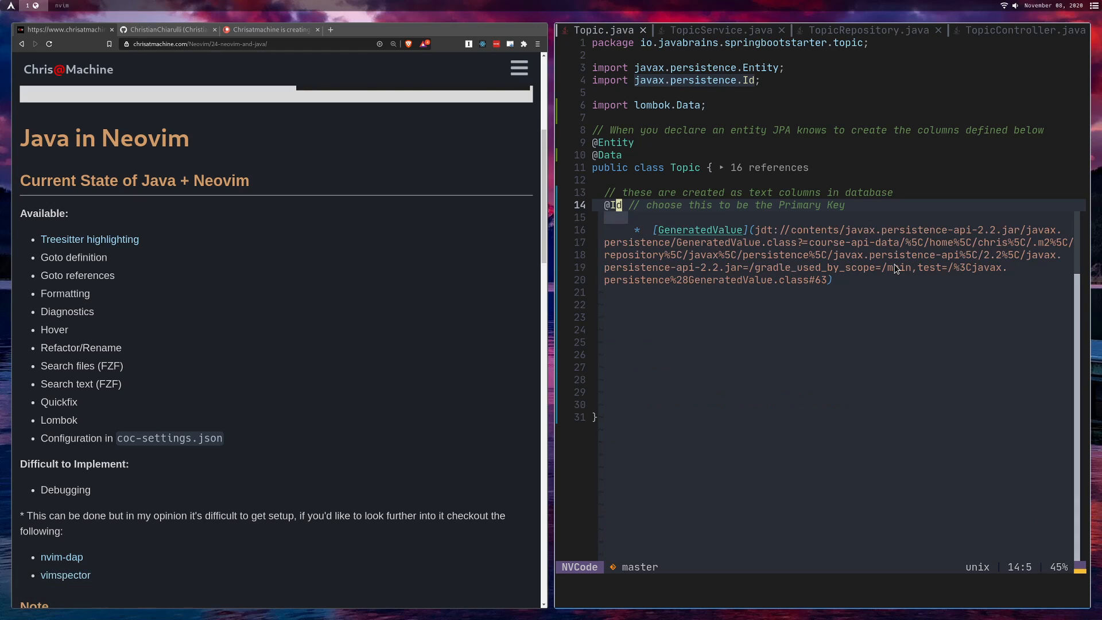
Back in TopicController.java, show the getAllTopics signature from TopicService.
key("ctrl+b")
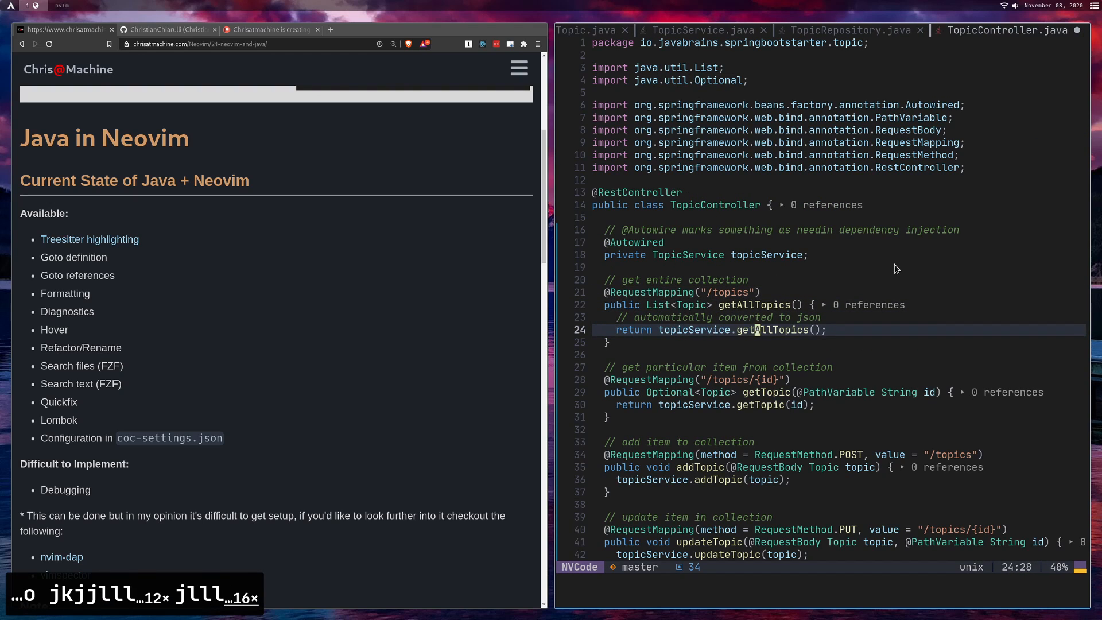
key("K")
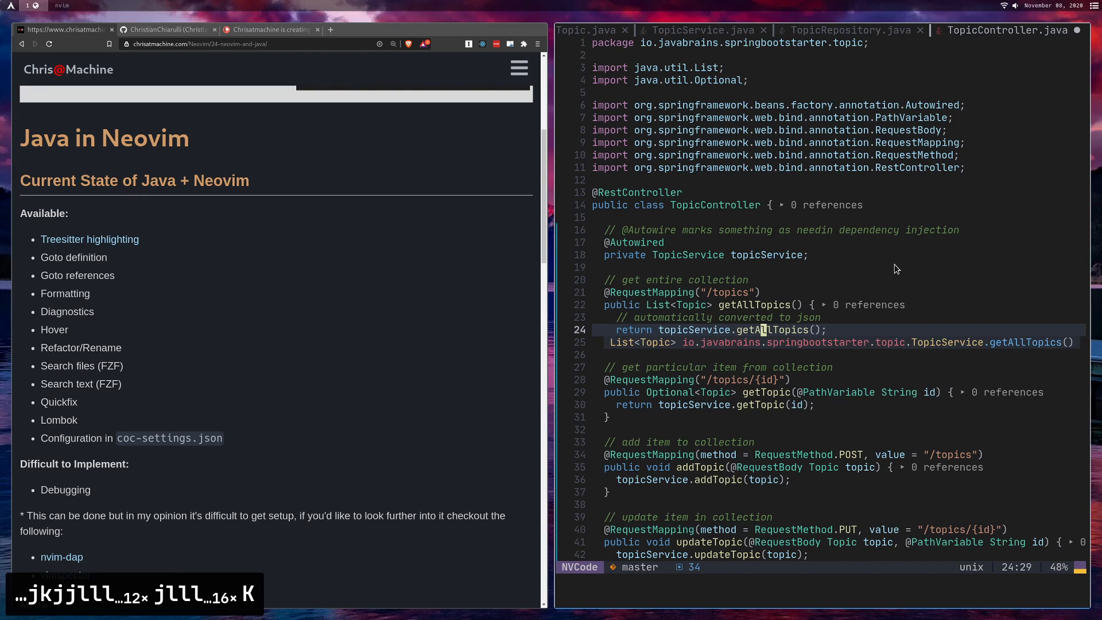
mouse_move(607, 356)
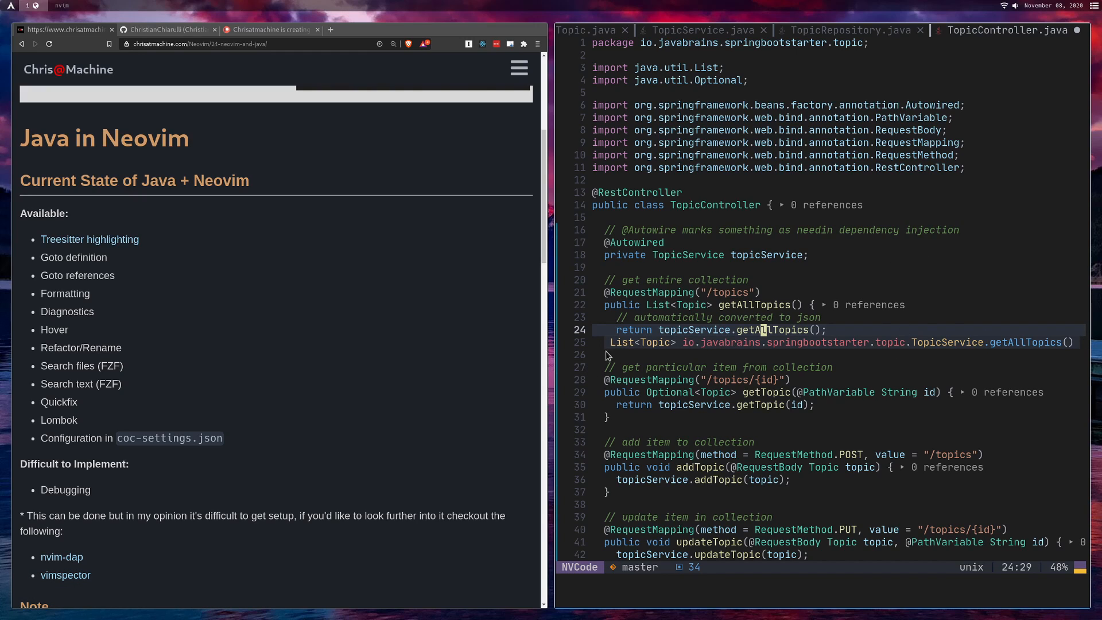
mouse_move(907, 353)
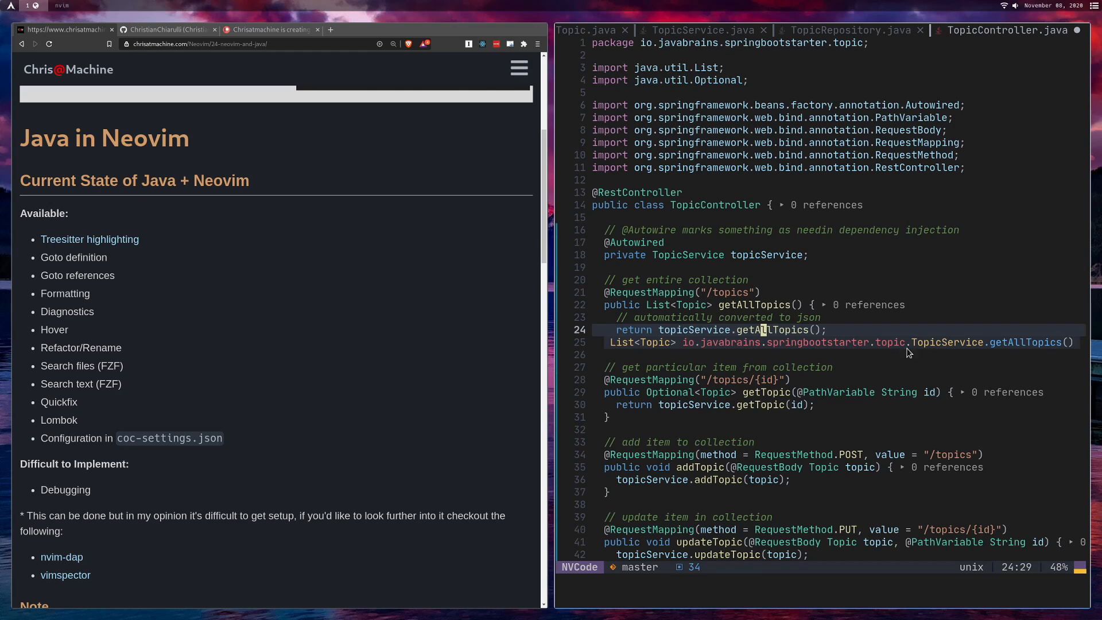
mouse_move(911, 292)
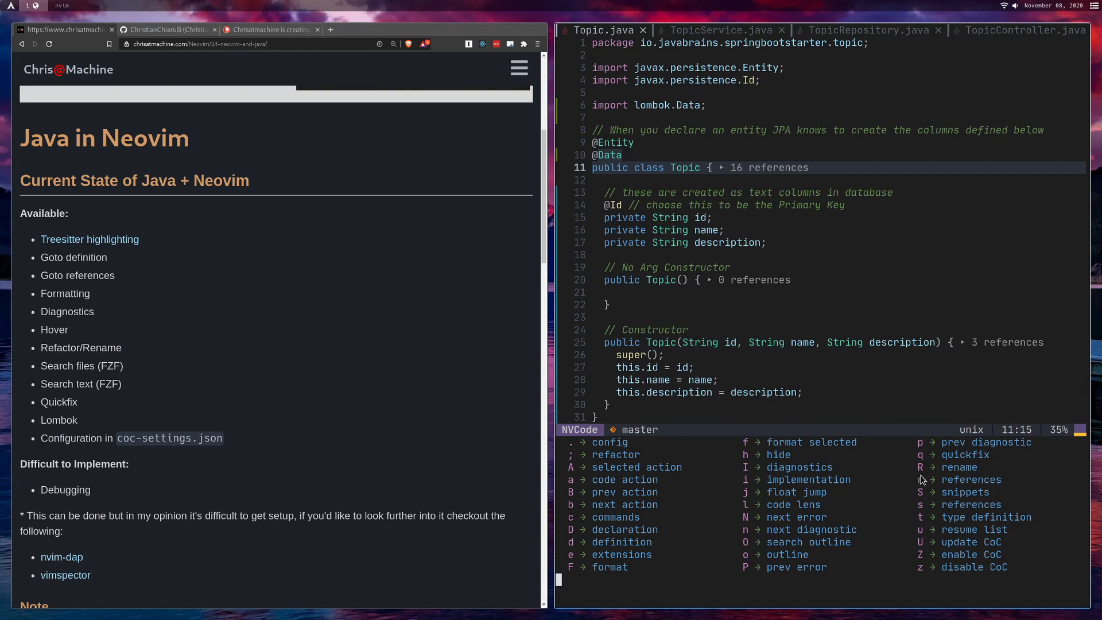
mouse_move(895, 251)
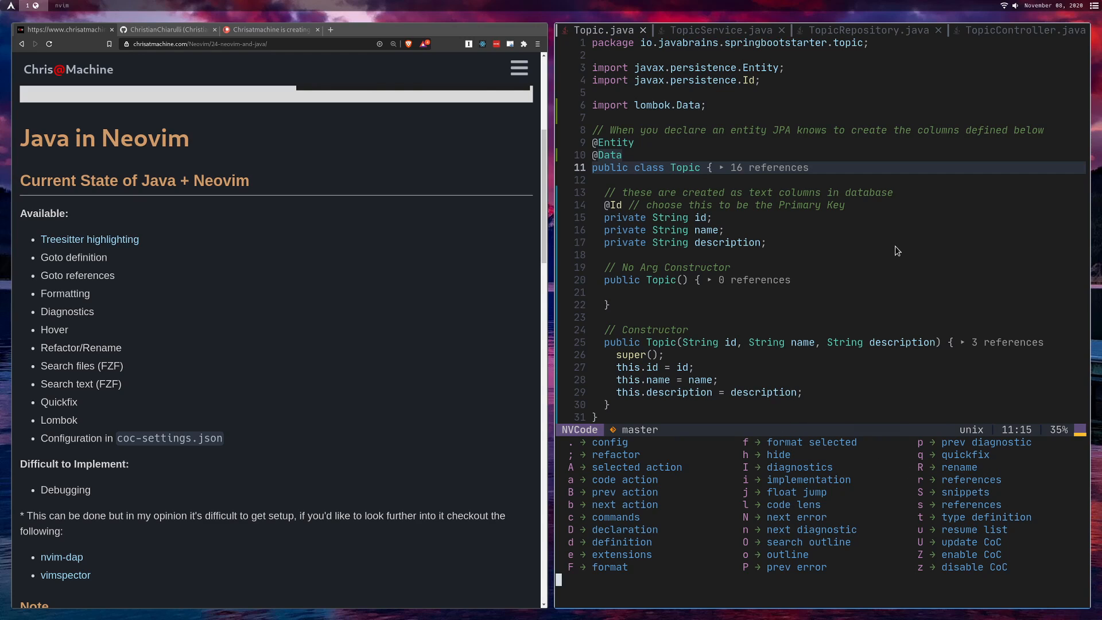
Rename the Topic class to Topic2 via coc-rename, applying it across all buffers.
key("R")
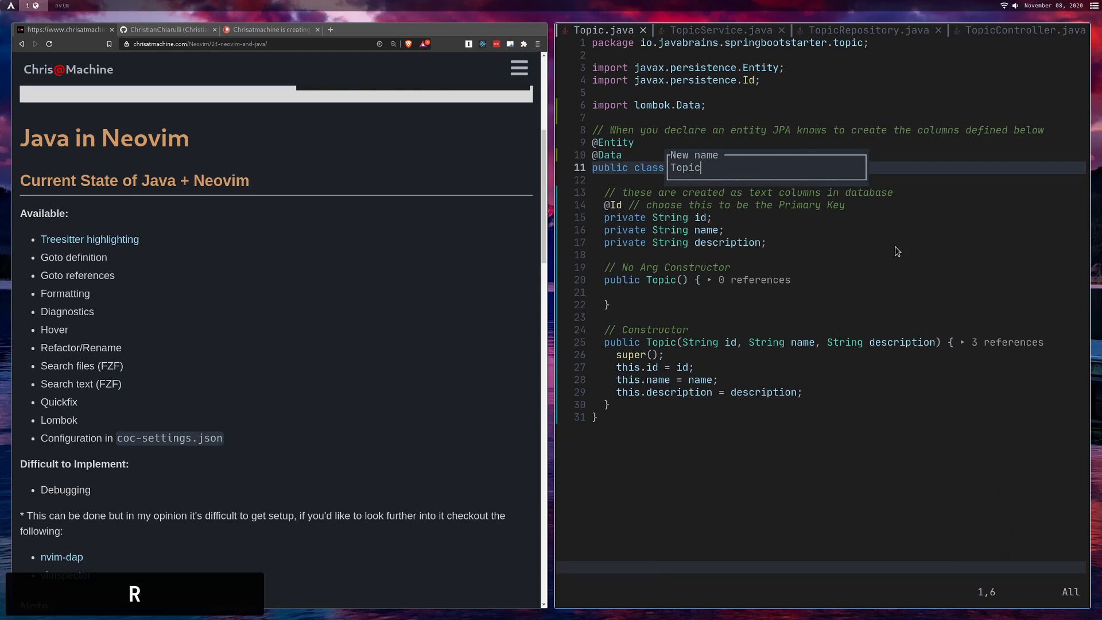
type("2")
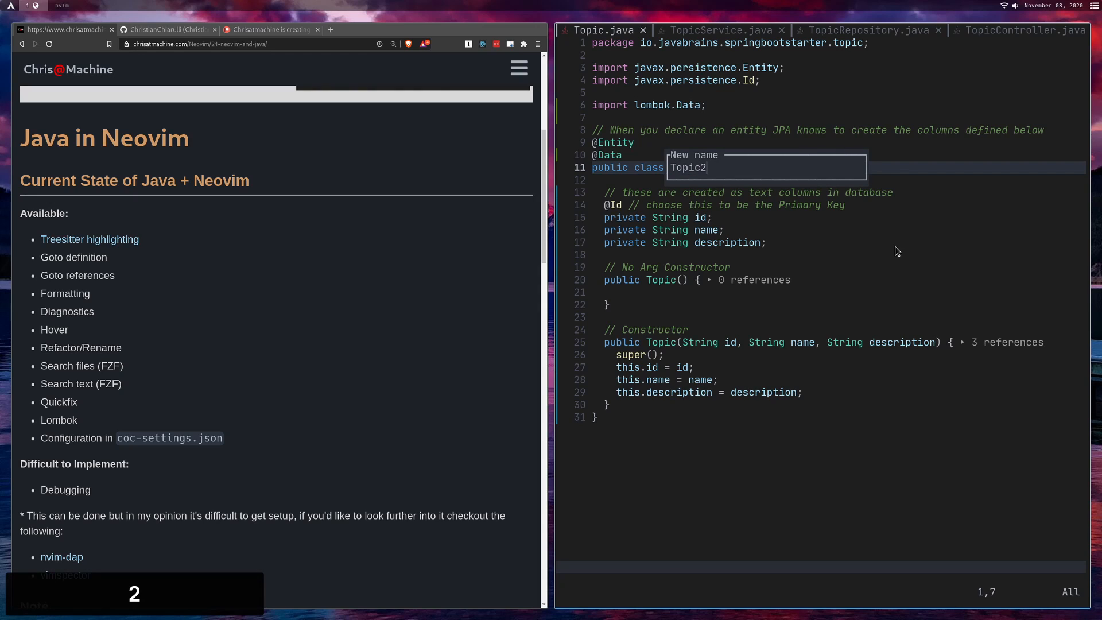
key("Return")
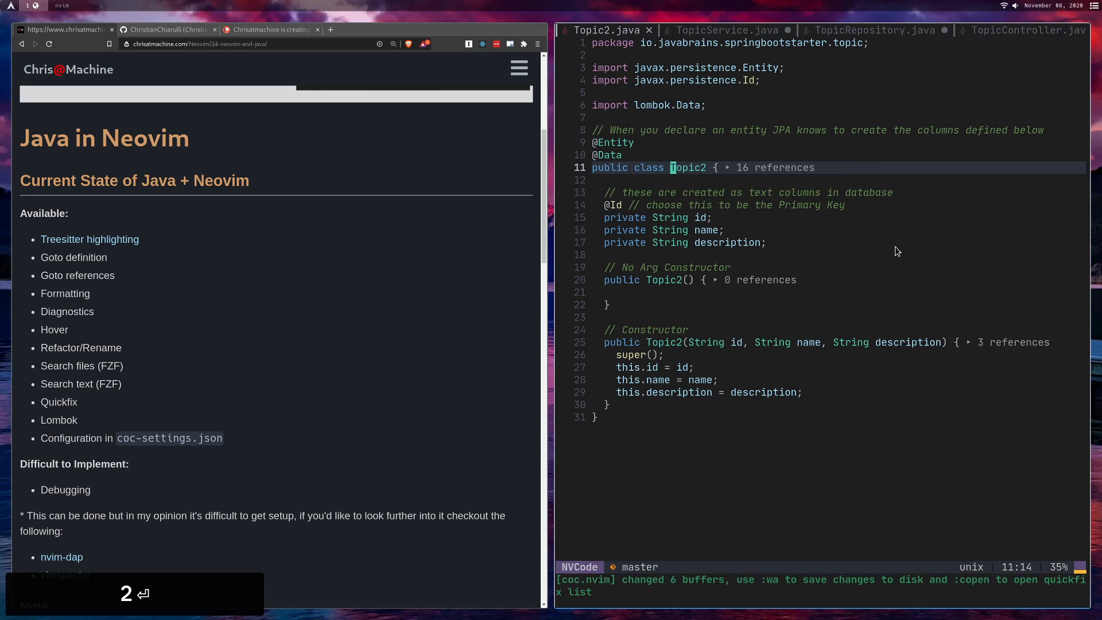
key("j")
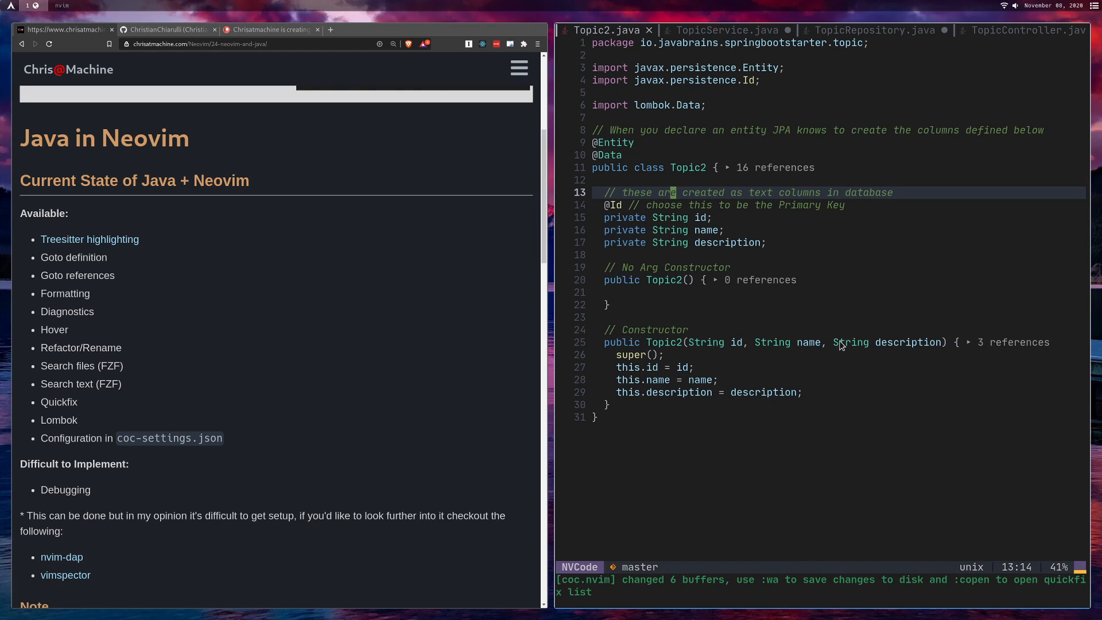
mouse_move(737, 300)
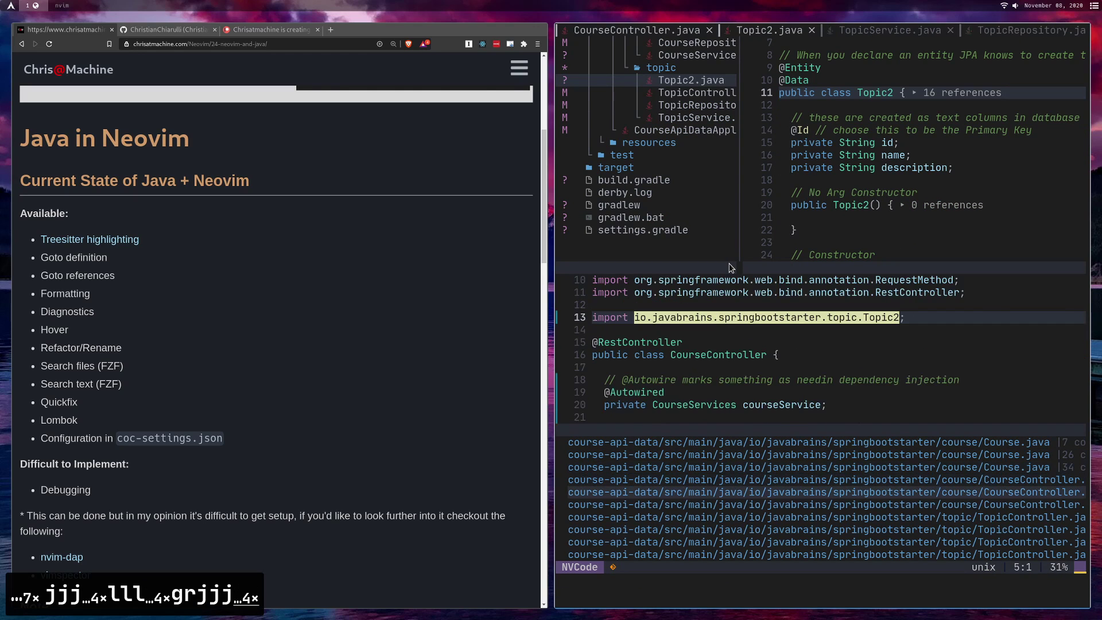
Browse and close the Topic2 references list before saving all changed files.
scroll("down", 3)
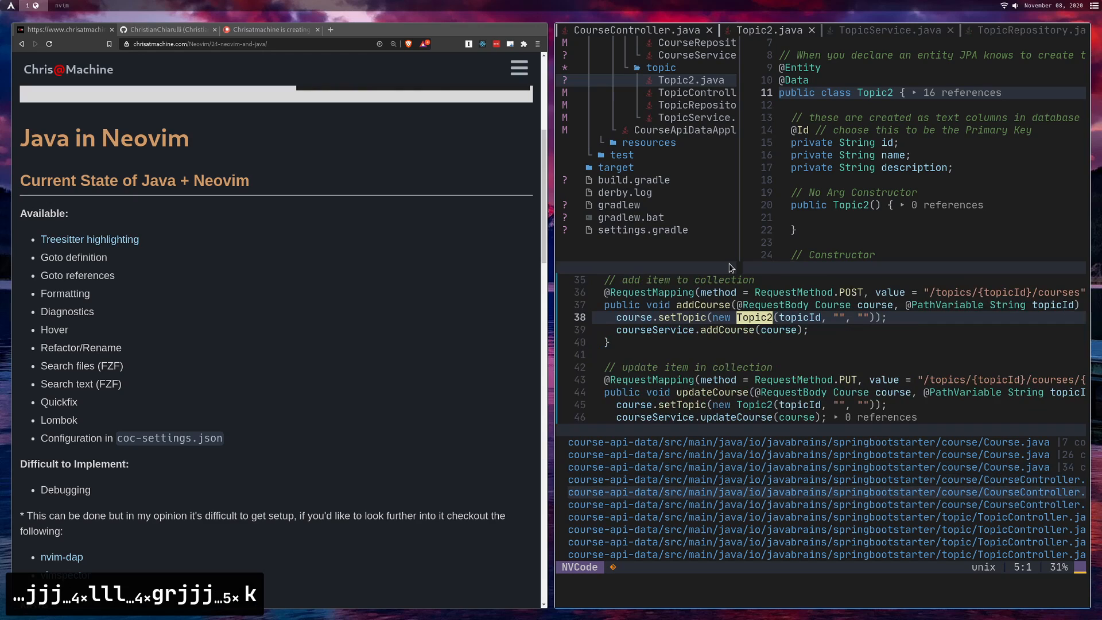
key("Escape")
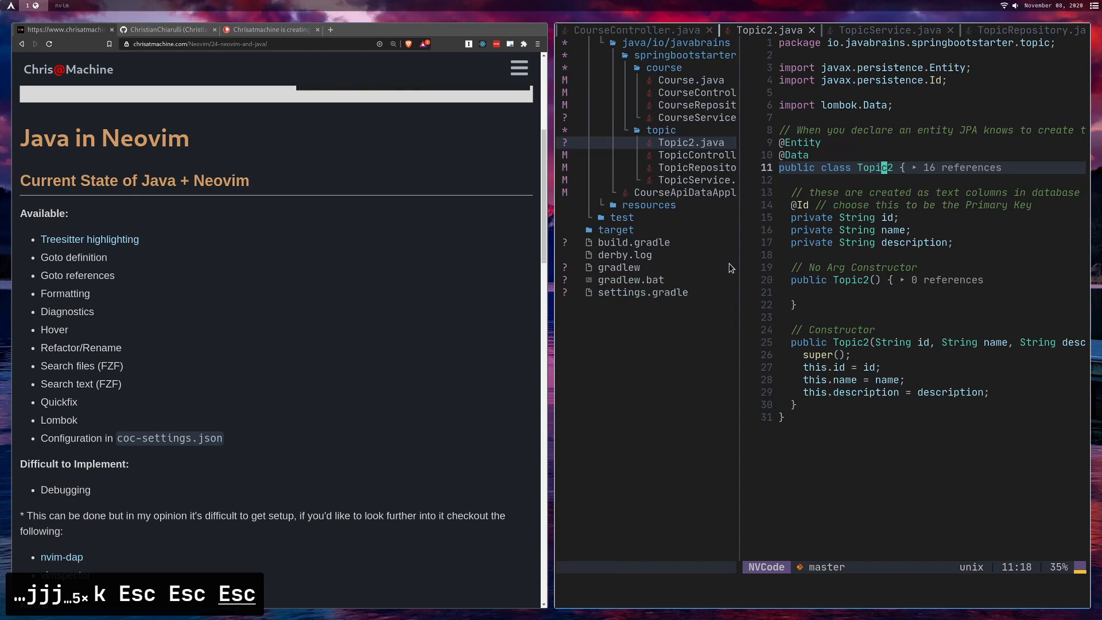
mouse_move(686, 142)
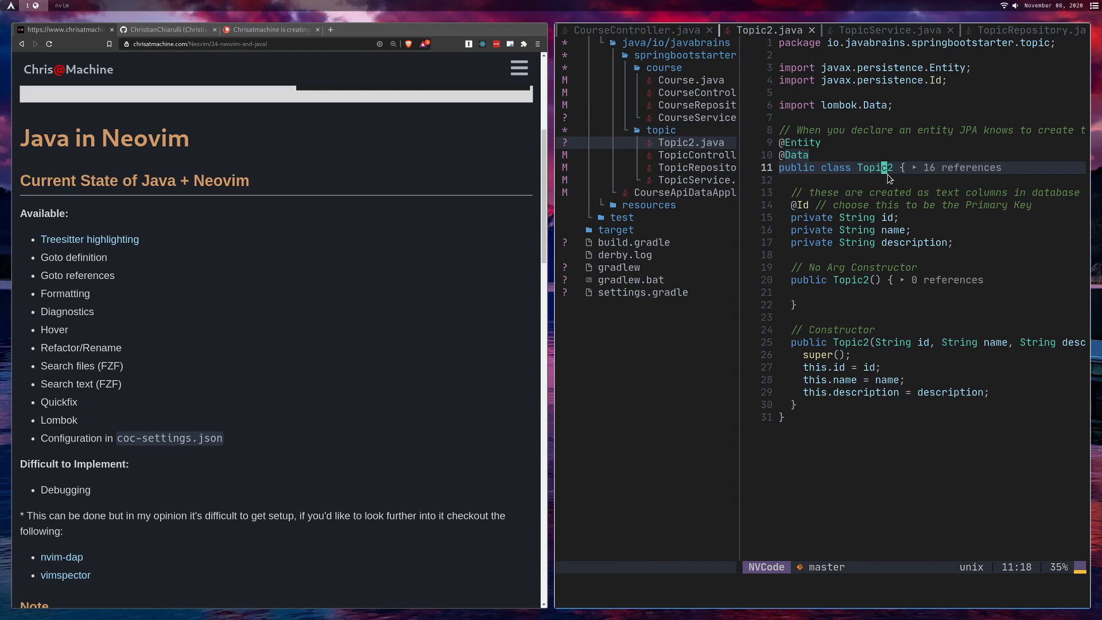
mouse_move(690, 137)
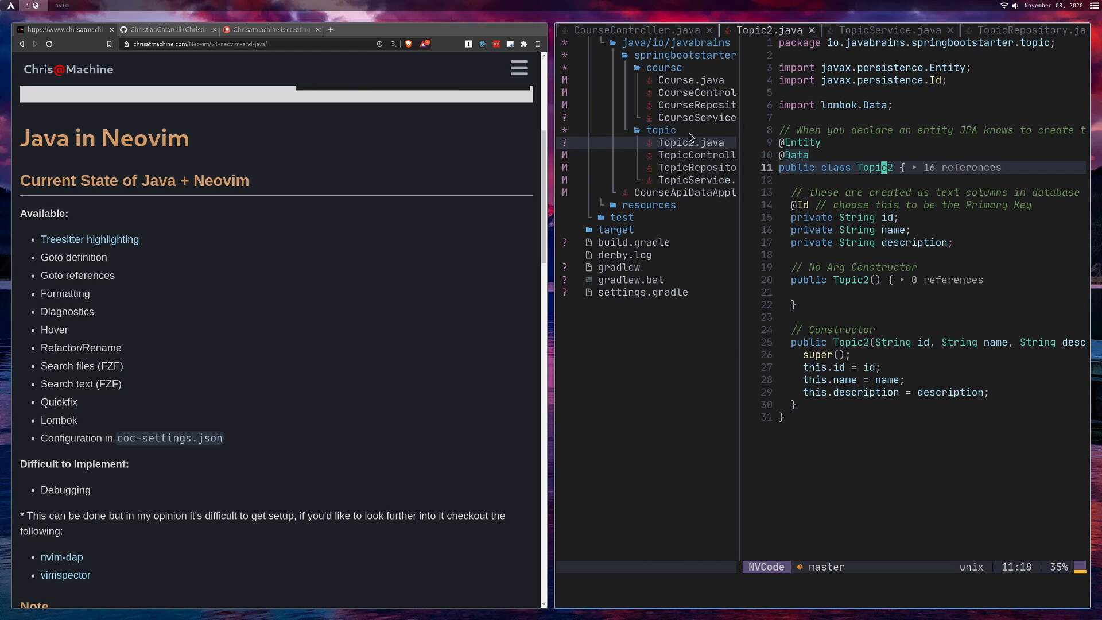
mouse_move(905, 185)
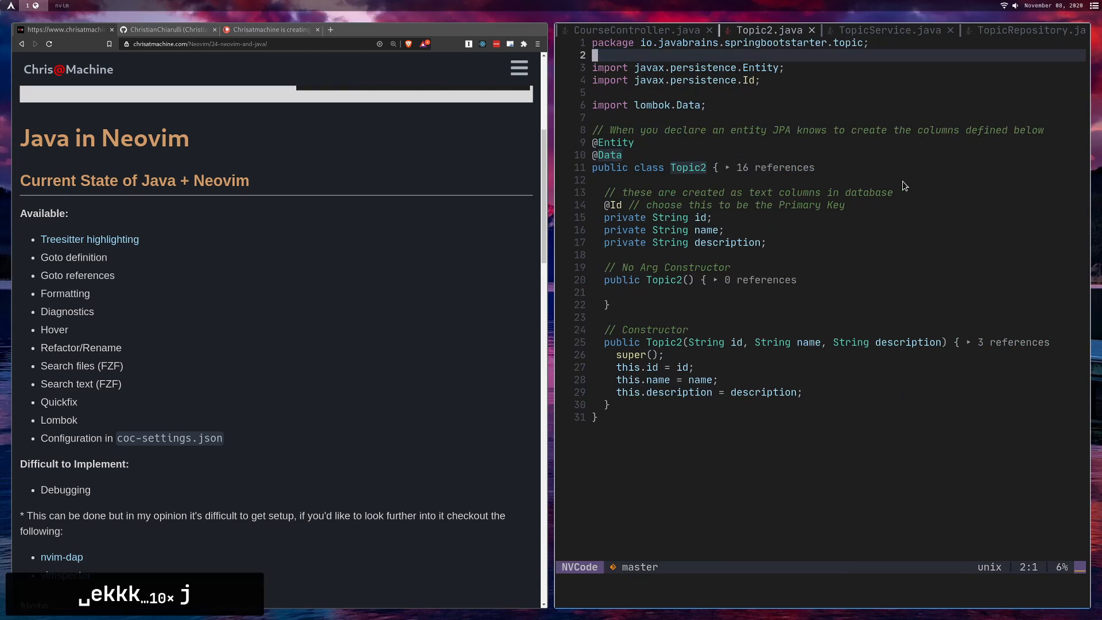
Open build.gradle through the project file finder by searching 'bui'.
key("space")
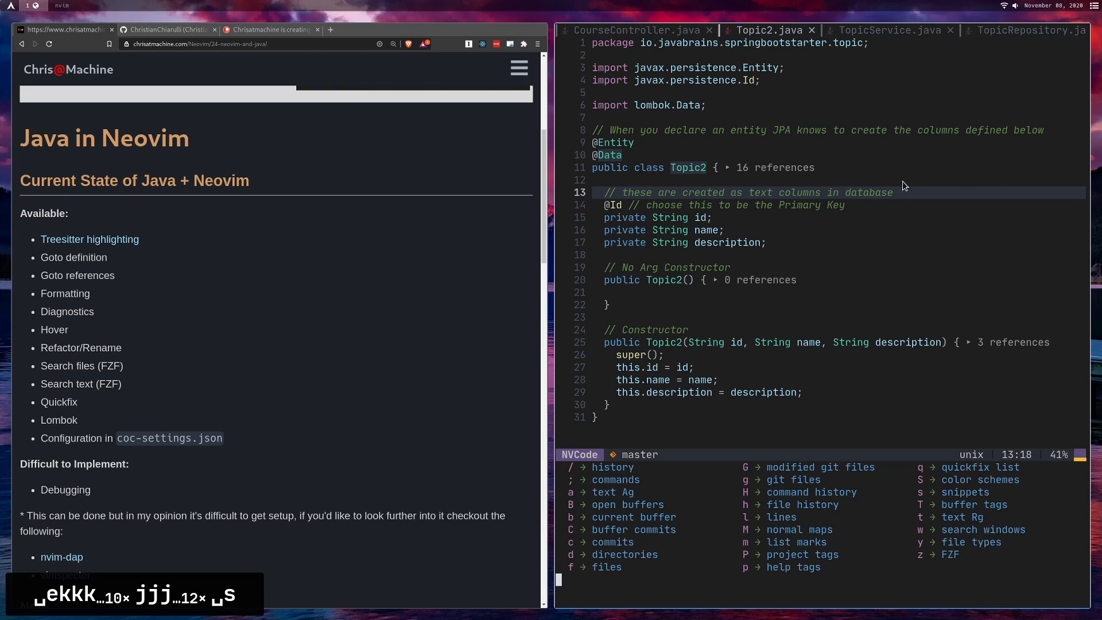
mouse_move(842, 532)
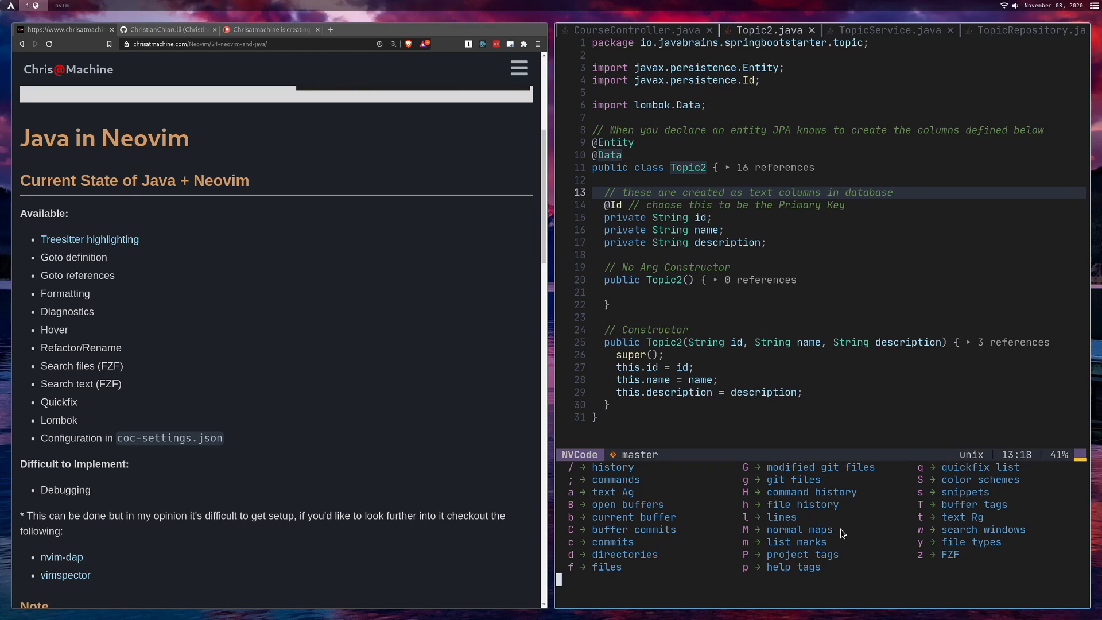
mouse_move(712, 311)
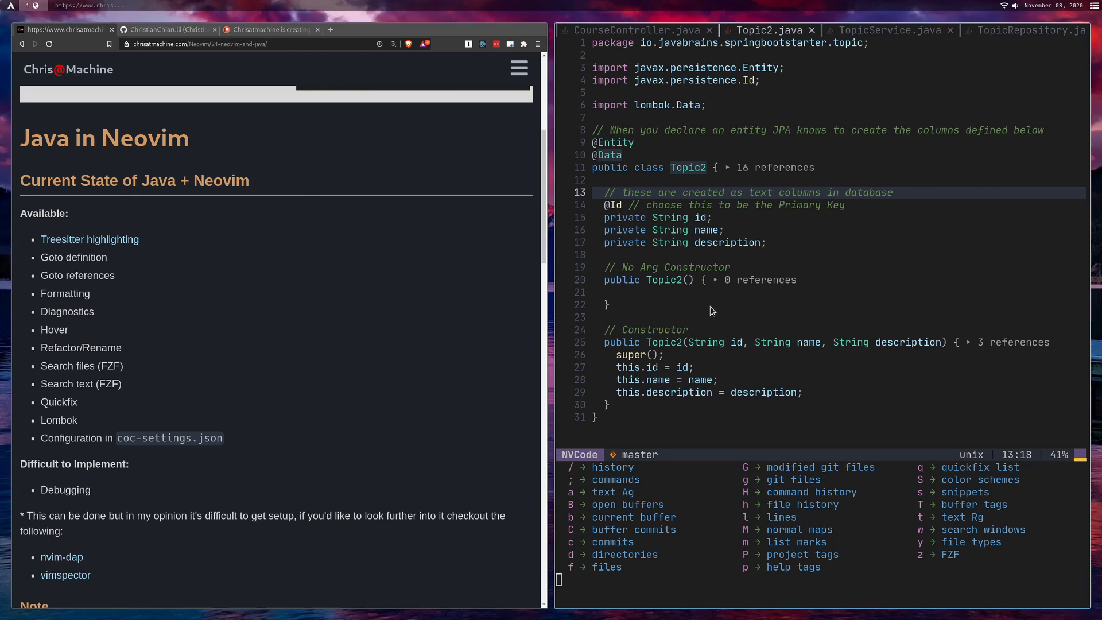
mouse_move(319, 293)
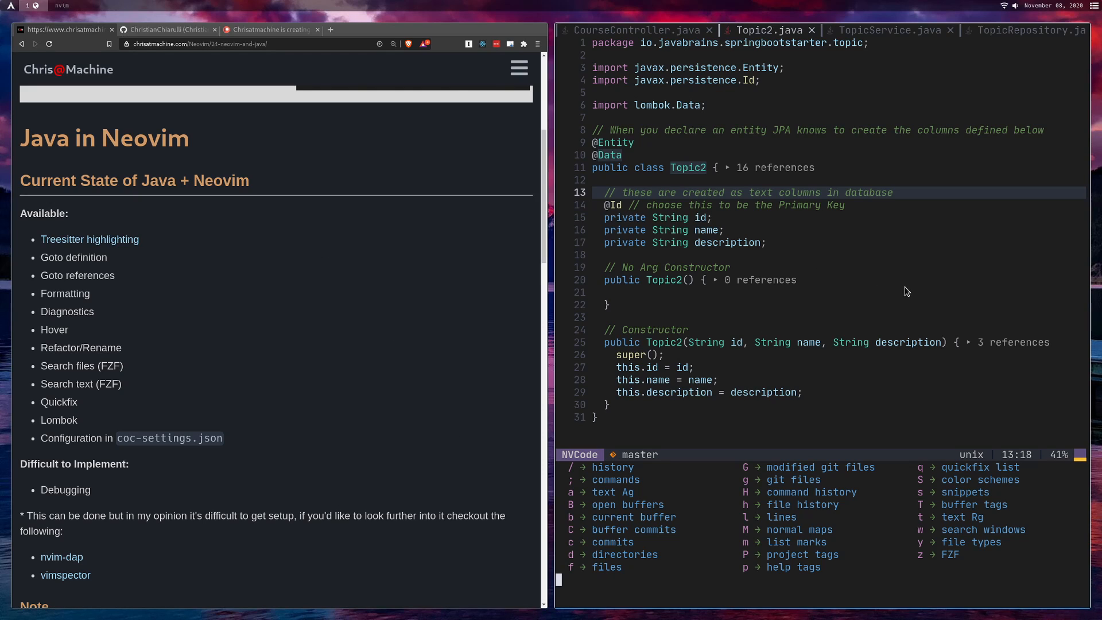
key("f")
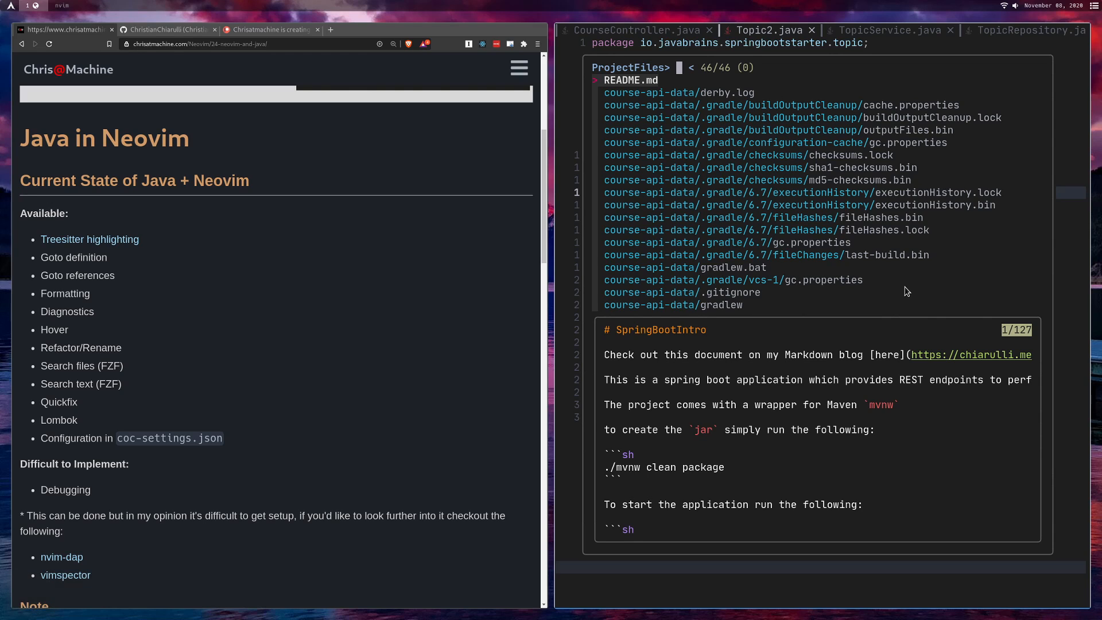
type("bui")
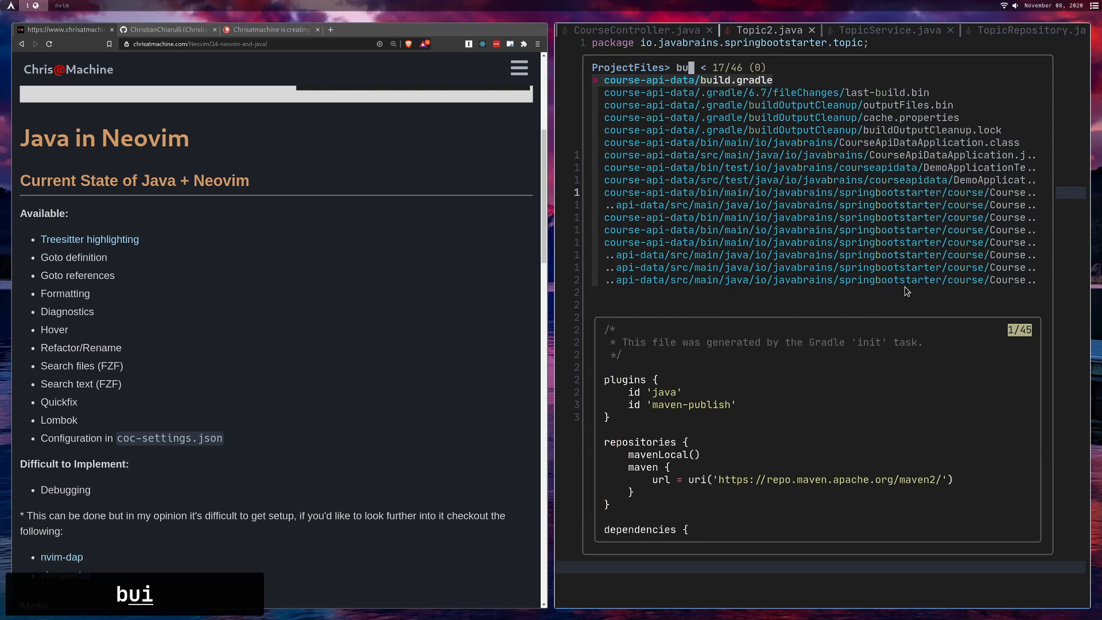
key("Return")
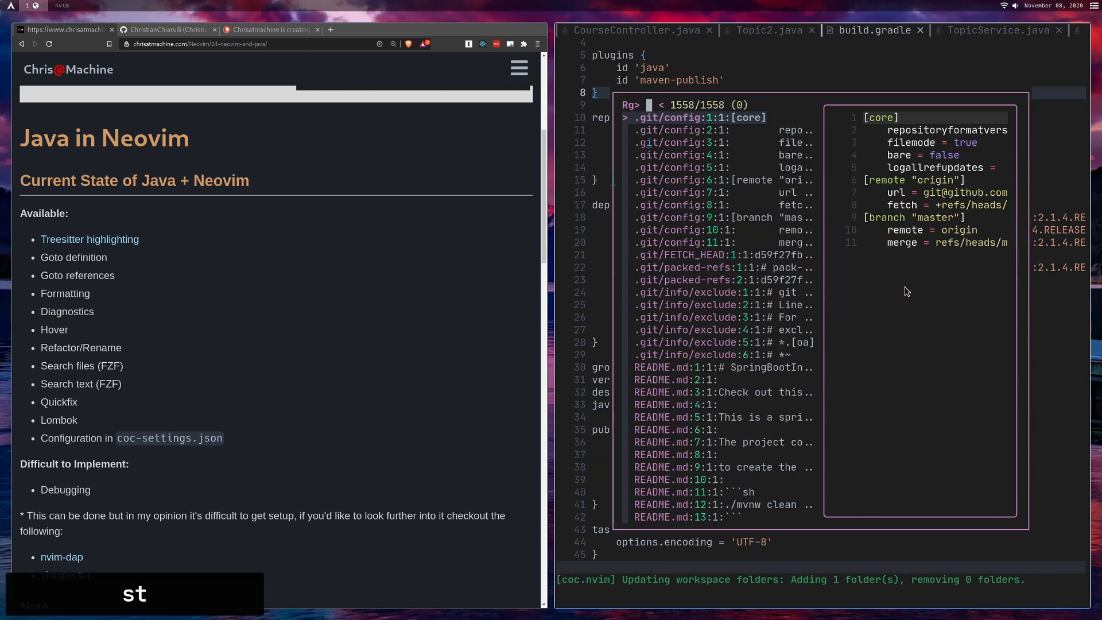
Search the project for 'Topic2' with Rg and return toward Topic2.java.
scroll("down", 3)
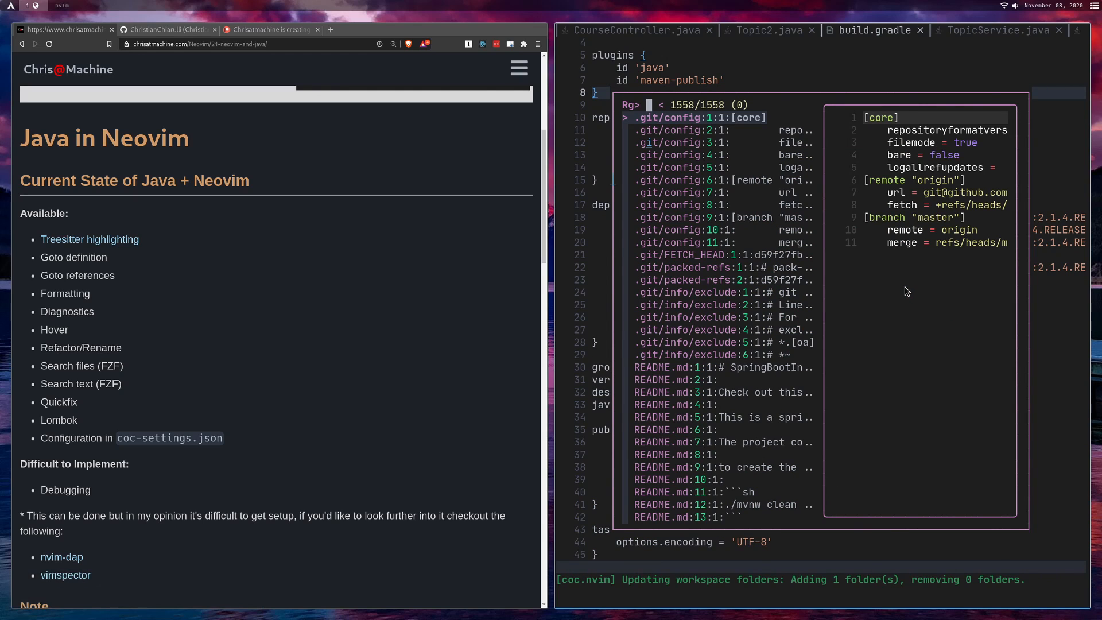
type("Topic2")
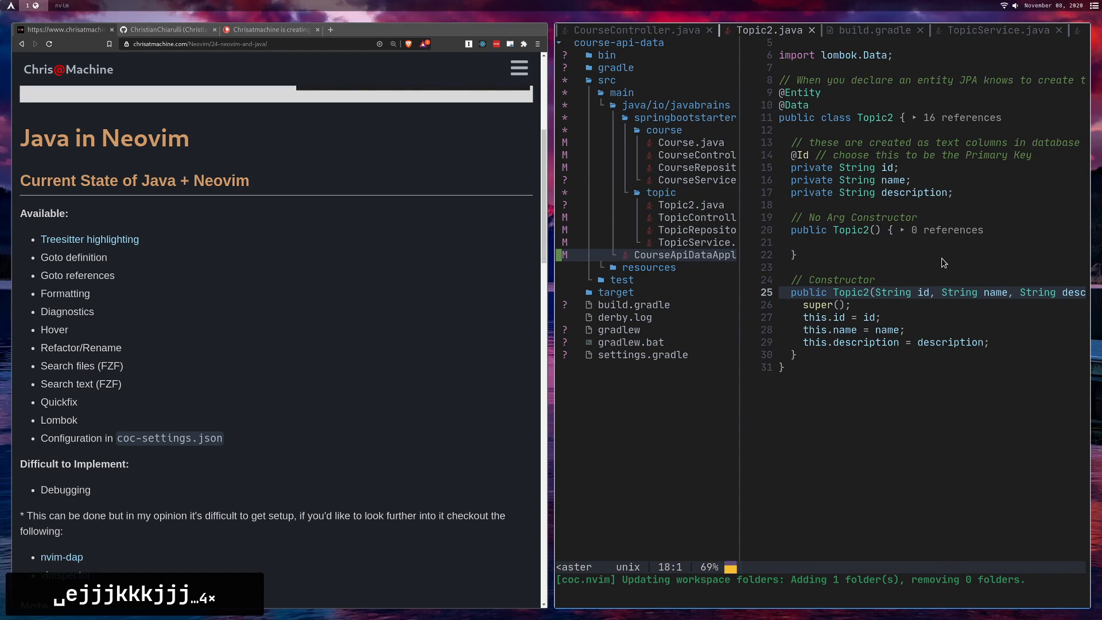
Open CourseApiDataApplication.java from the tree and fix the unresolved SpringBootApplication and SpringApplication imports.
key("k")
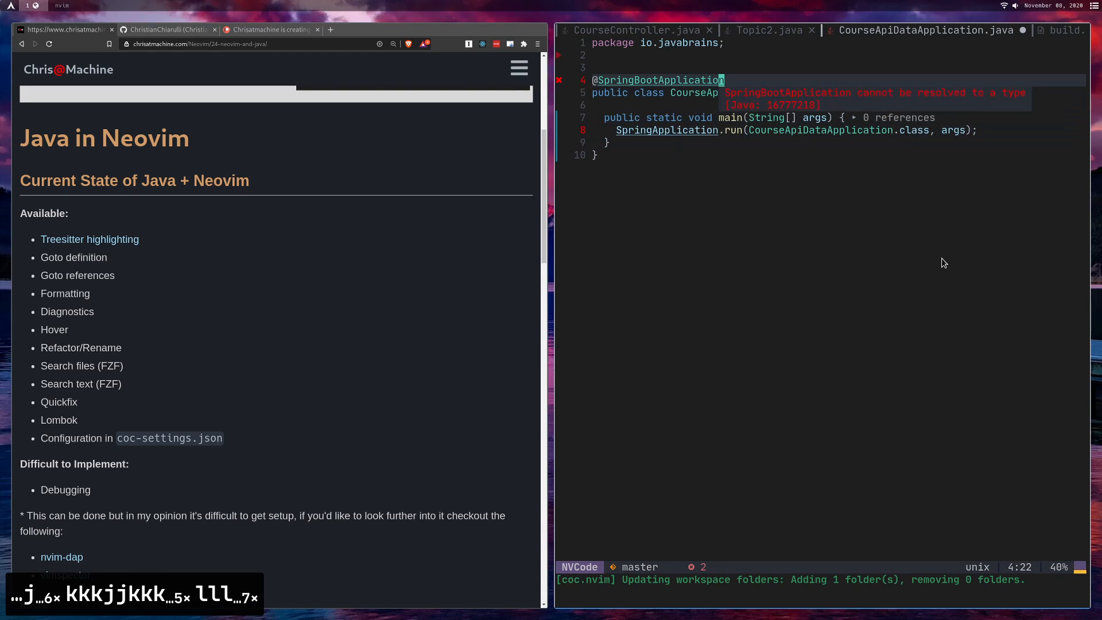
key("space")
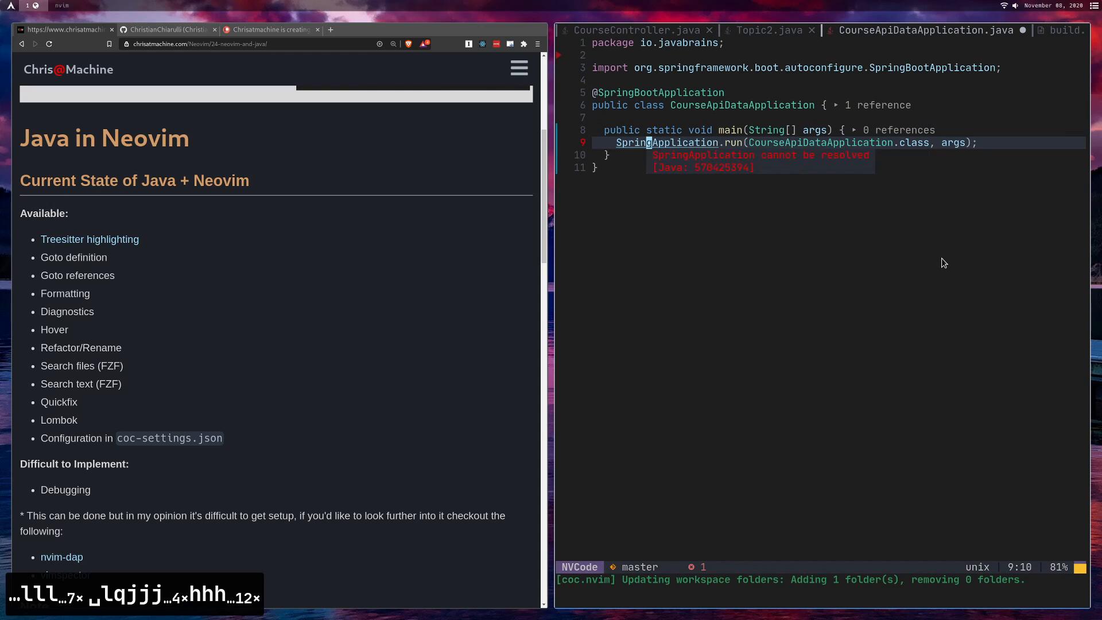
scroll("down", 3)
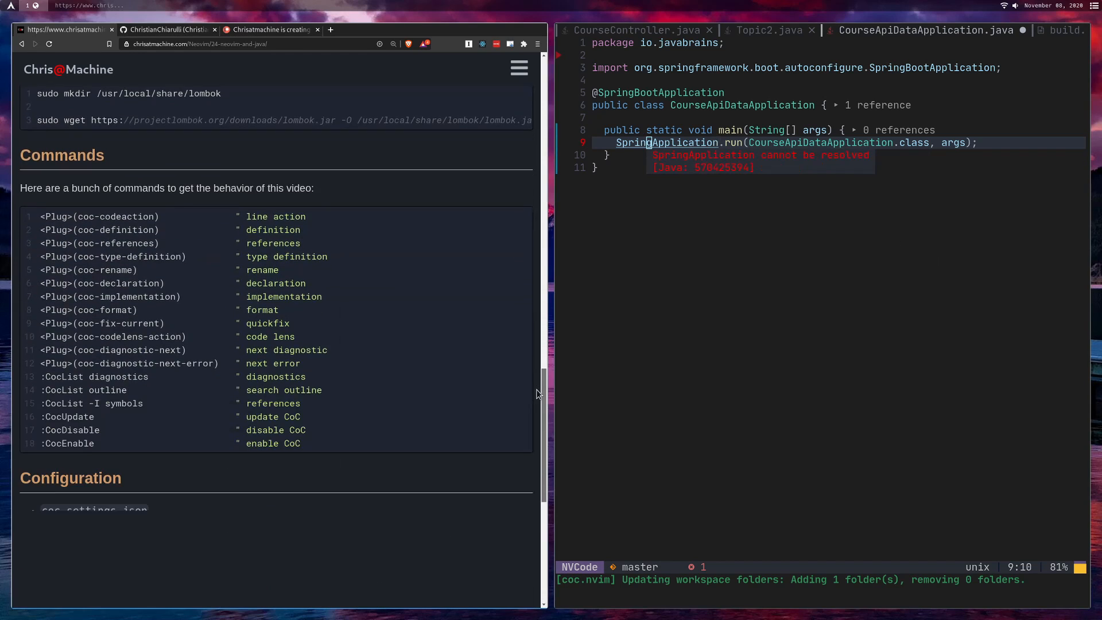
scroll("up", 3)
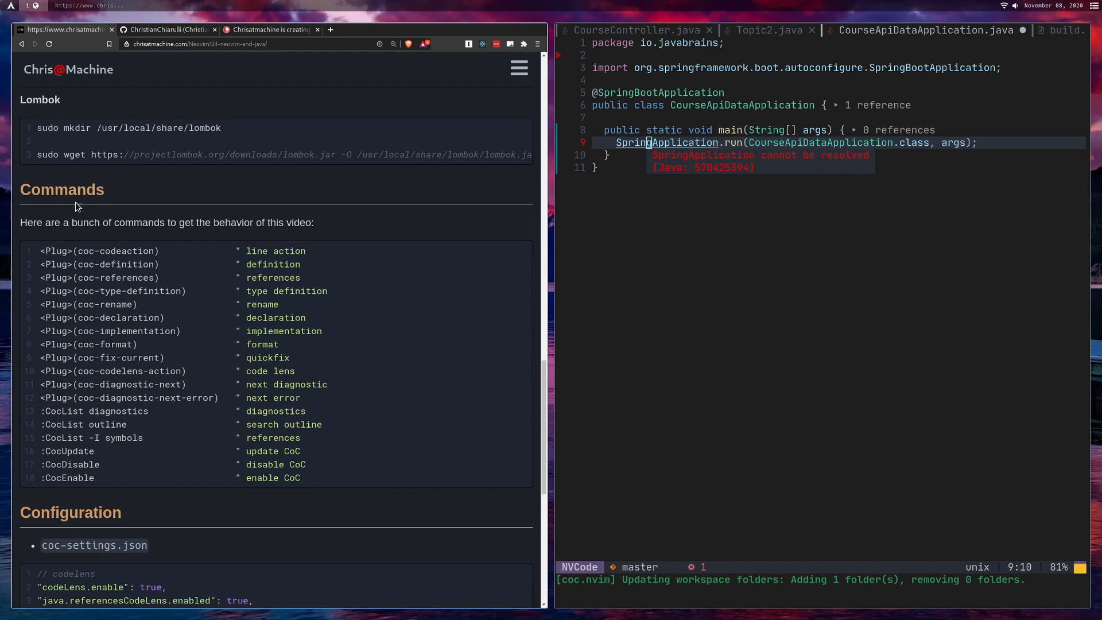
mouse_move(111, 325)
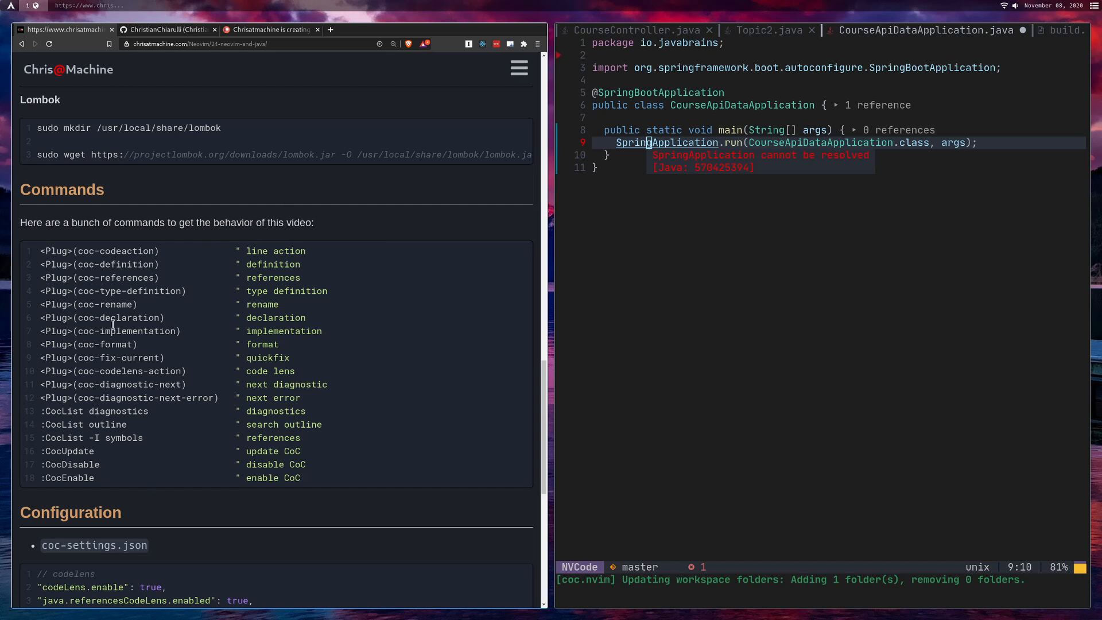
scroll("up", 3)
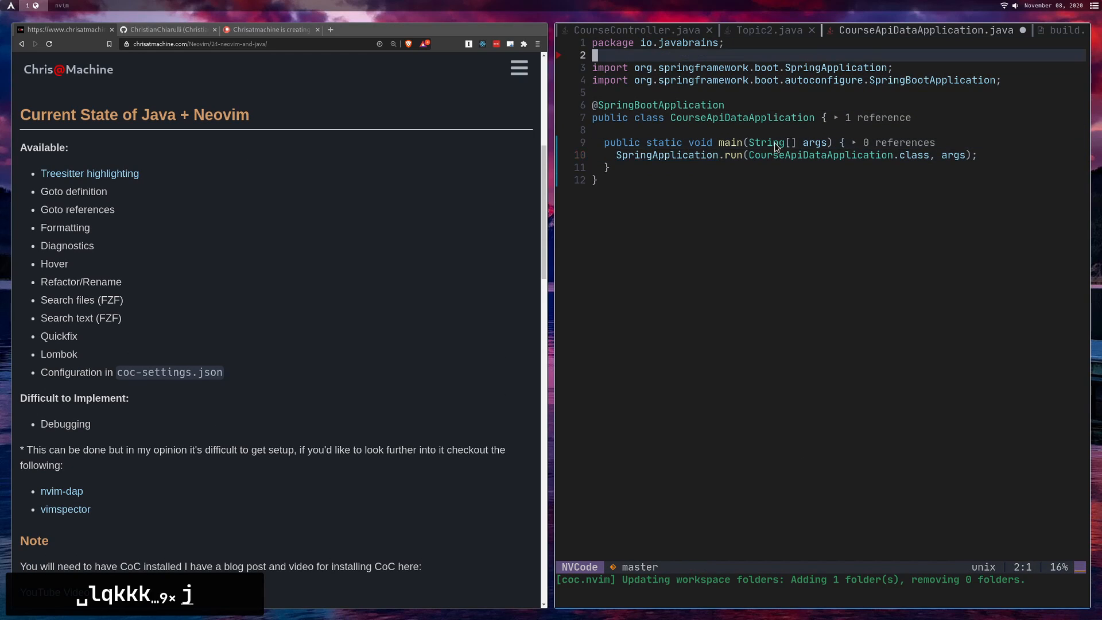
Undo the SpringApplication import and browse the offered code actions before switching to Course.java.
key("j")
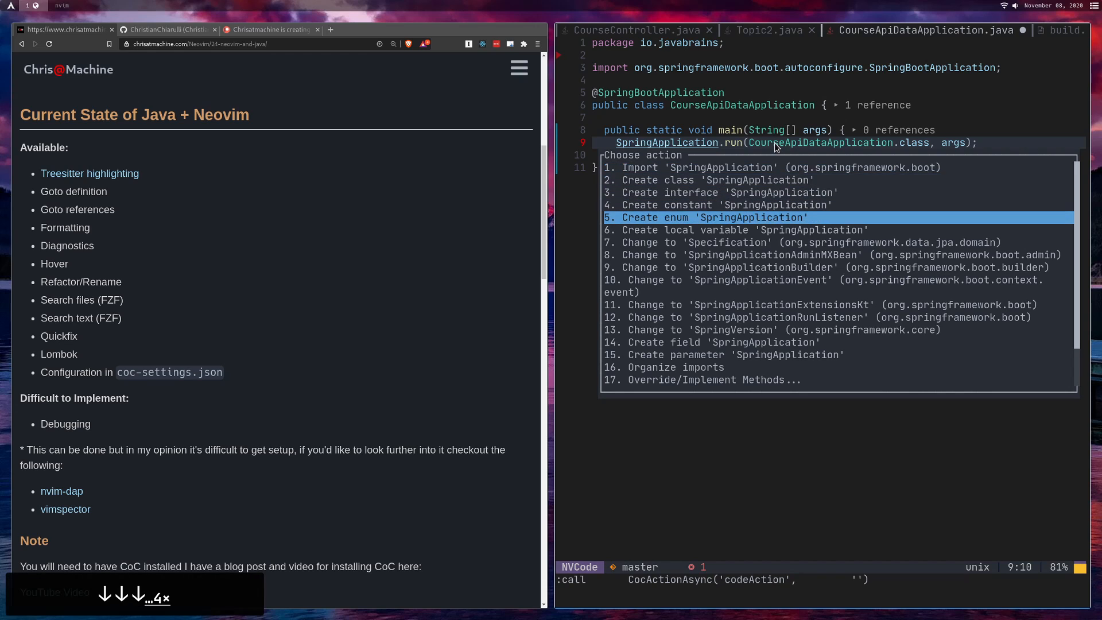
key("Down")
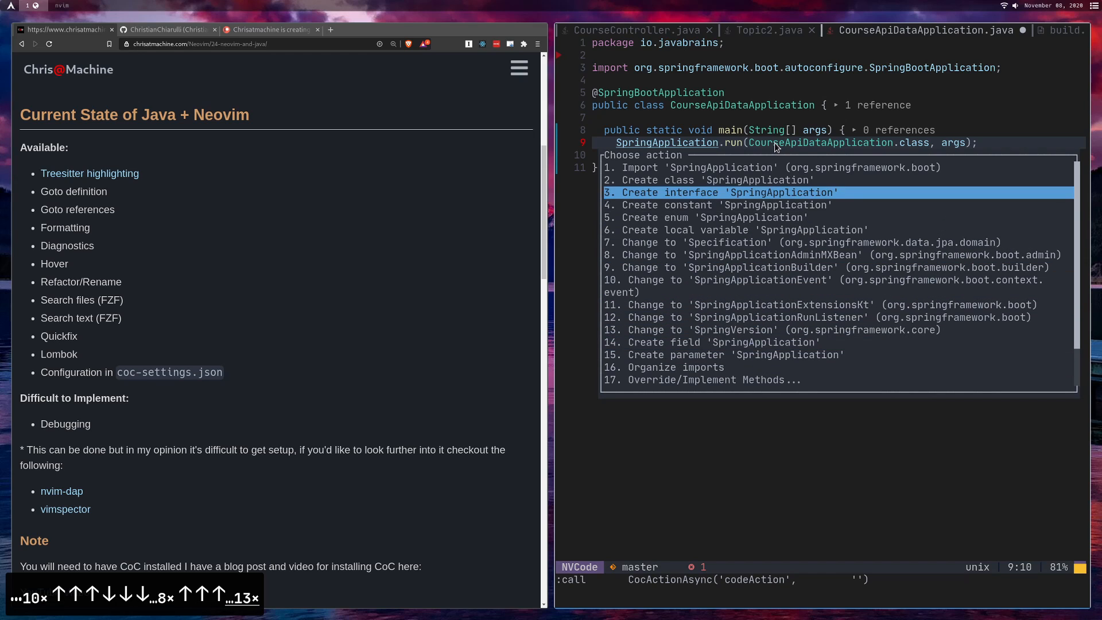
key("up")
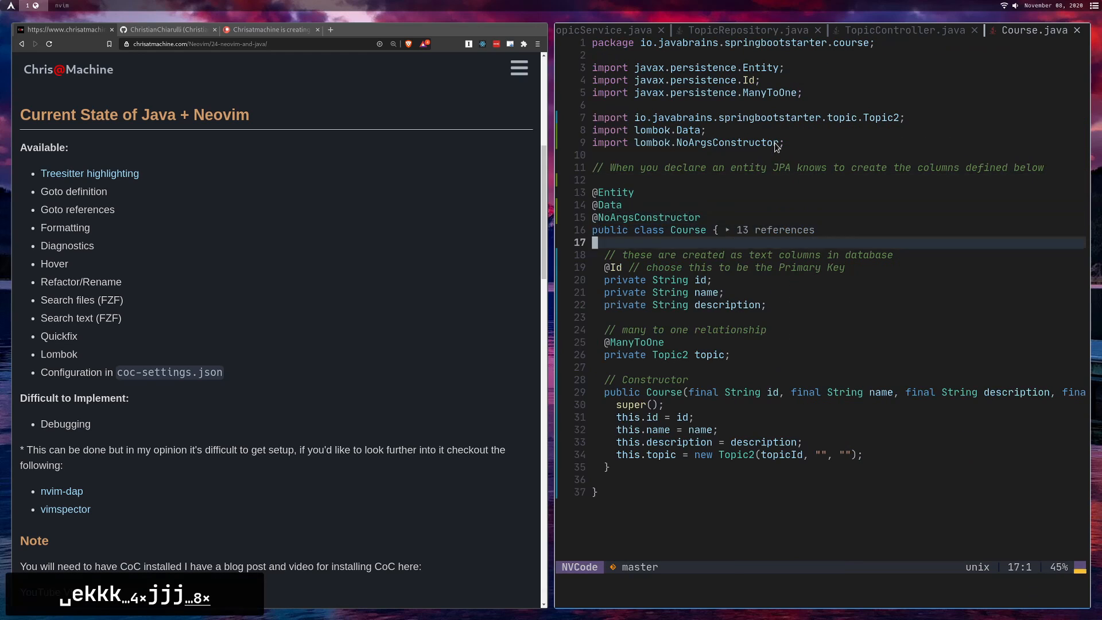
key("j")
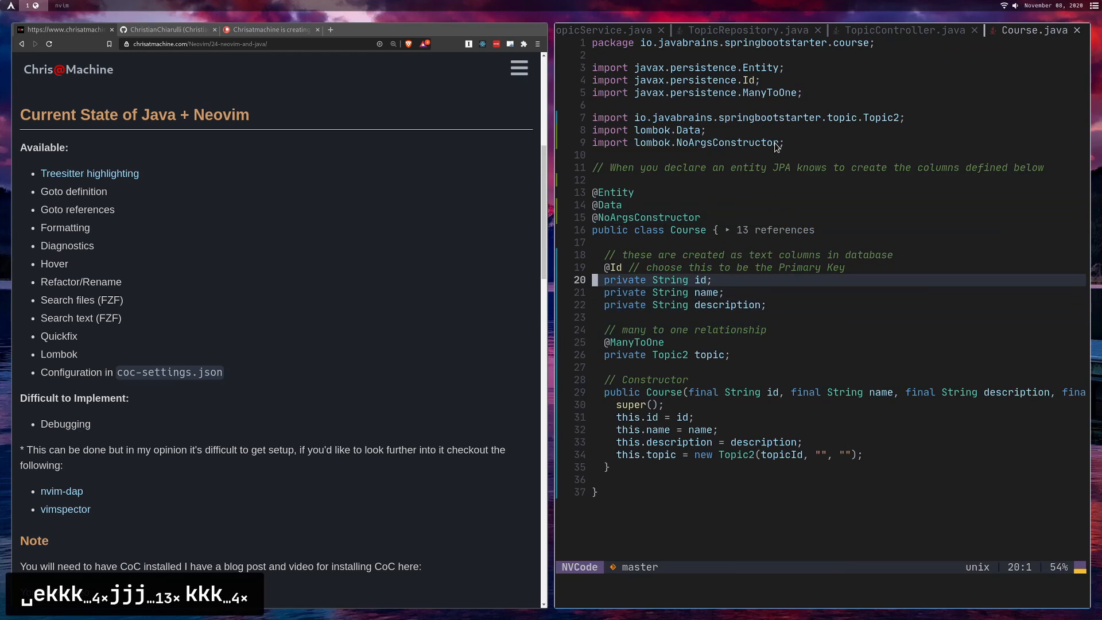
key("k")
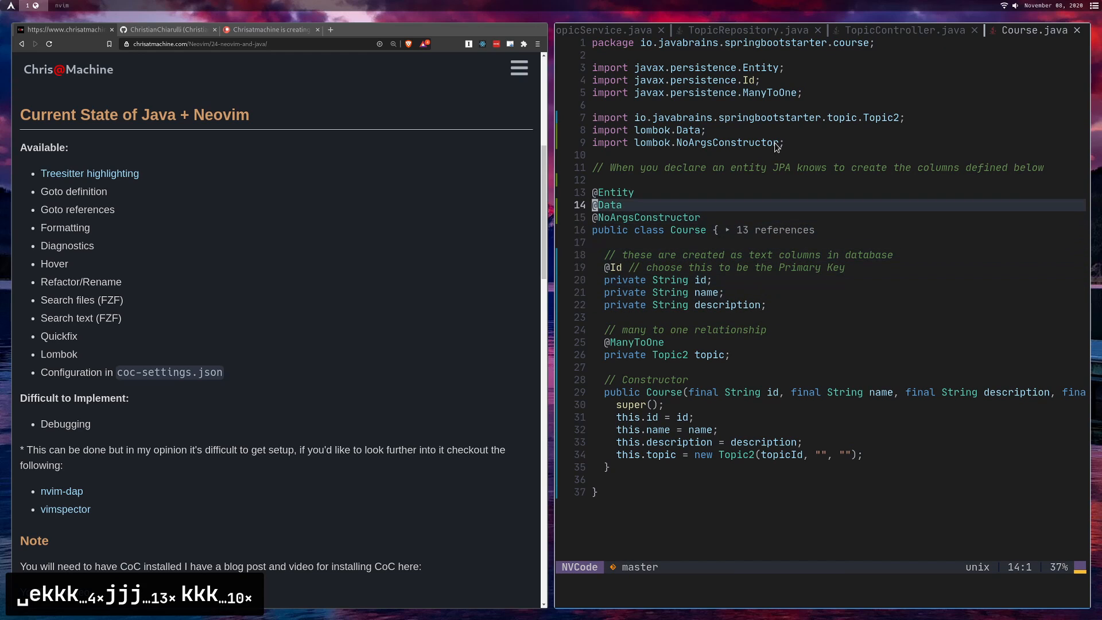
key("d")
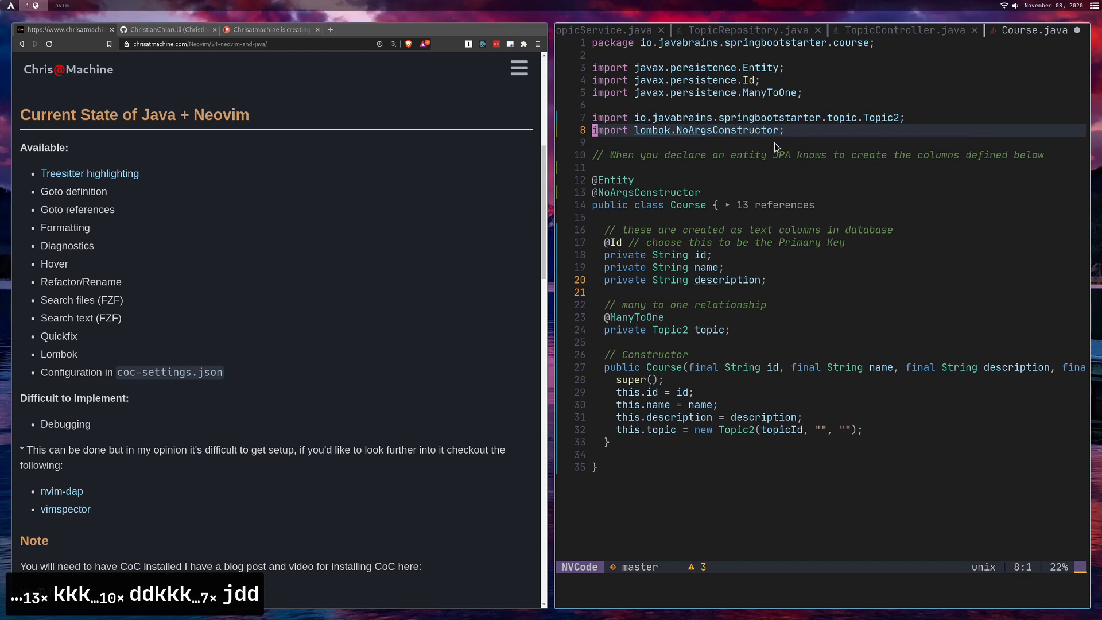
key("j")
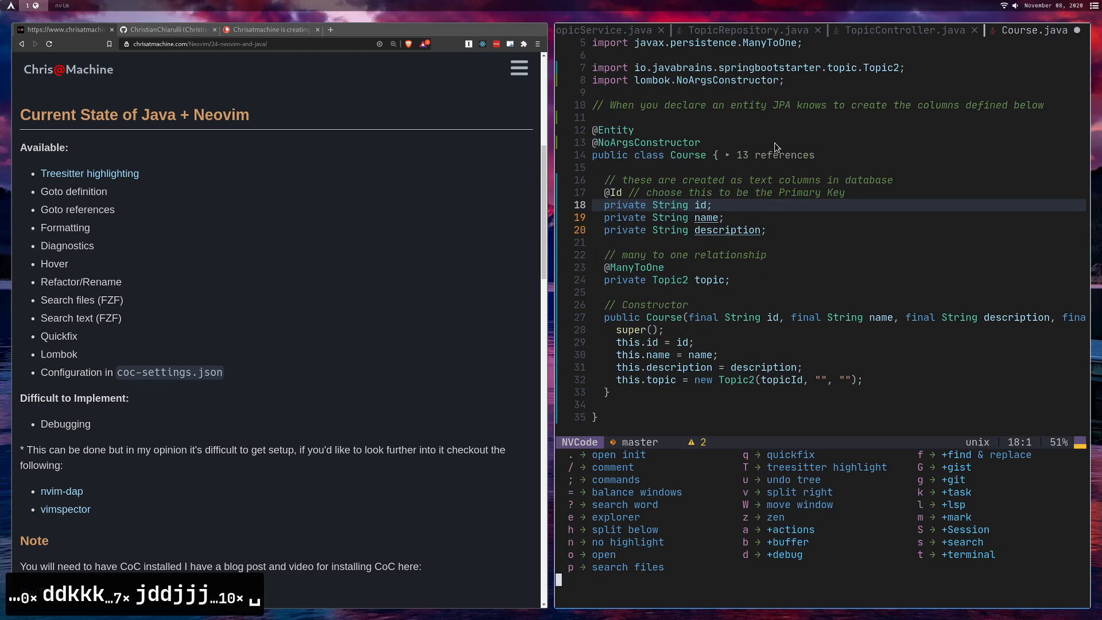
type("la")
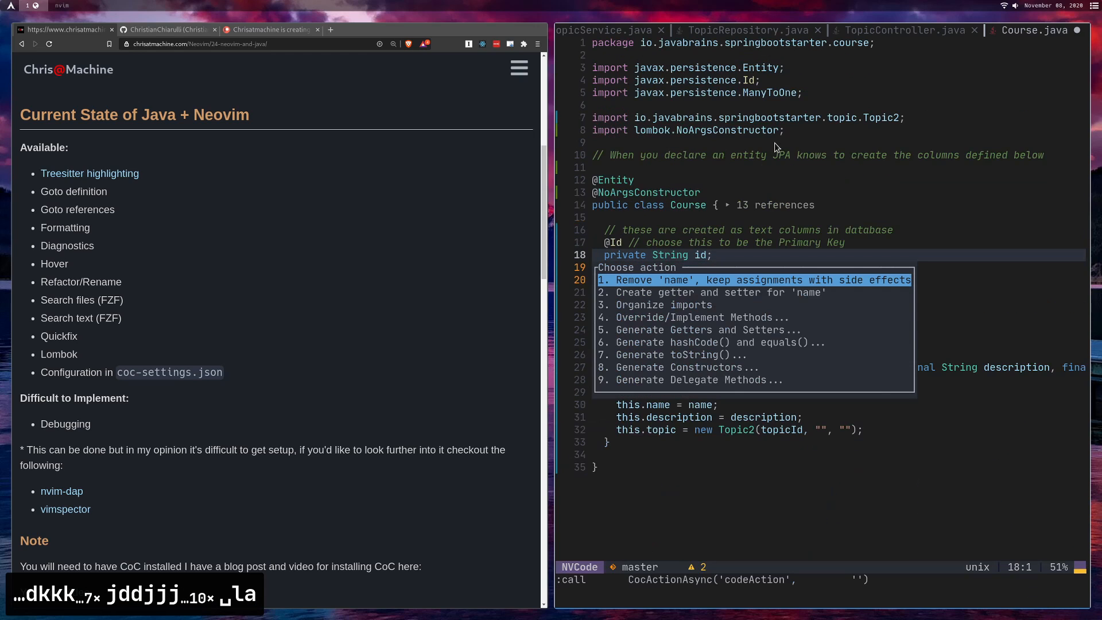
key("down")
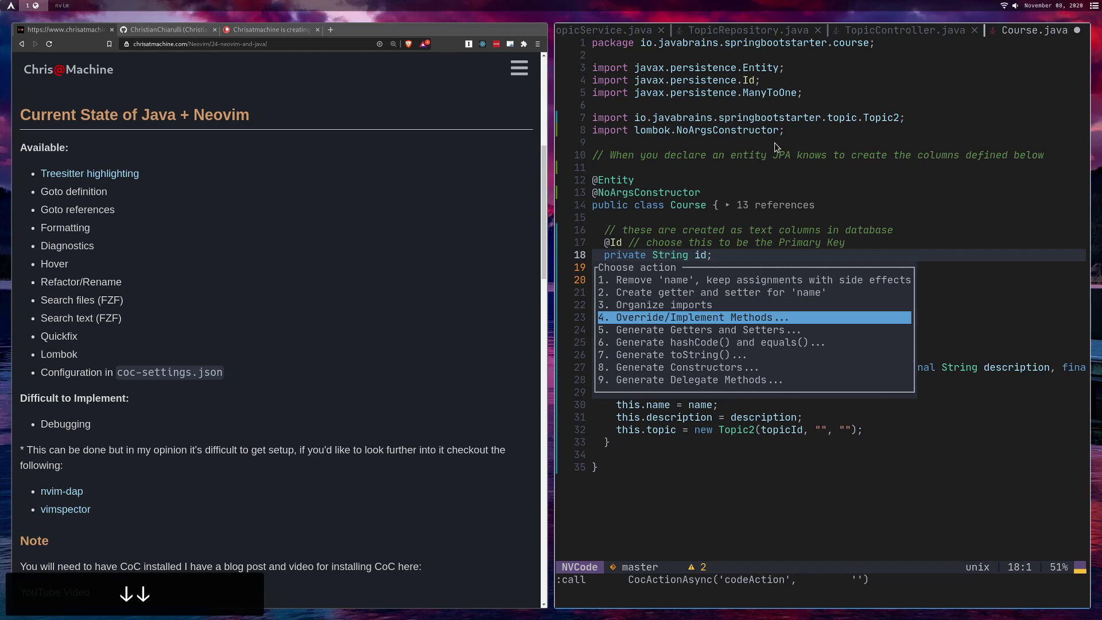
key("Down")
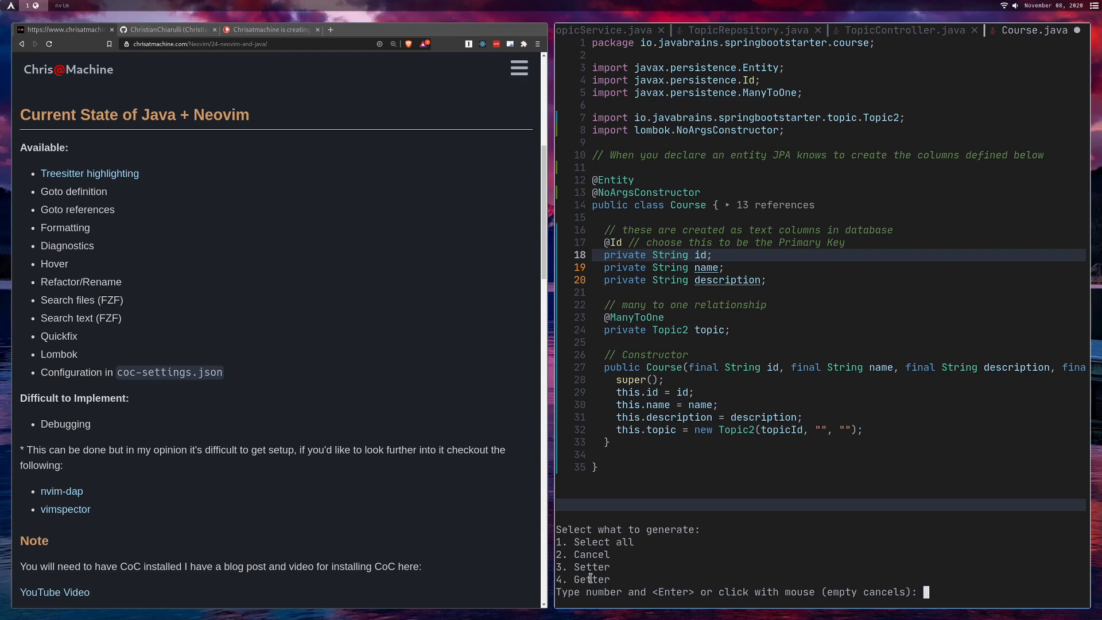
mouse_move(905, 575)
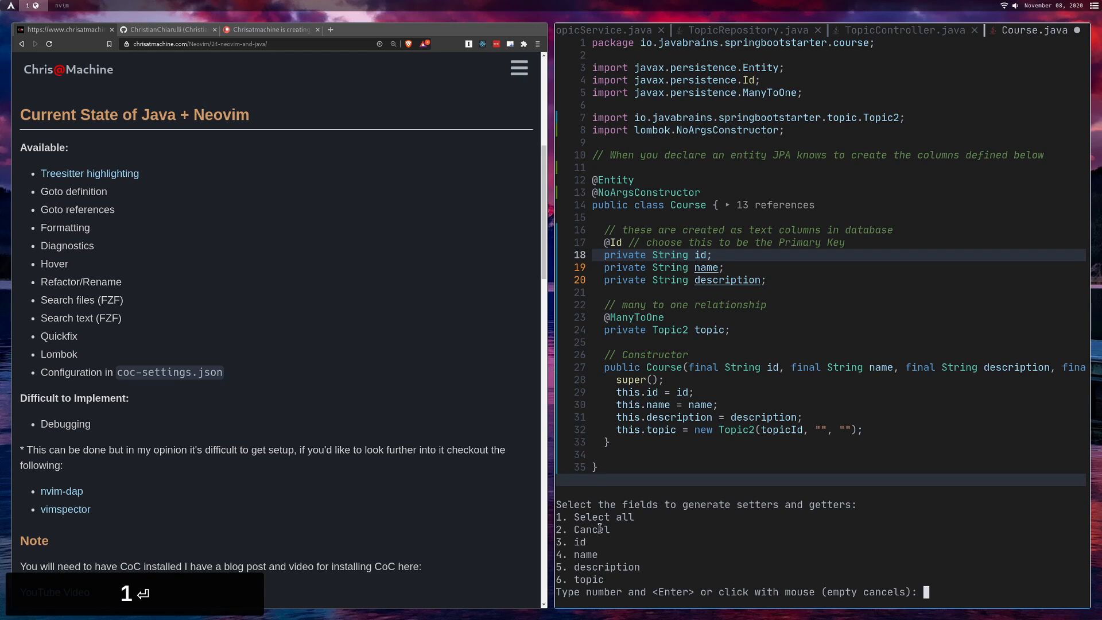
type("1")
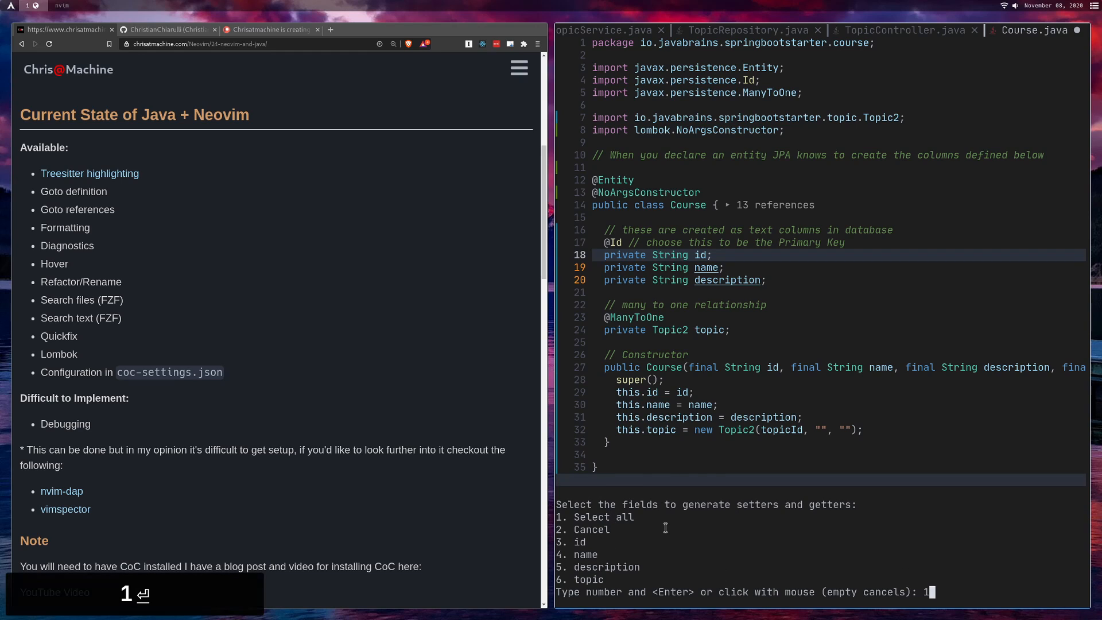
key("Return")
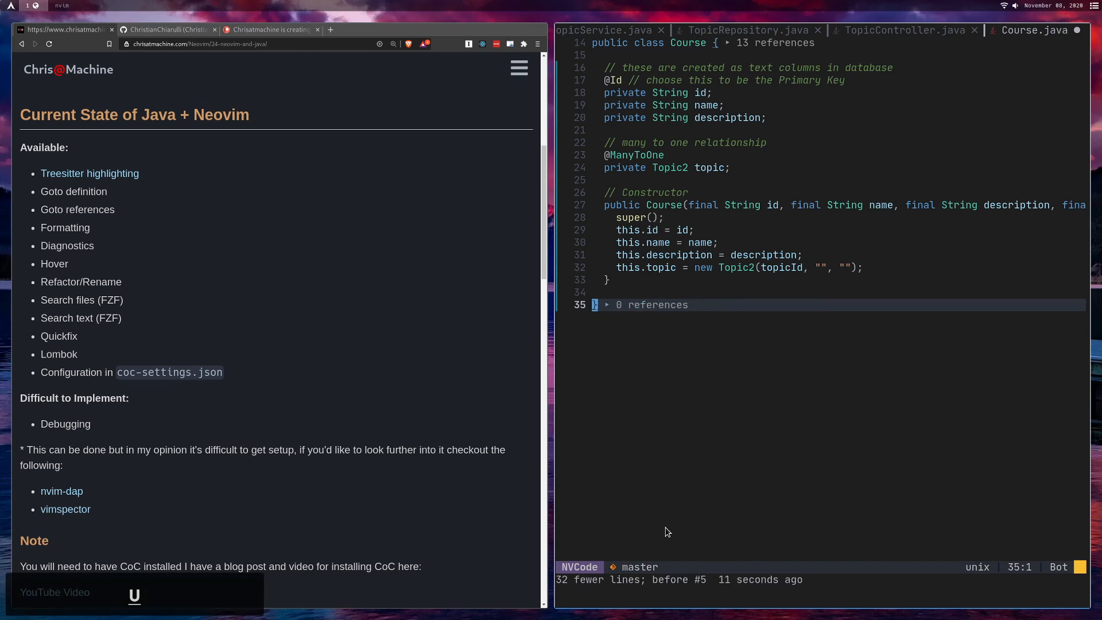
key("u")
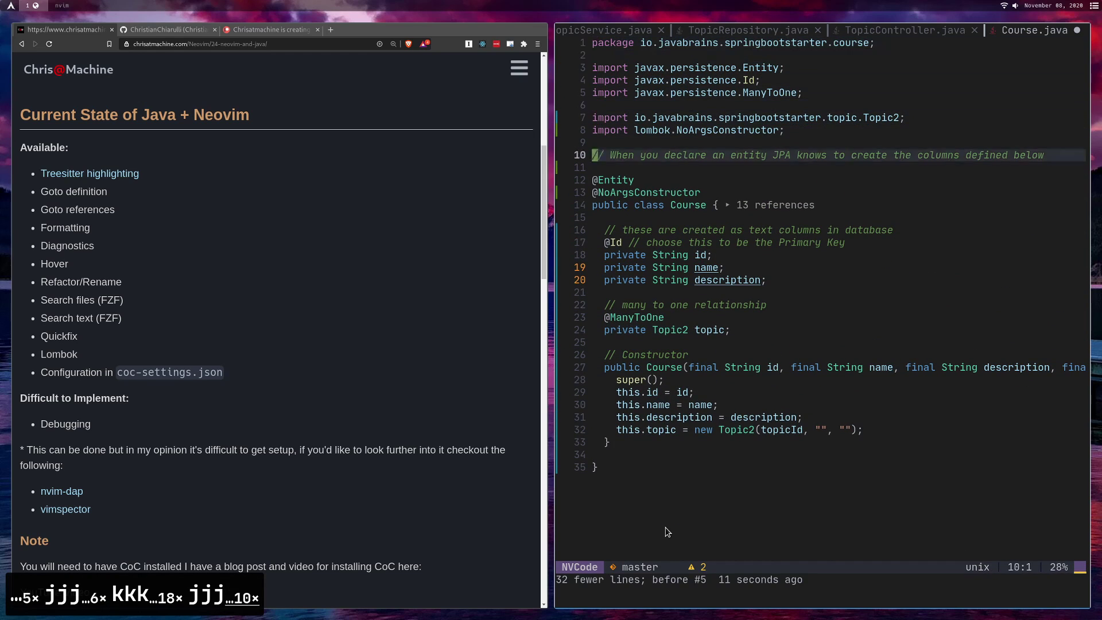
type("@D")
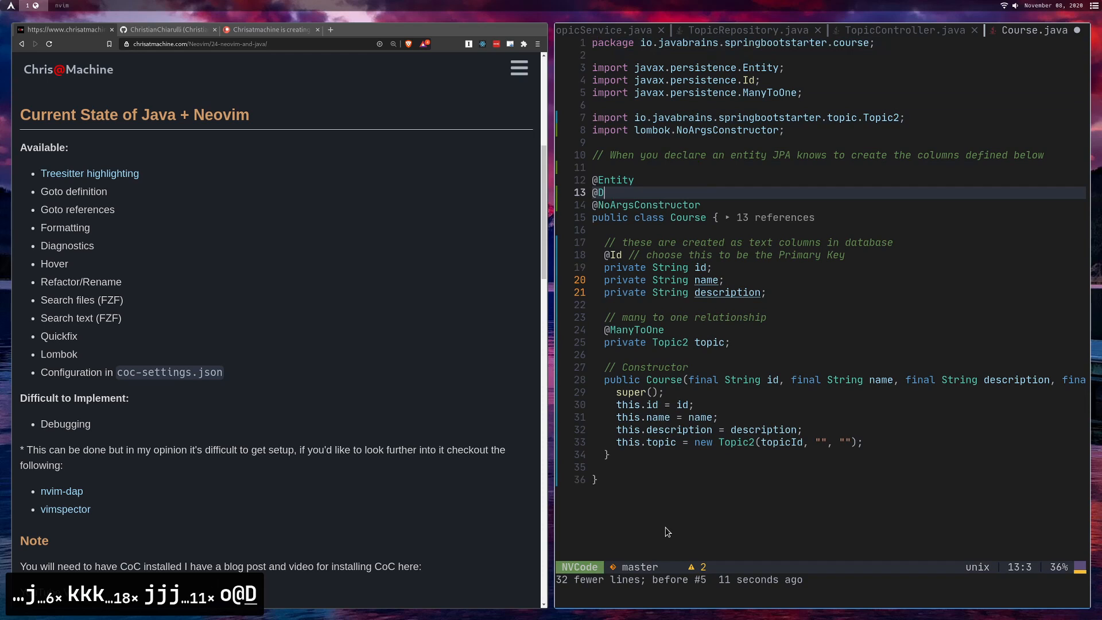
type("at")
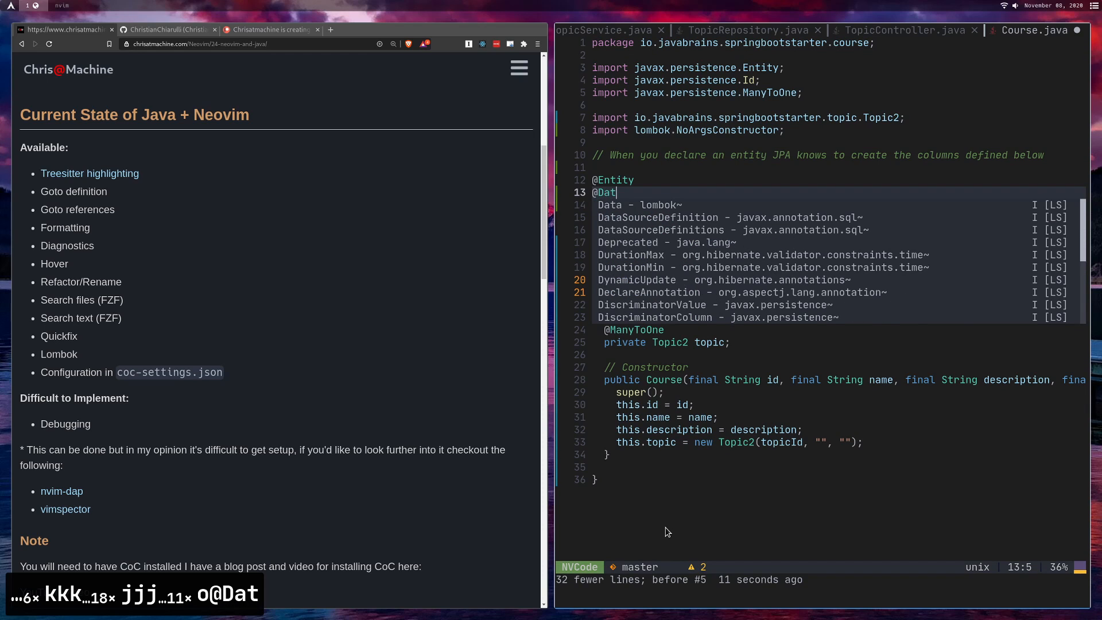
type("a")
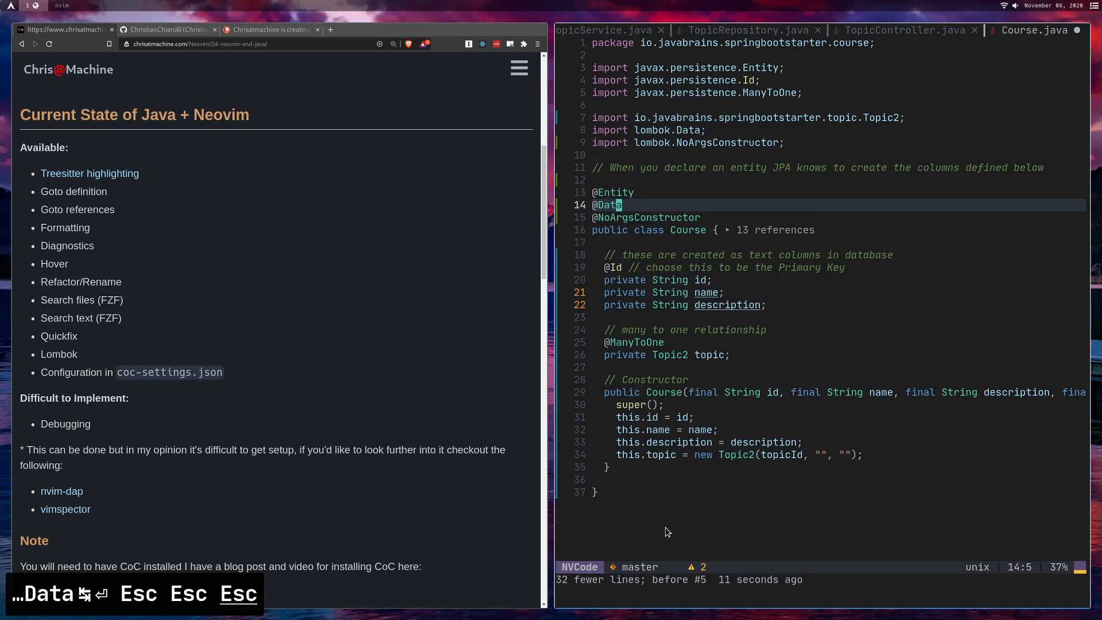
key("j")
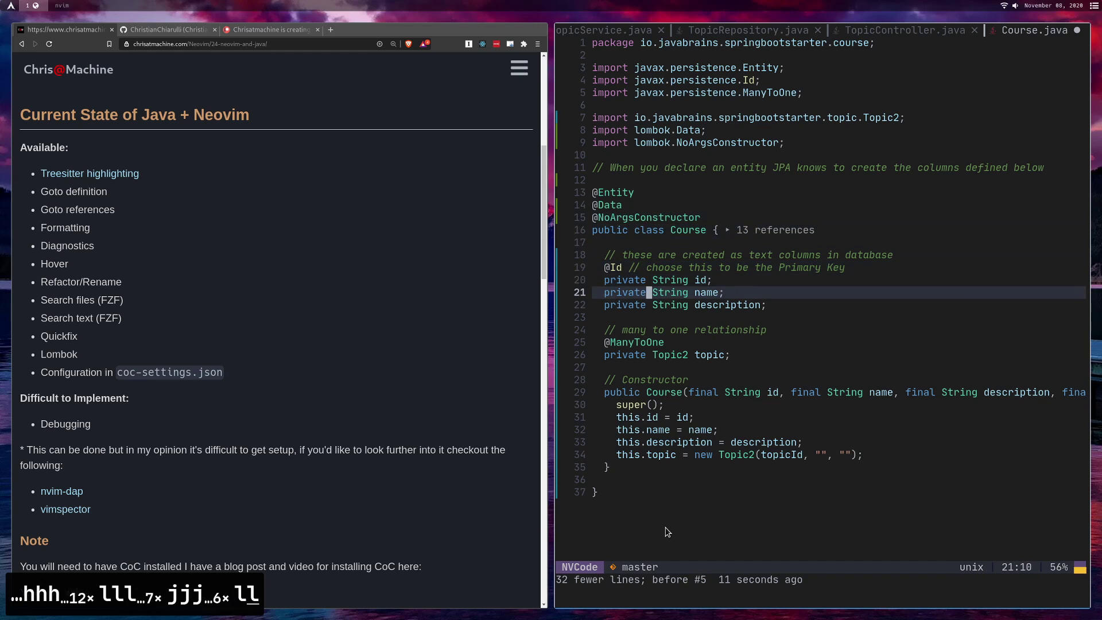
key("l")
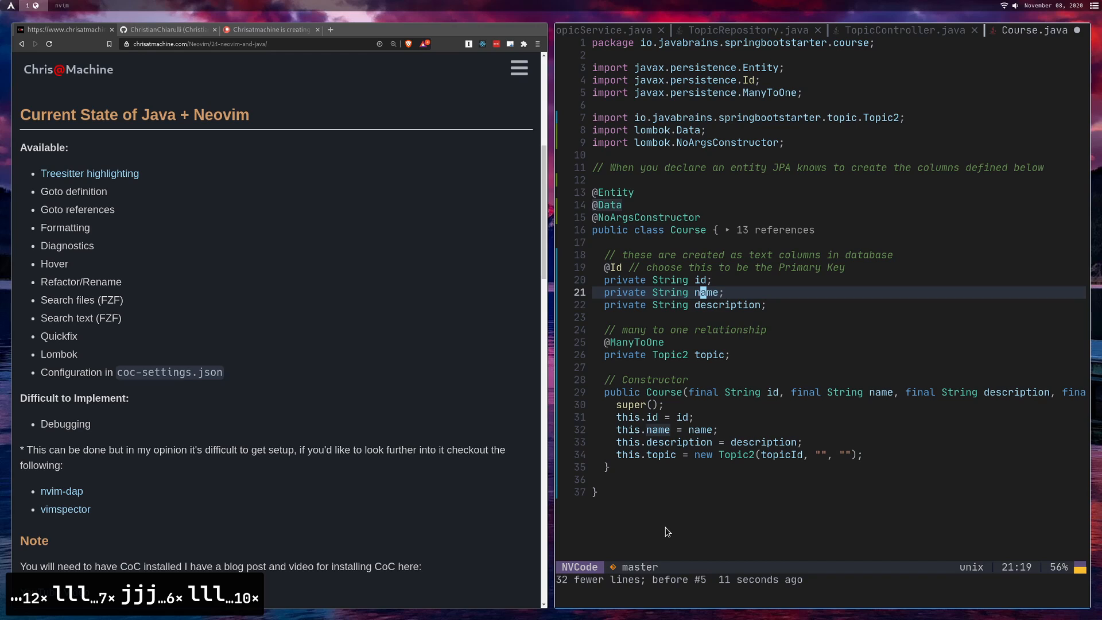
key("j")
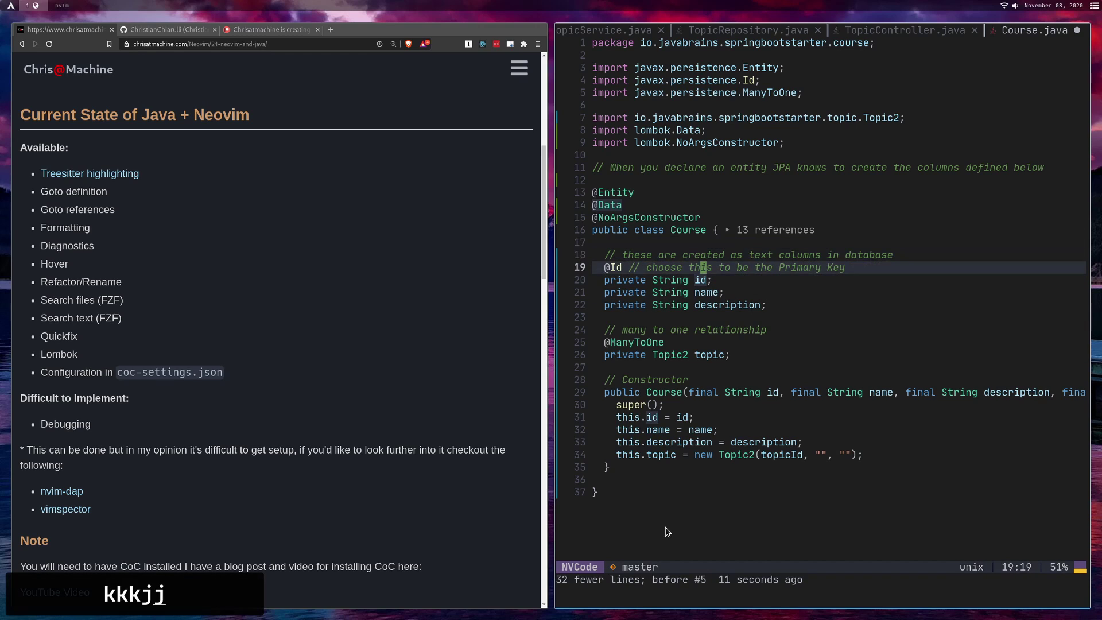
key("j")
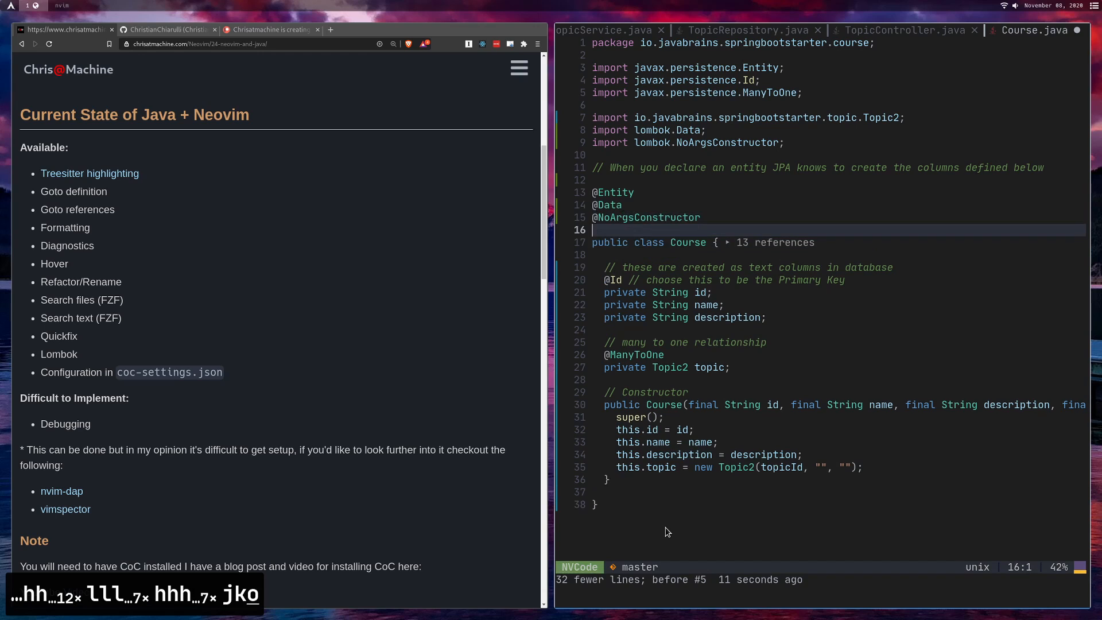
type("@")
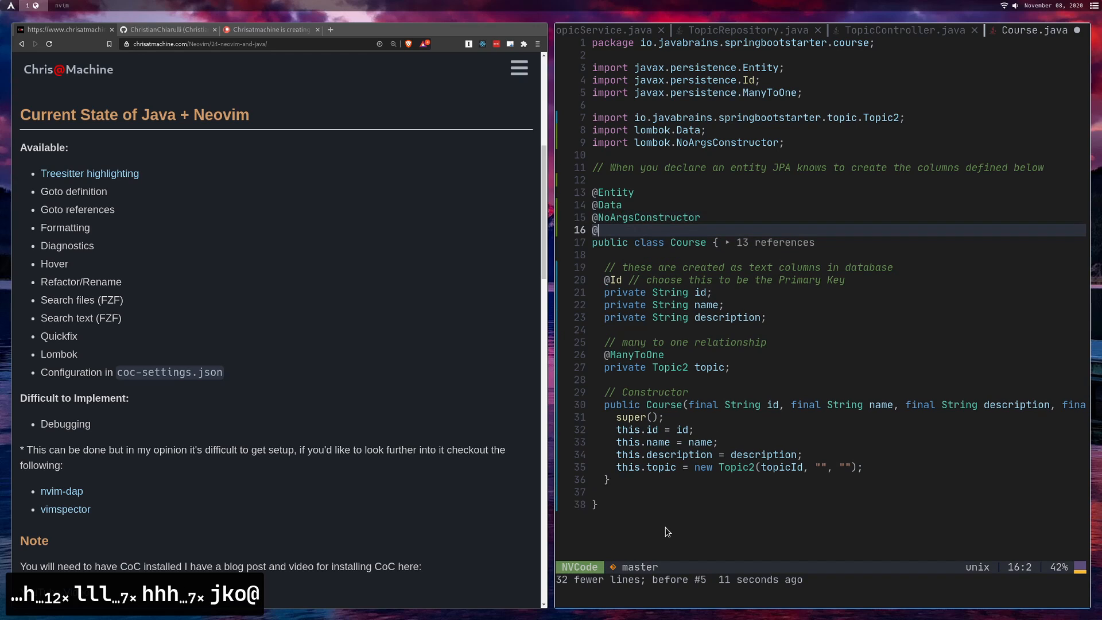
type("All")
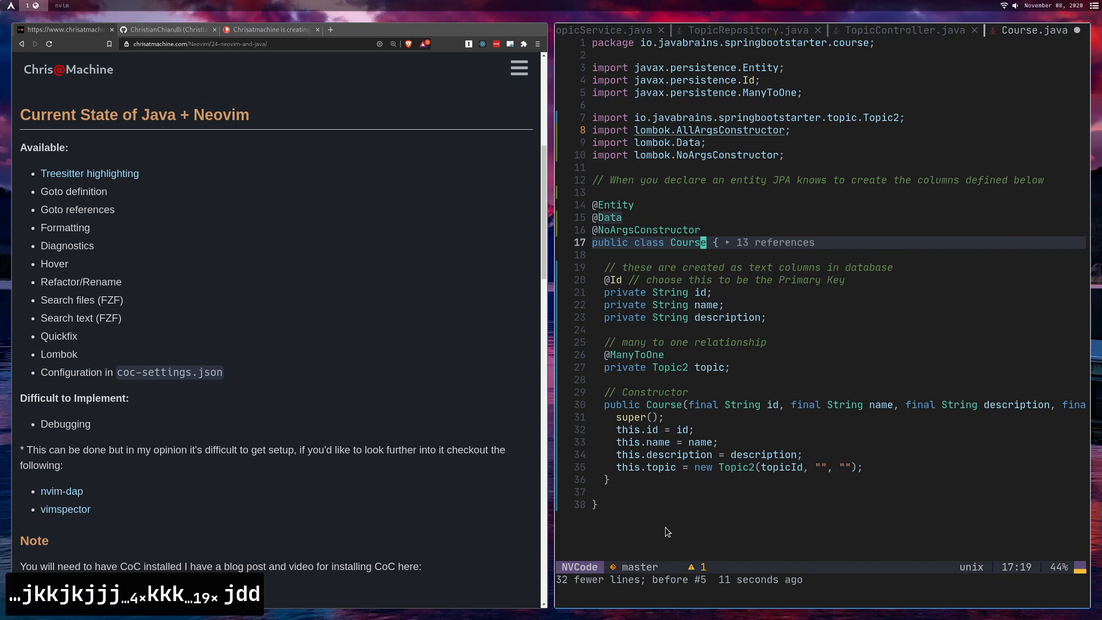
scroll("down", 3)
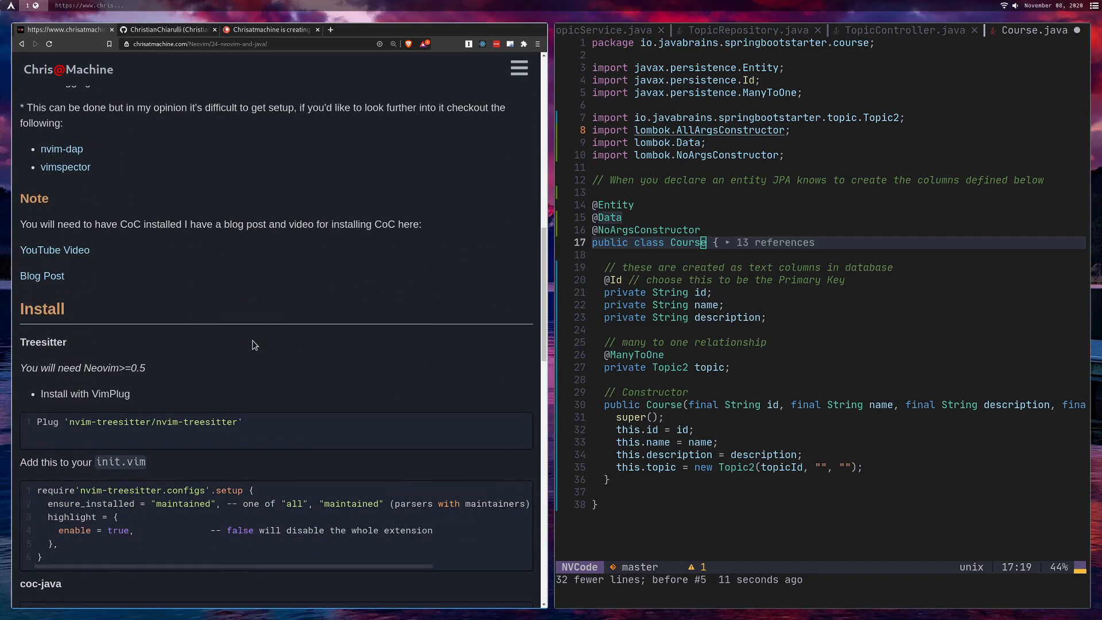
scroll("up", 3)
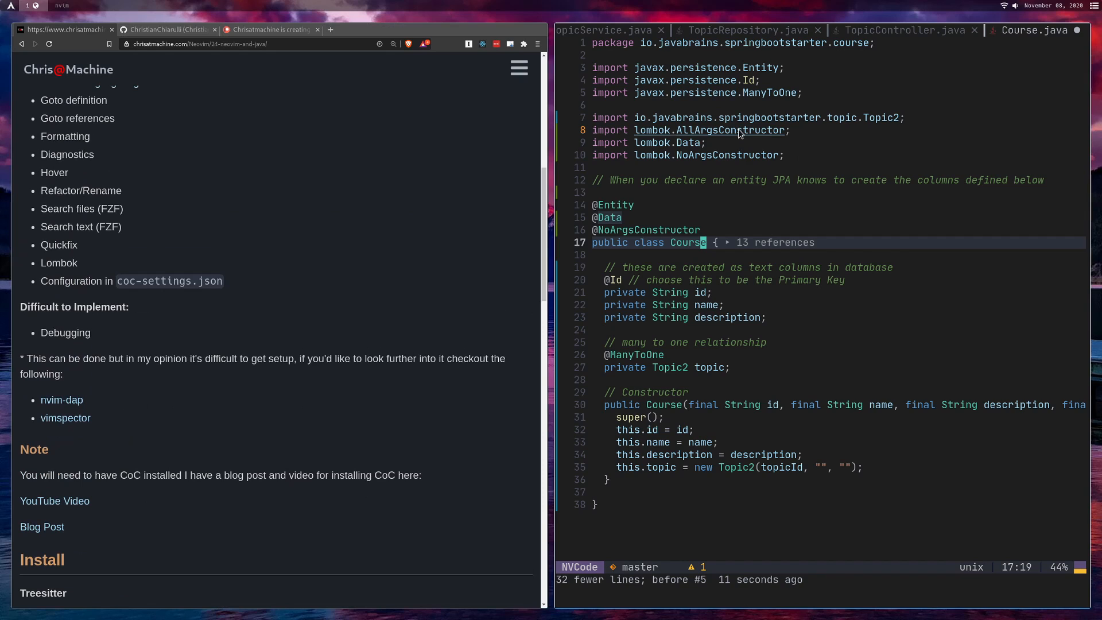
mouse_move(159, 411)
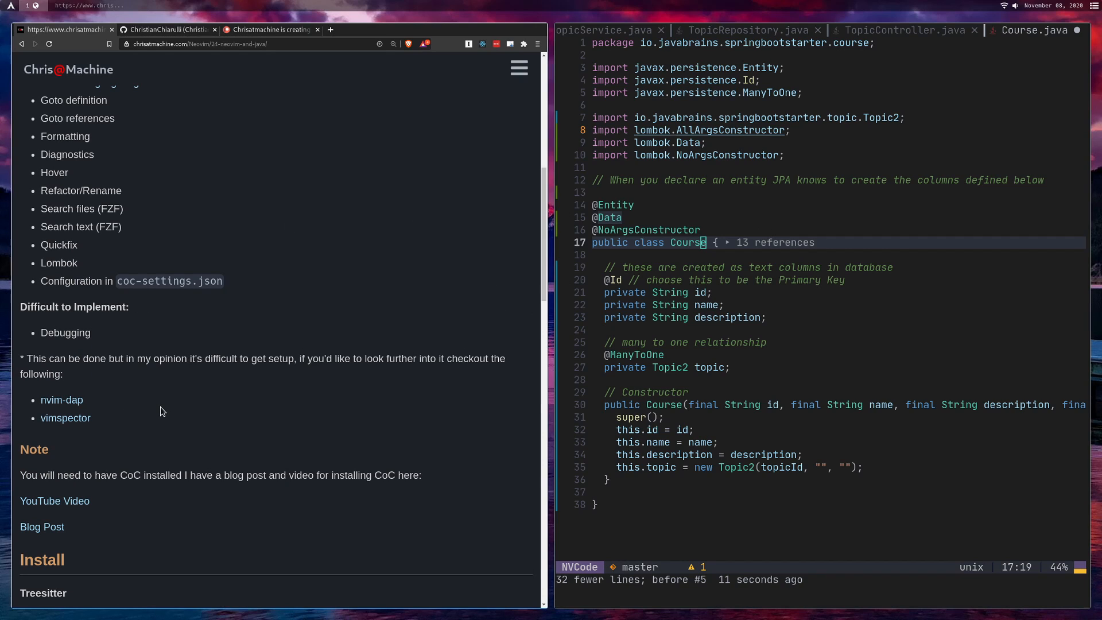
scroll("down", 3)
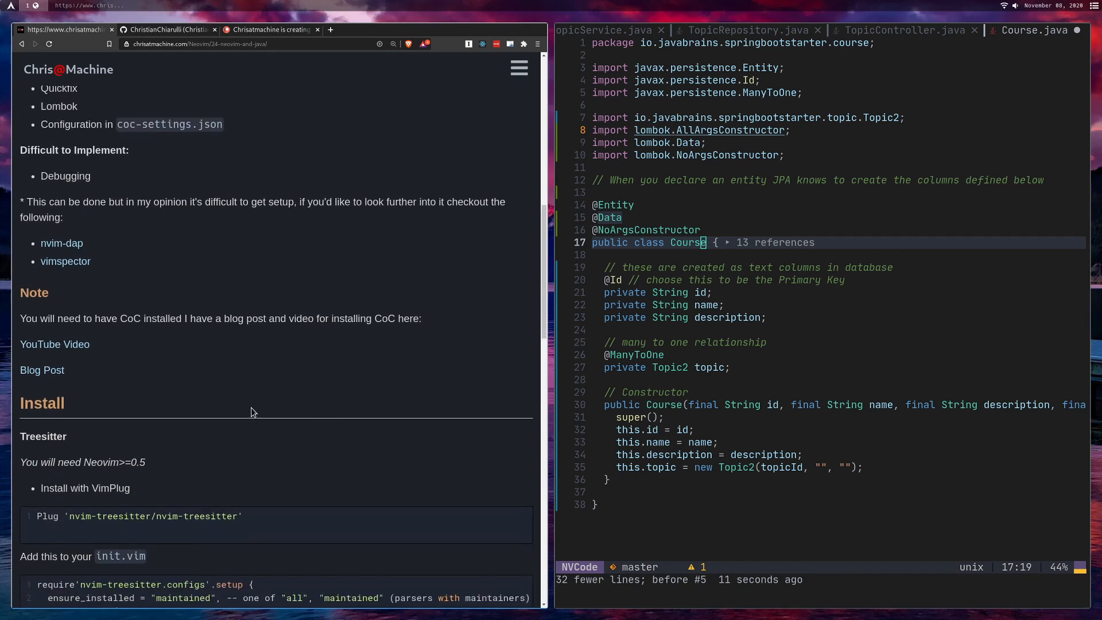
scroll("up", 3)
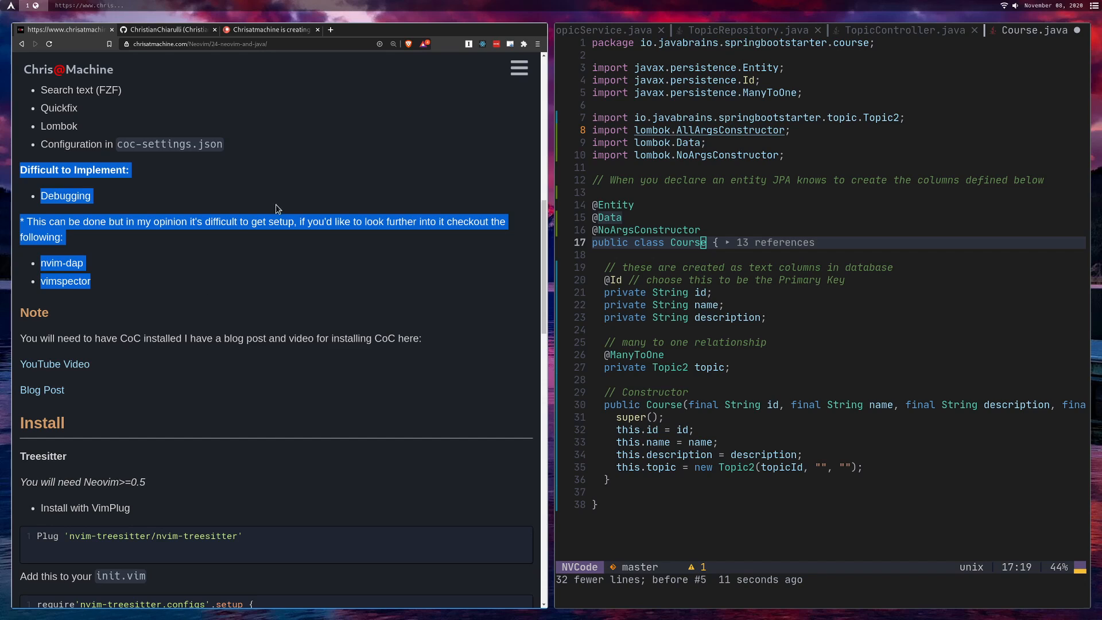
mouse_move(76, 292)
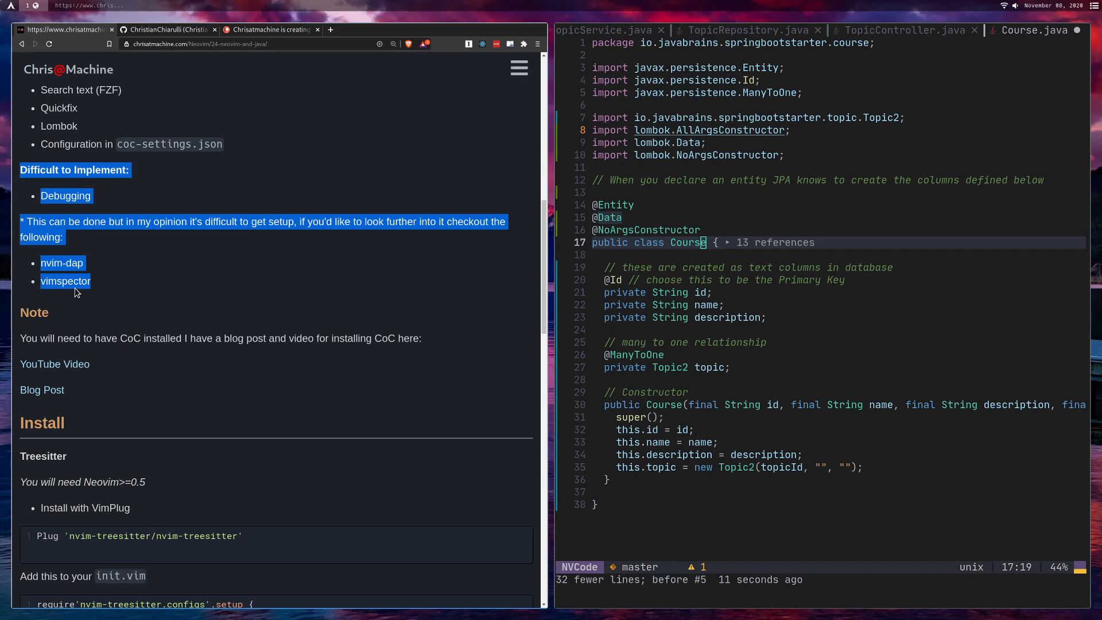
mouse_move(63, 262)
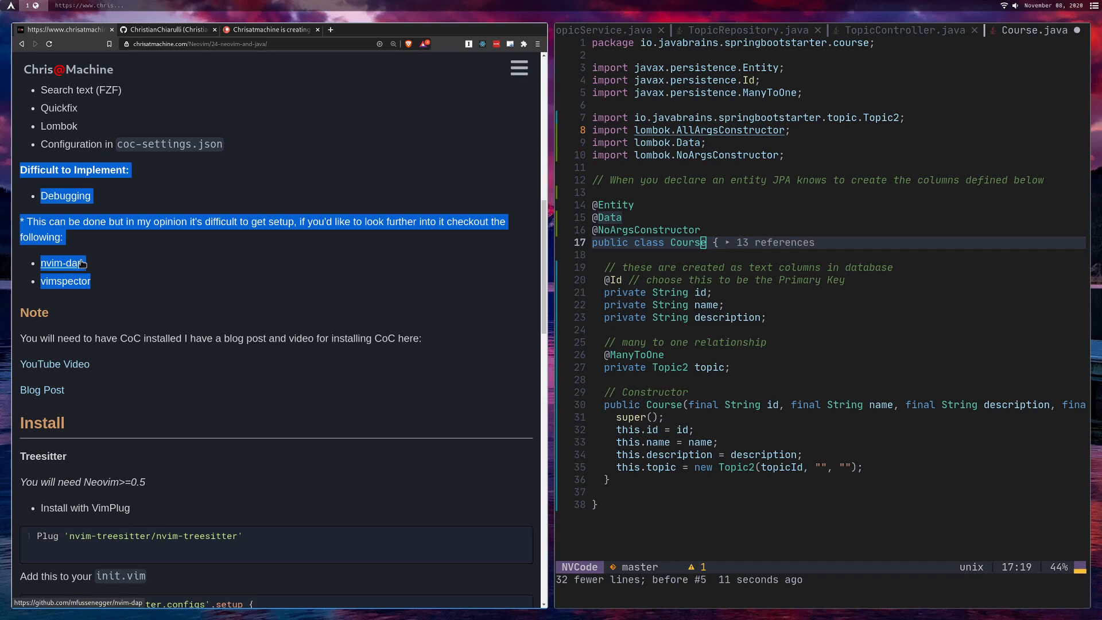
scroll("down", 3)
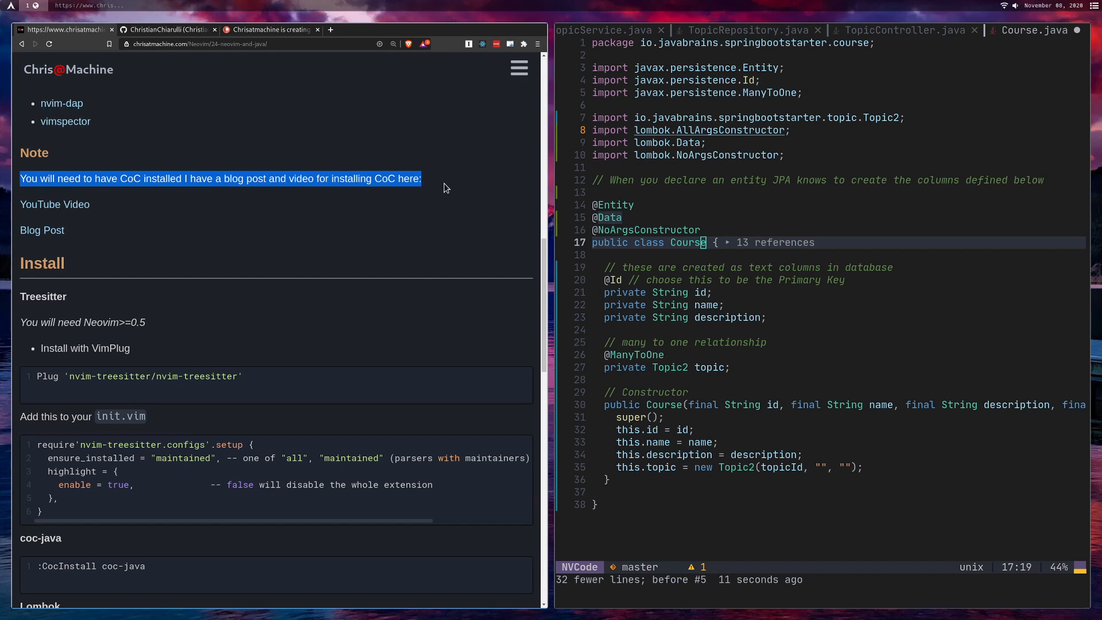
mouse_move(54, 203)
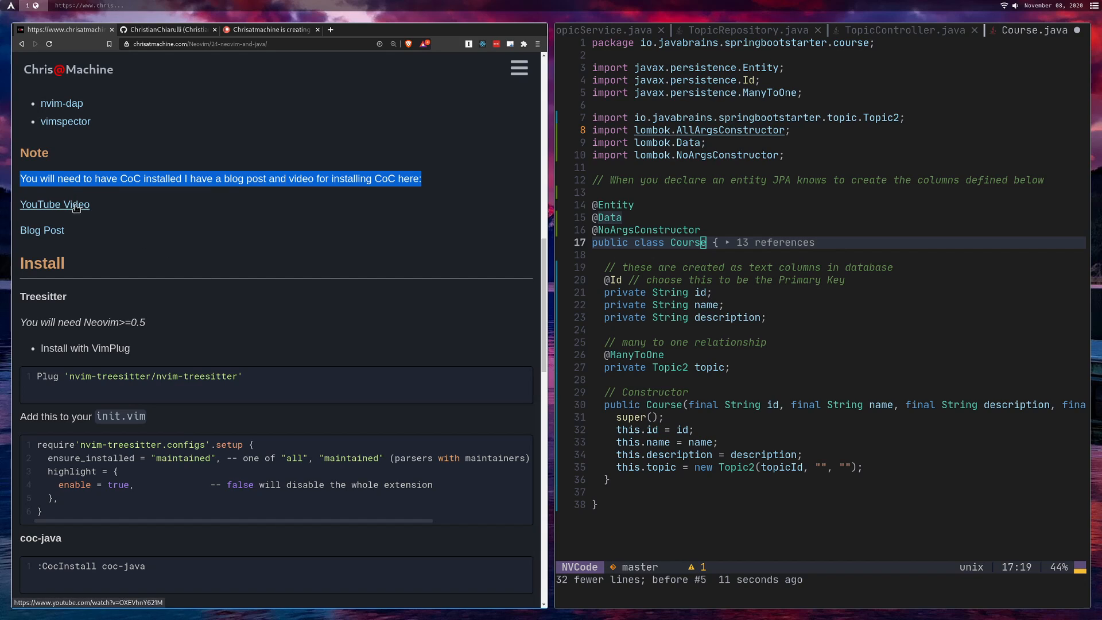
mouse_move(123, 173)
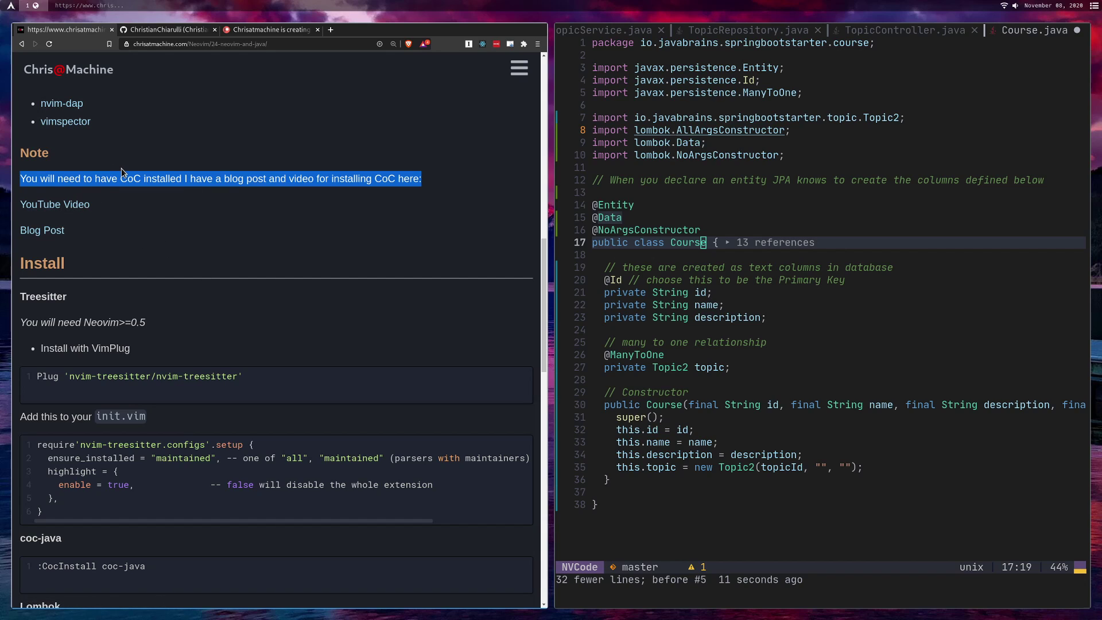
mouse_move(260, 109)
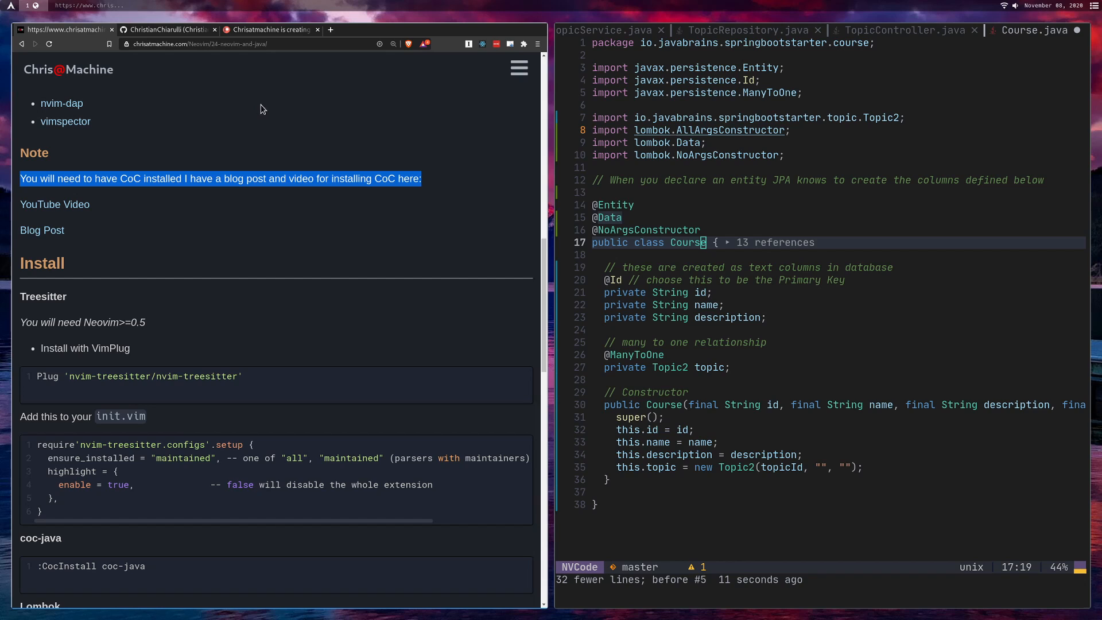
scroll("down", 3)
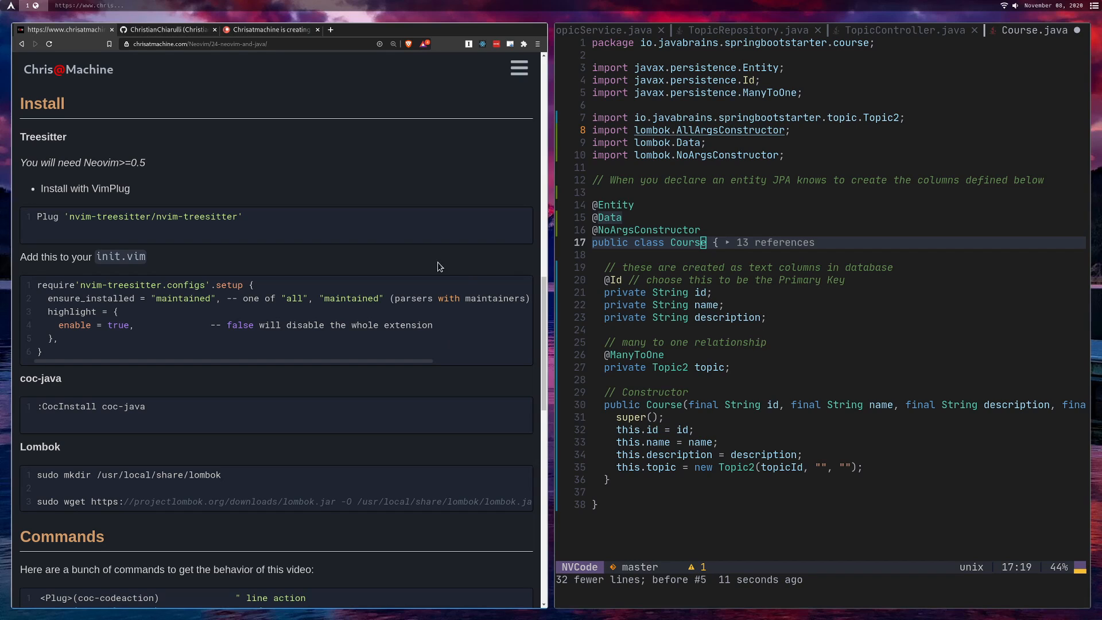
mouse_move(313, 208)
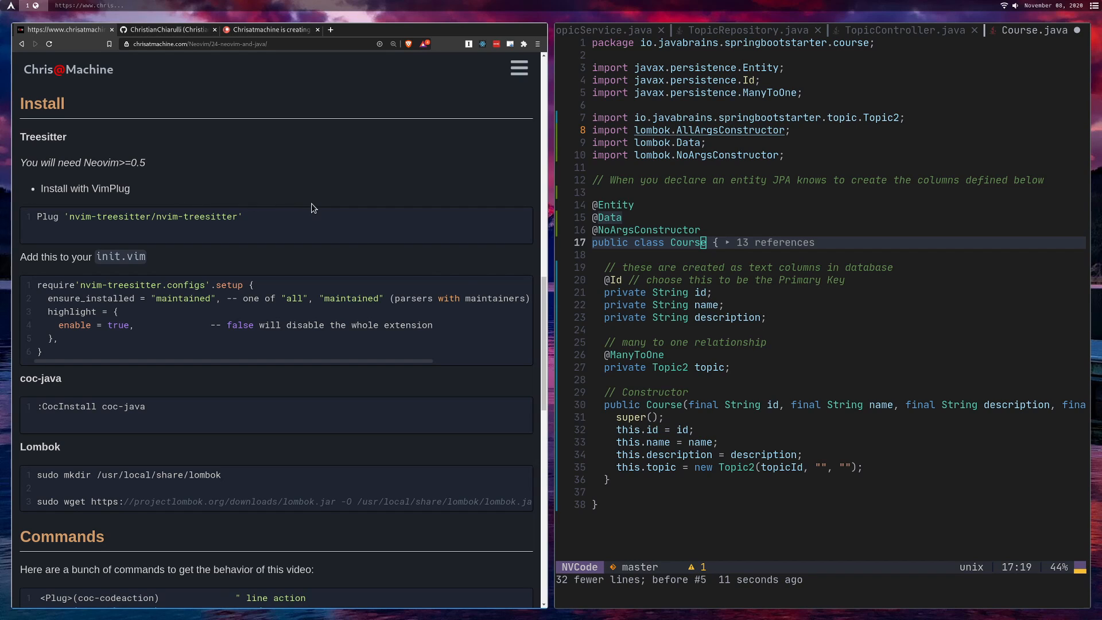
scroll("up", 3)
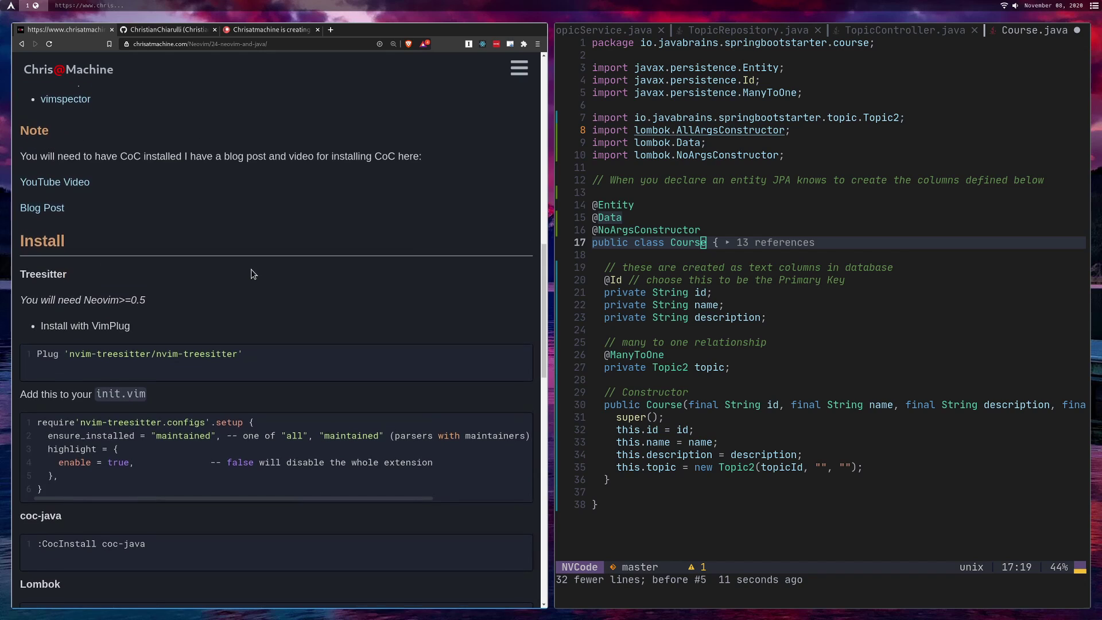
scroll("up", 3)
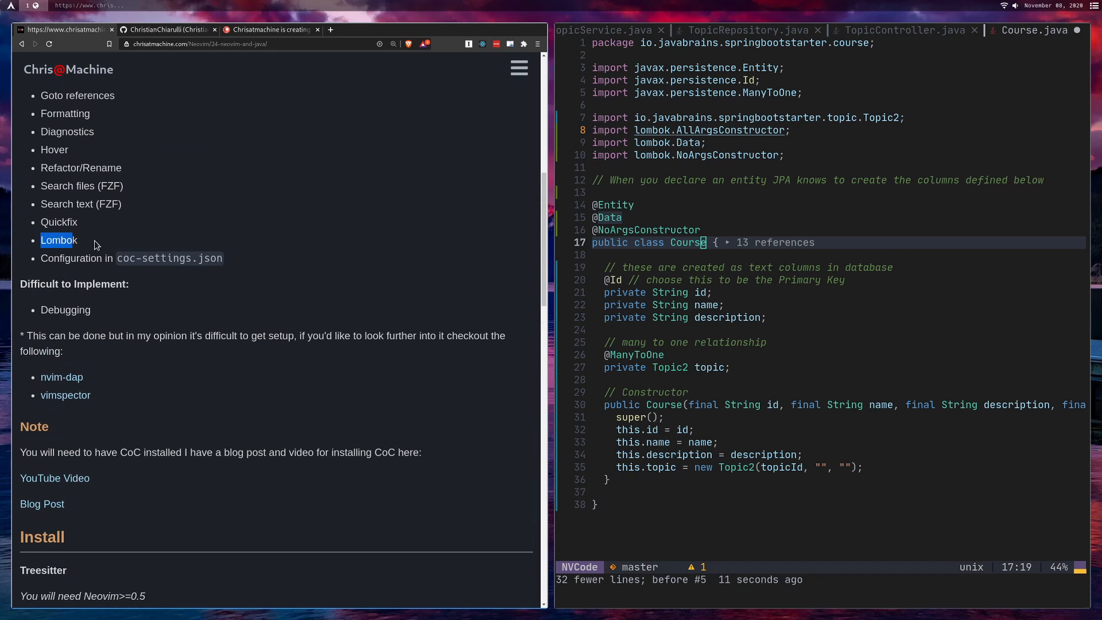
scroll("down", 3)
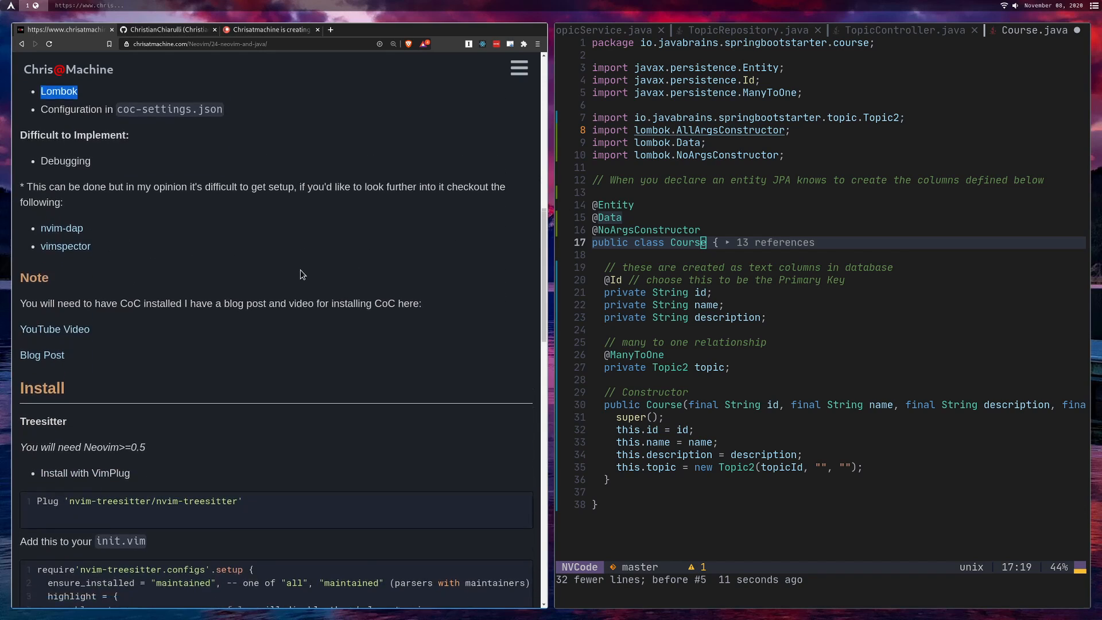
scroll("down", 3)
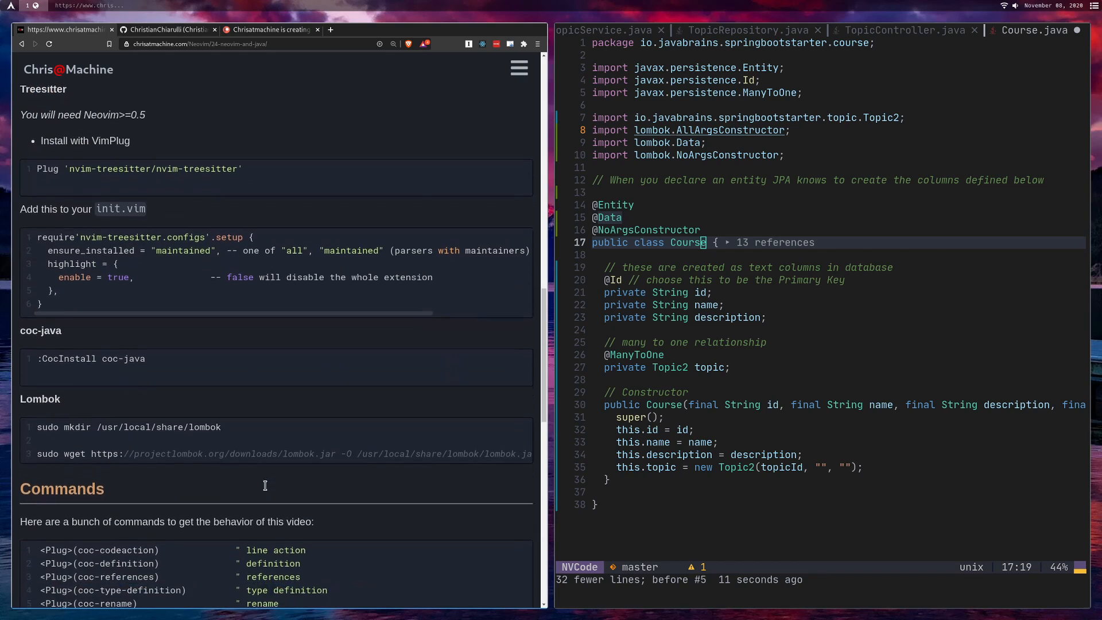
scroll("down", 3)
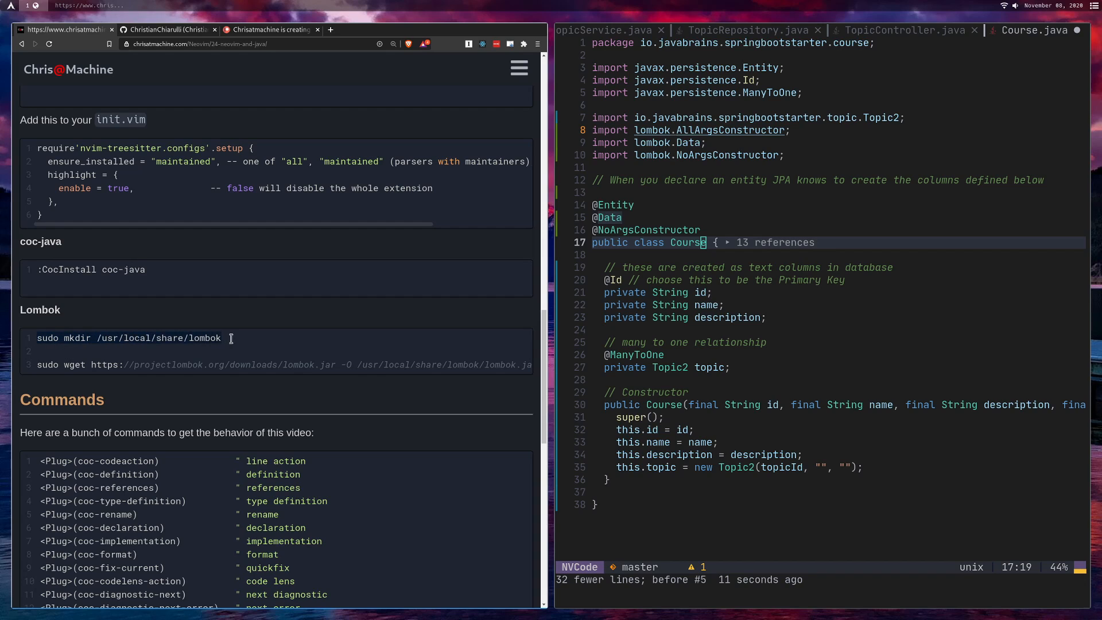
mouse_move(62, 379)
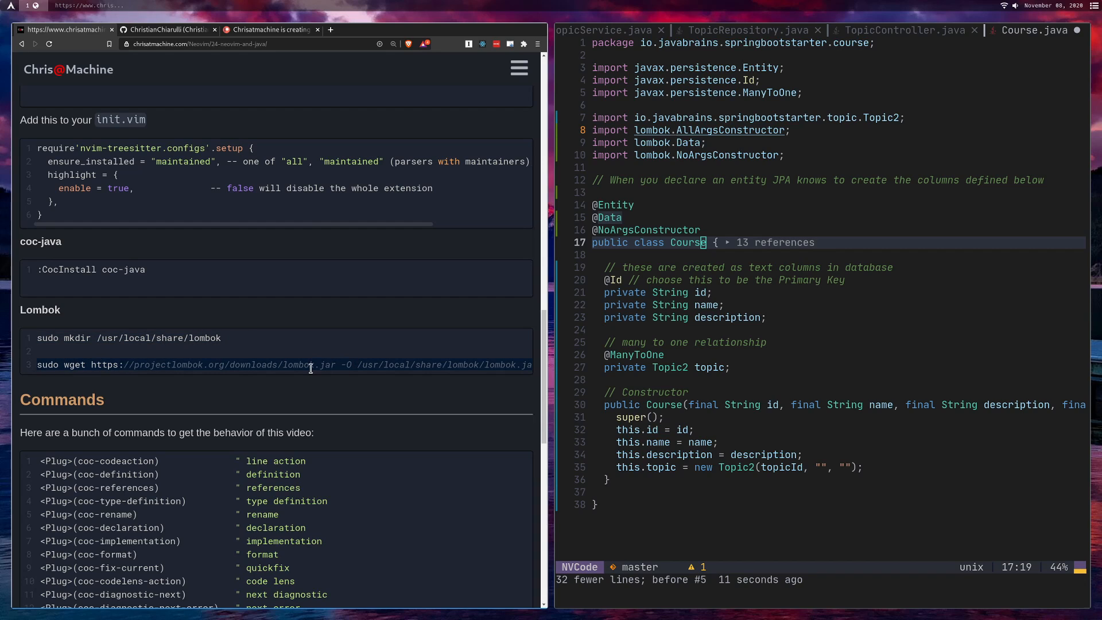
mouse_move(185, 345)
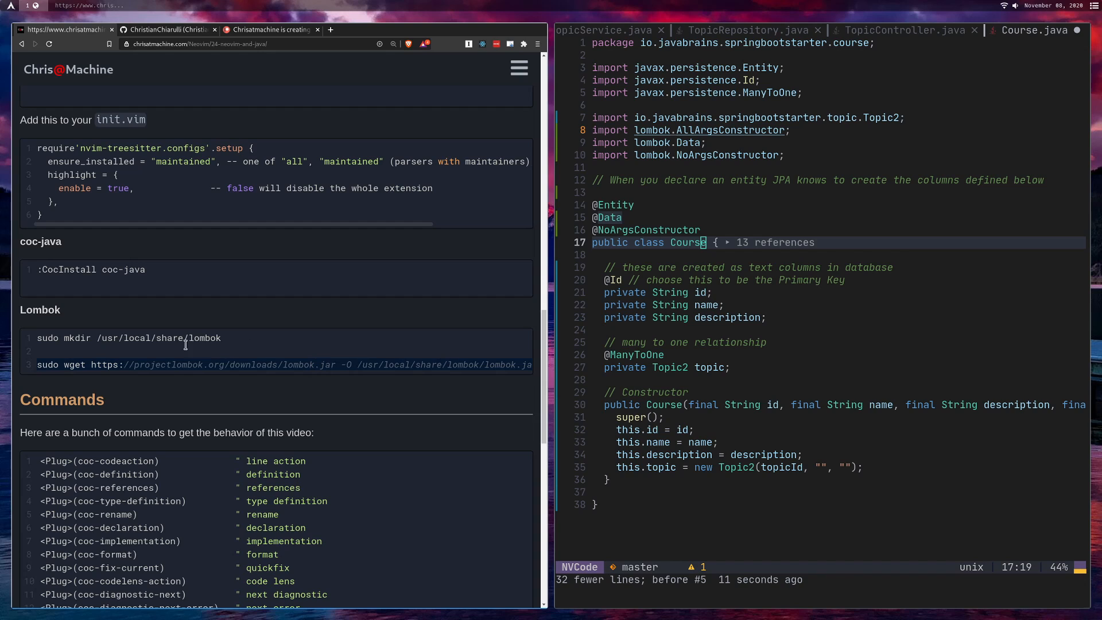
scroll("down", 3)
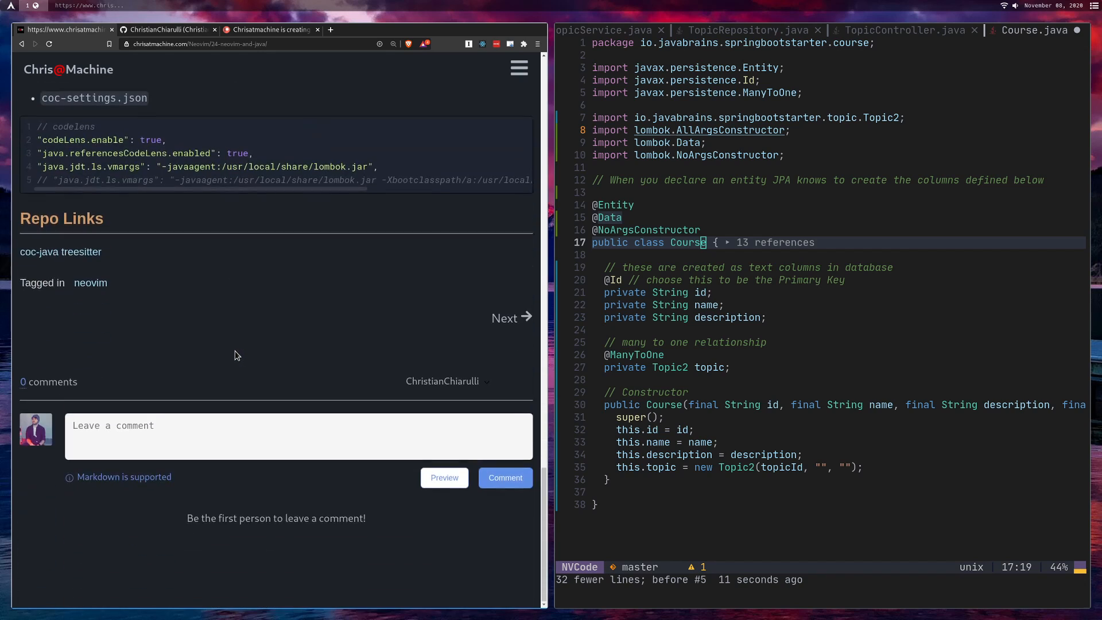
scroll("up", 3)
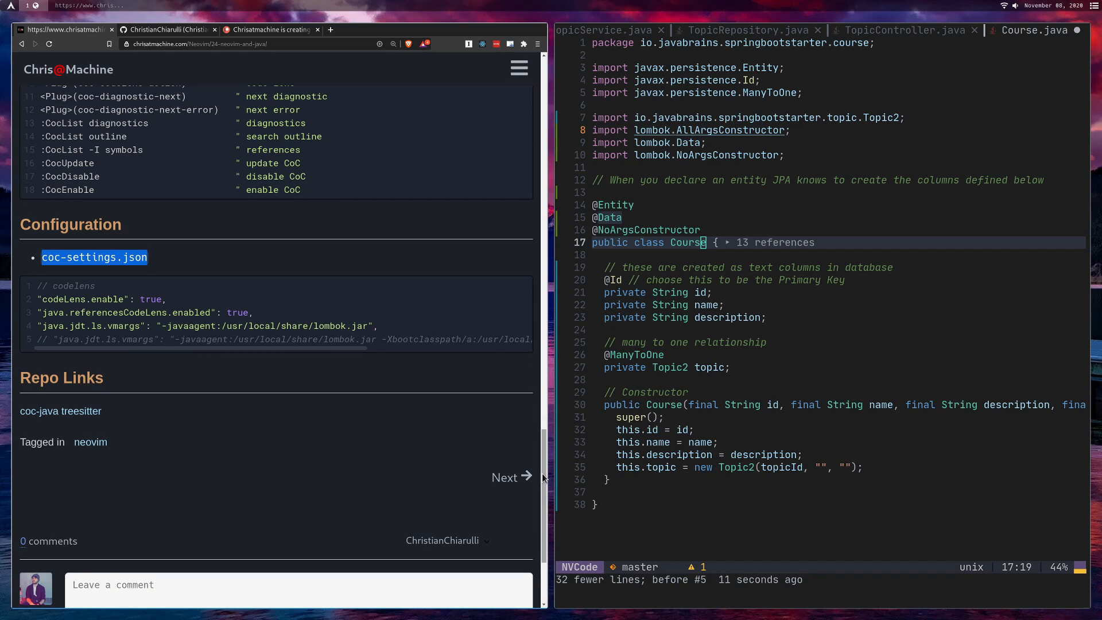
scroll("up", 3)
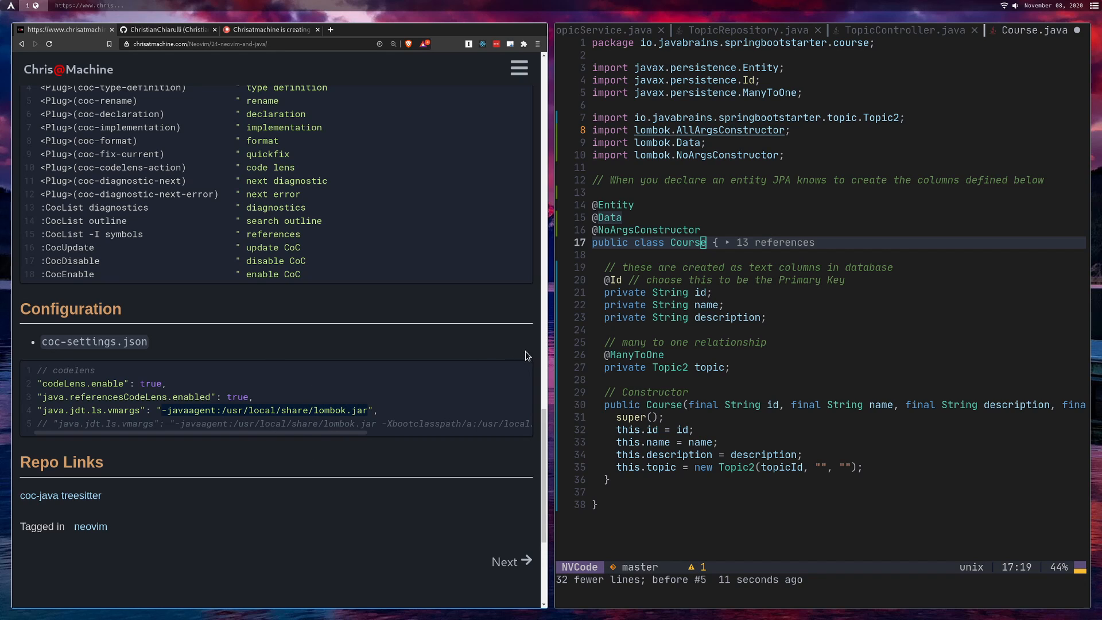
scroll("up", 3)
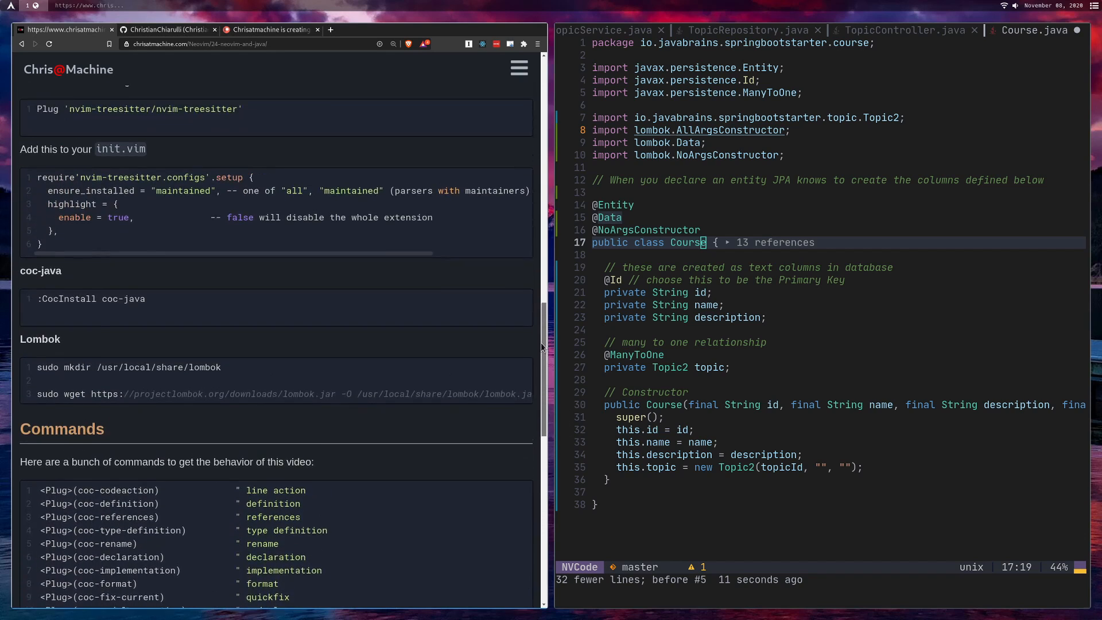
scroll("up", 3)
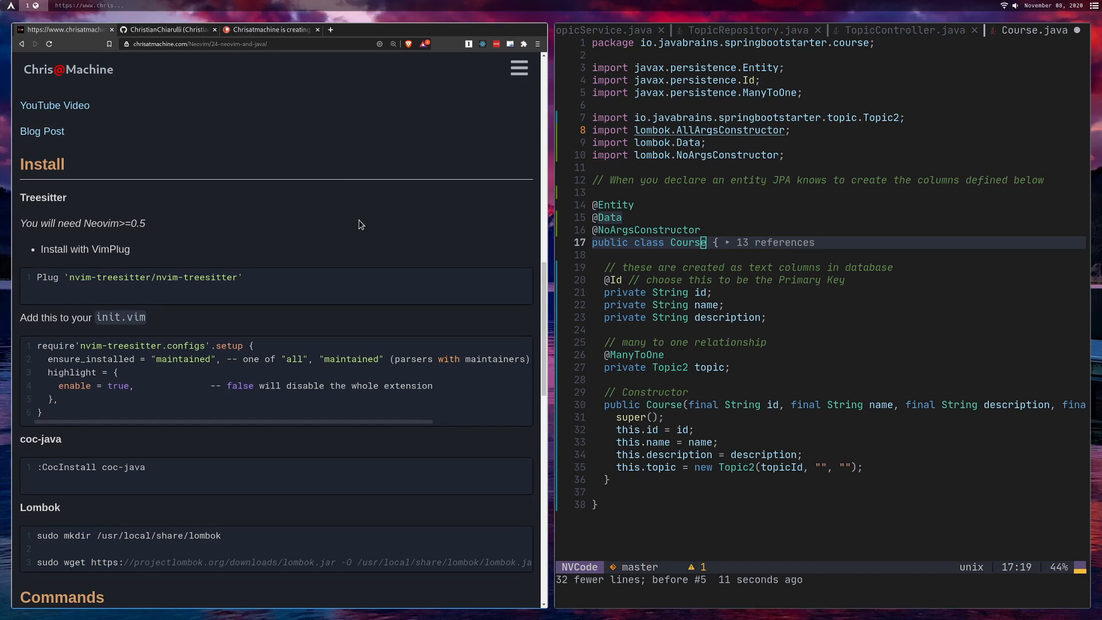
mouse_move(137, 278)
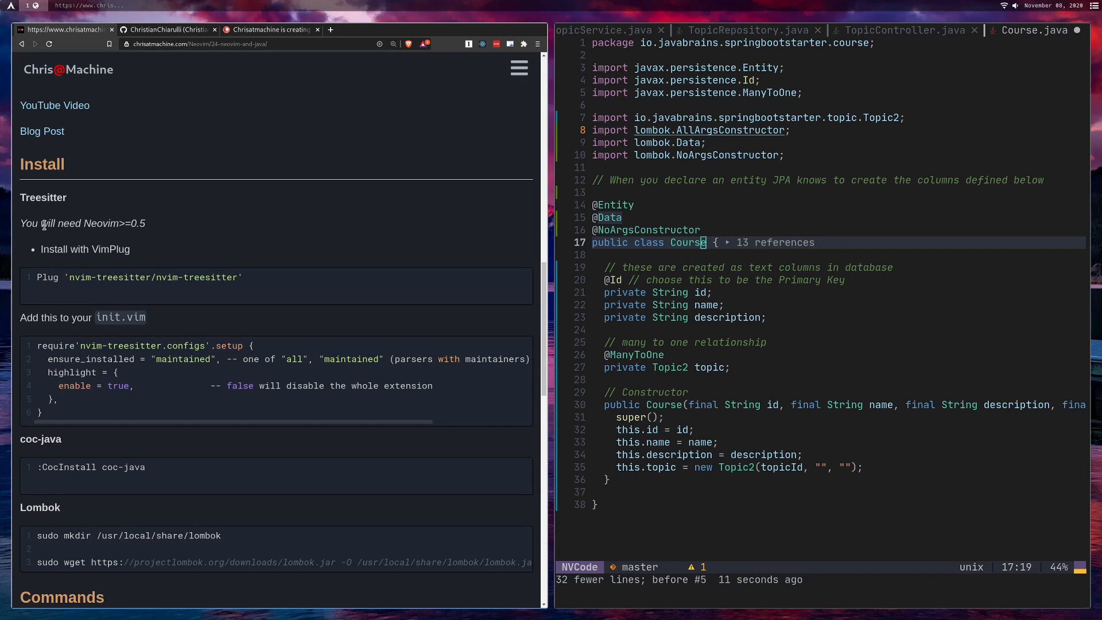
mouse_move(56, 226)
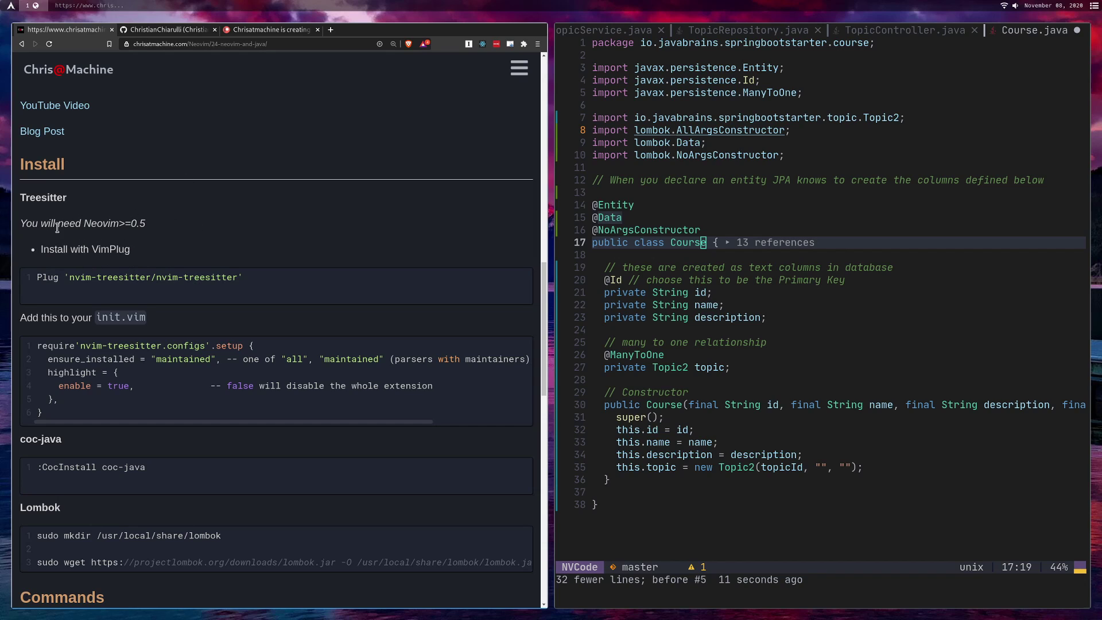
double_click(114, 223)
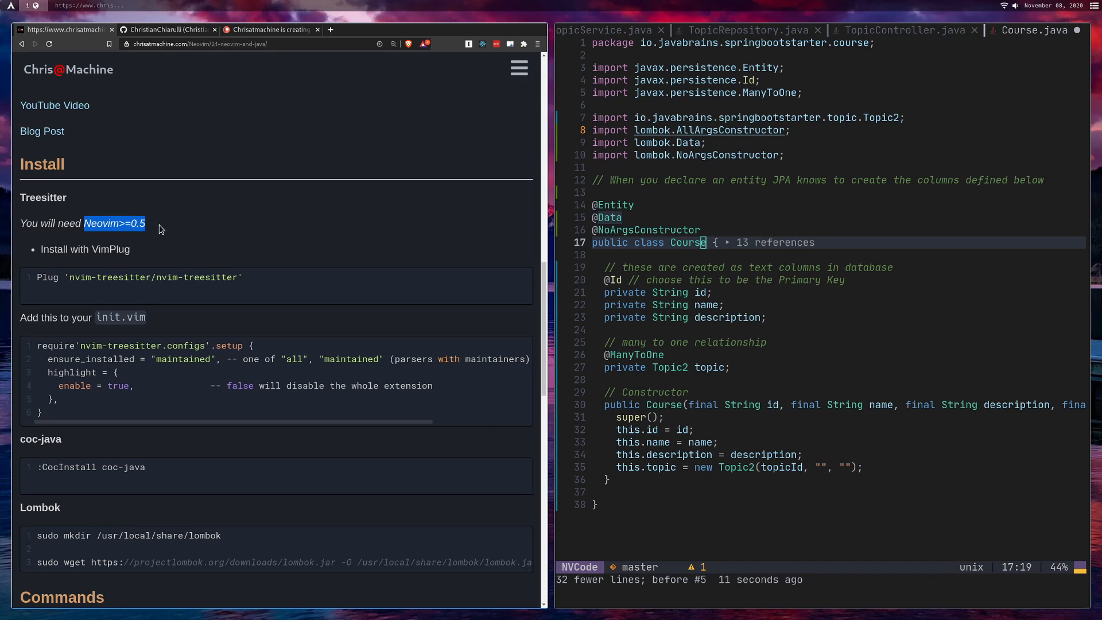
mouse_move(220, 214)
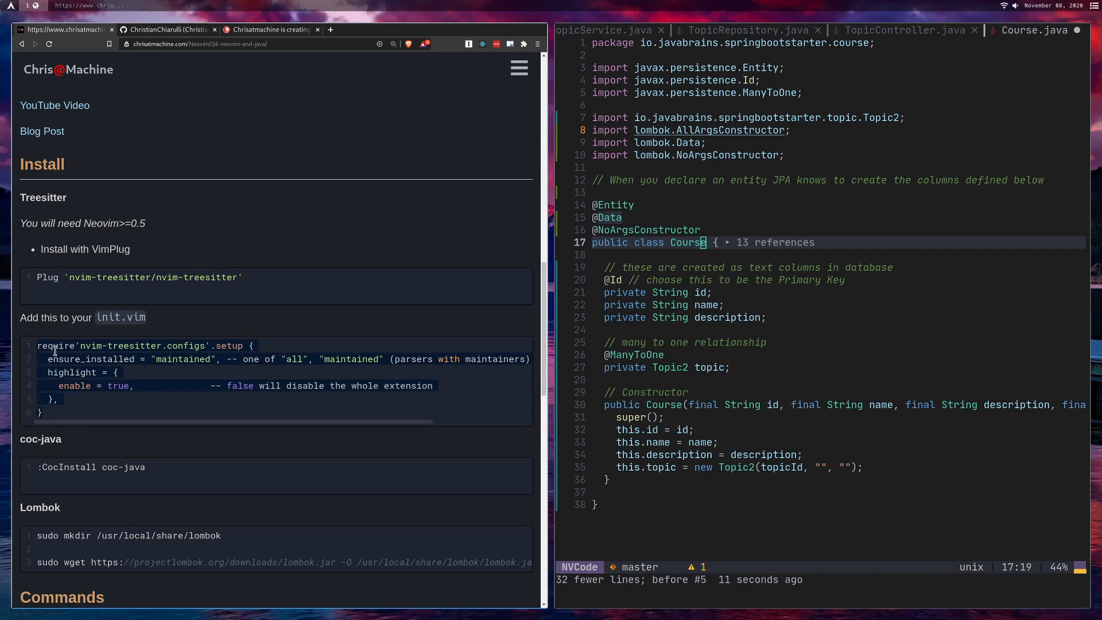
mouse_move(173, 343)
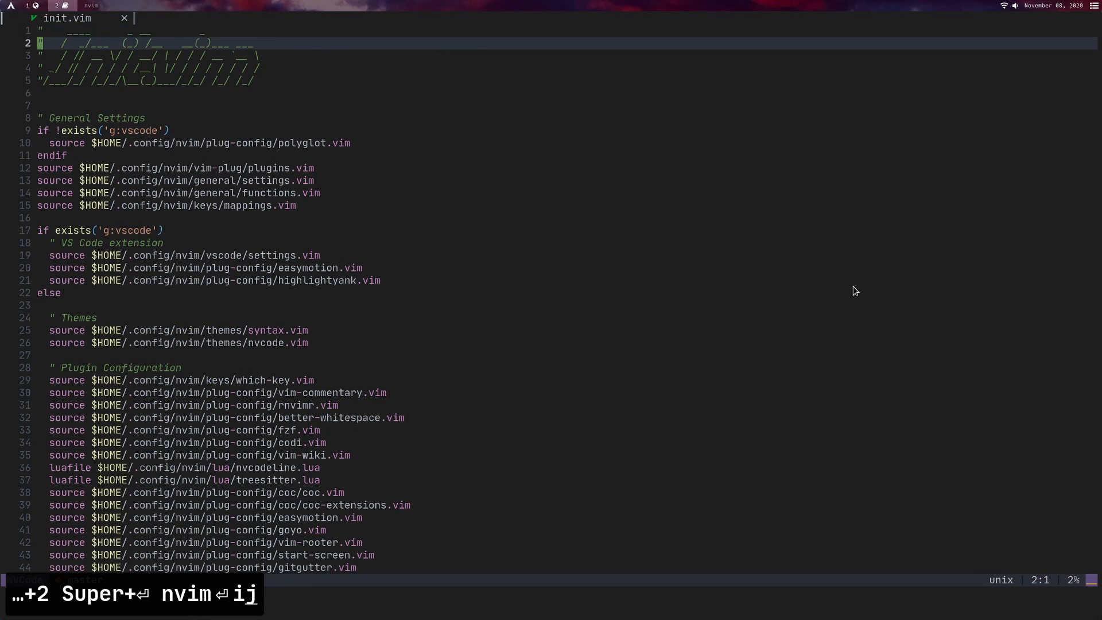
Follow init.vim's luafile line into treesitter.lua and review its nvim-treesitter setup block.
key("j")
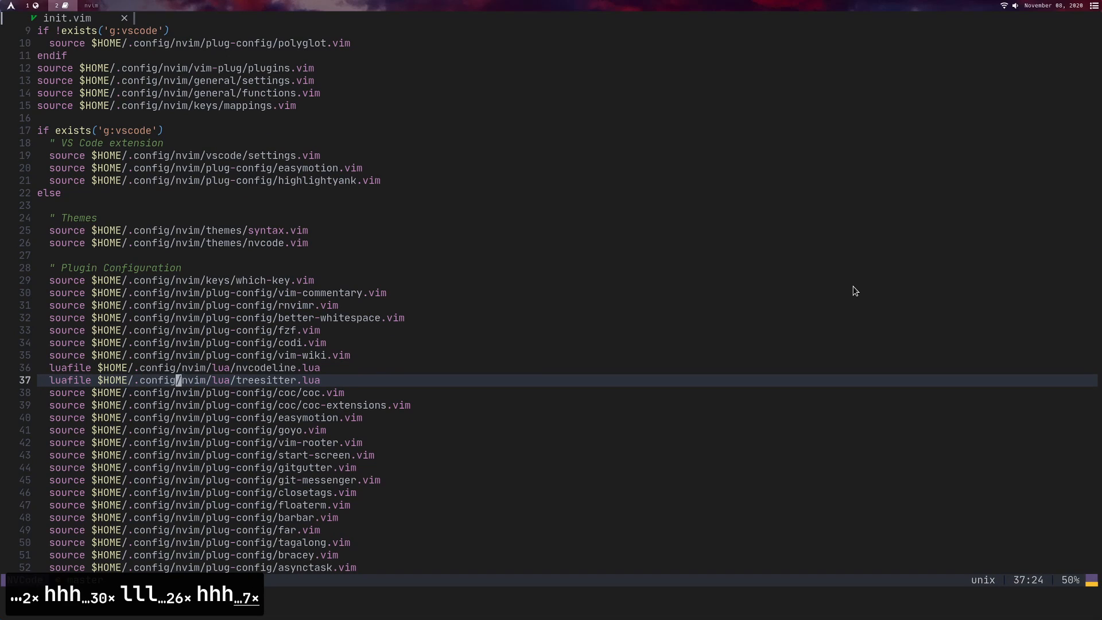
key("gf")
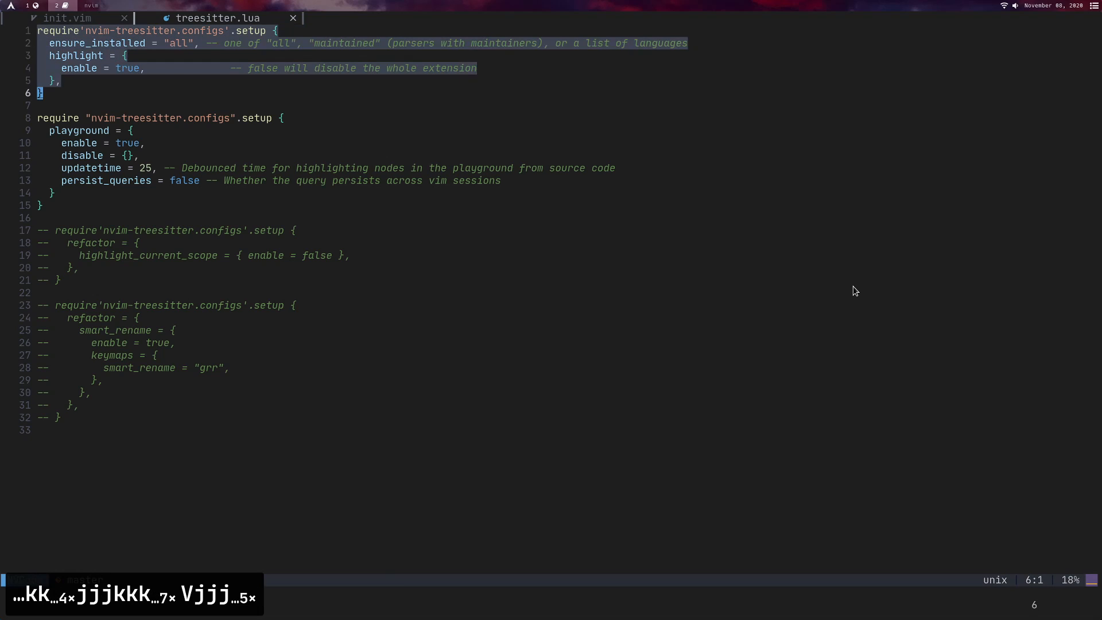
key("Escape")
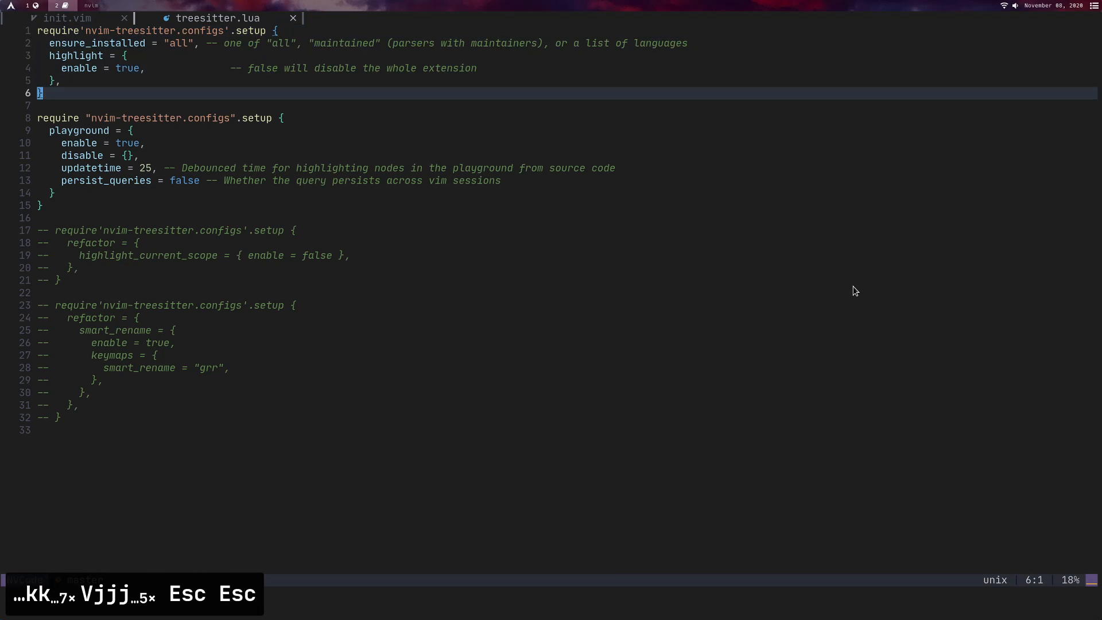
key("Super+1")
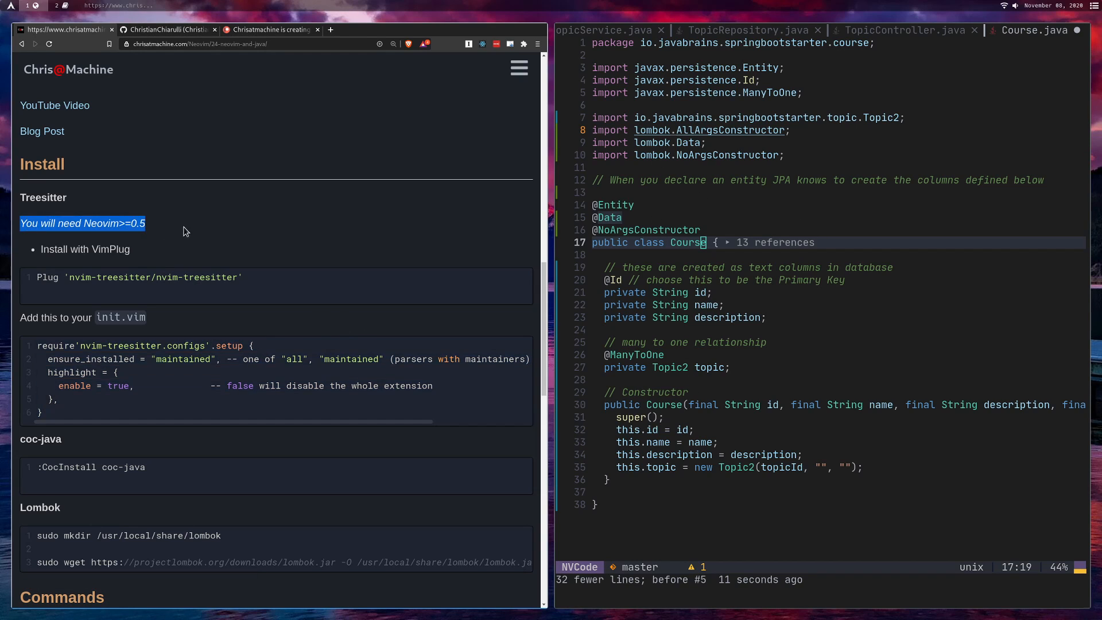
Open the pinned nvim repo on GitHub and scroll to its Install Neovim Arch yay command.
left_click(168, 29)
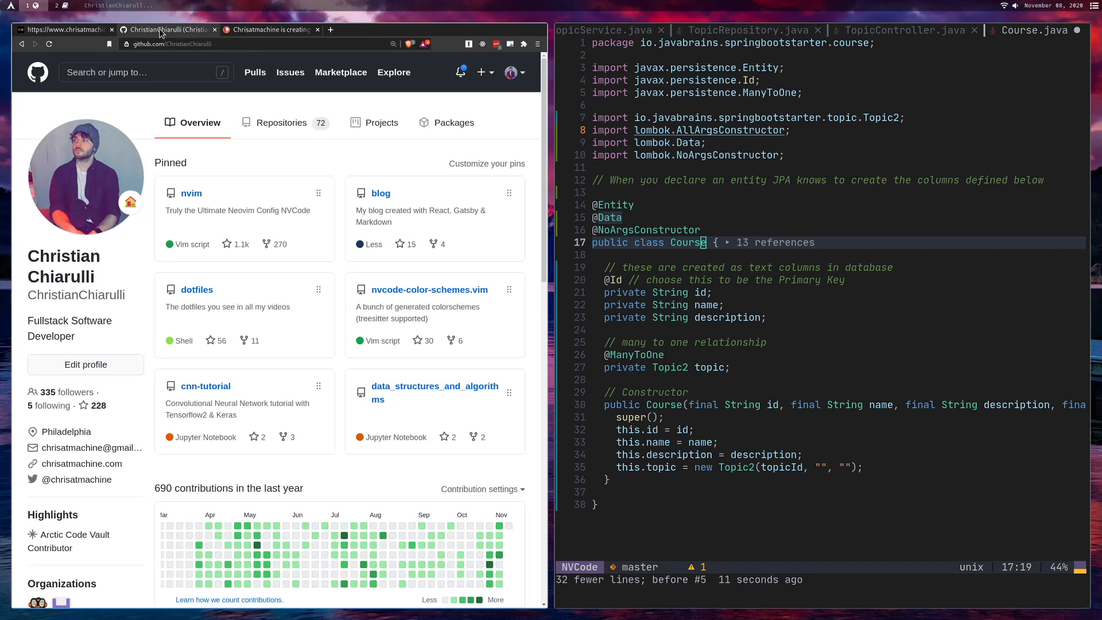
left_click(191, 194)
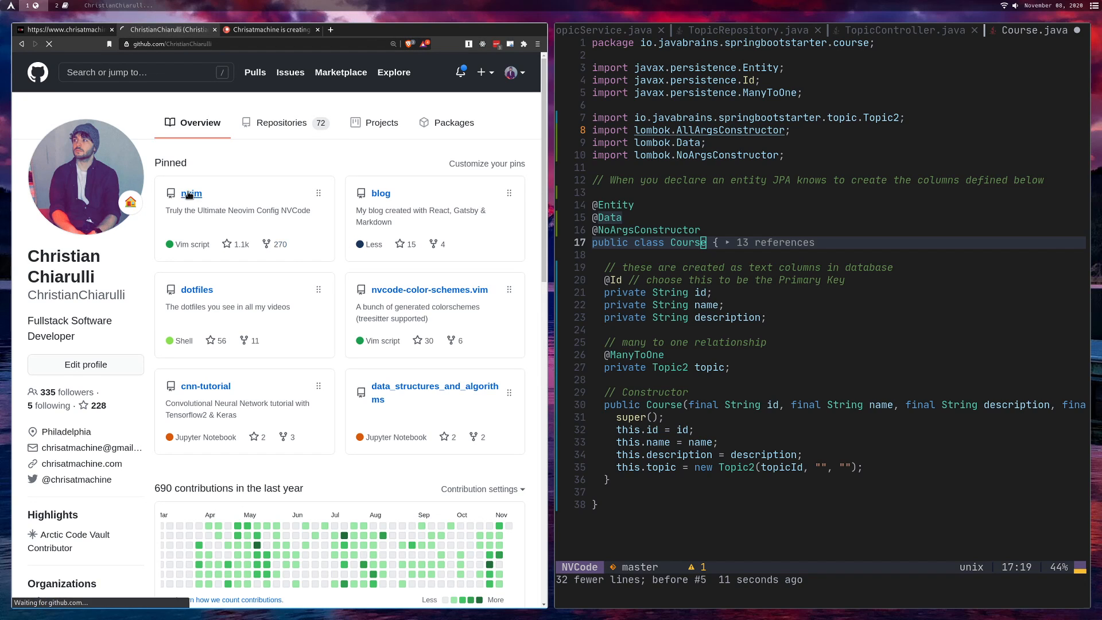
left_click(191, 193)
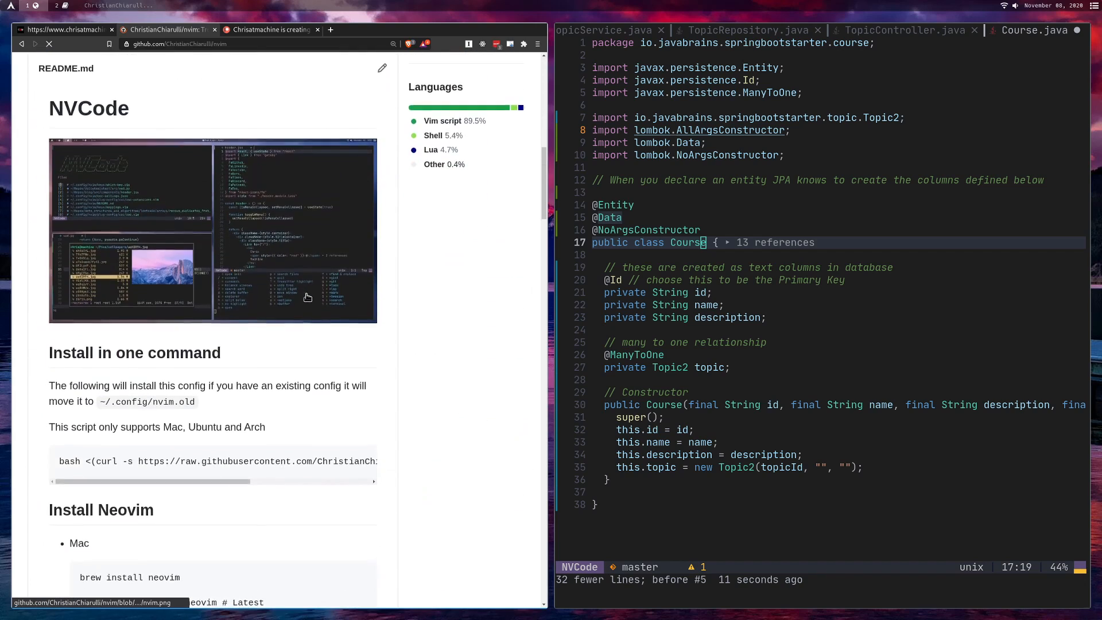
scroll("down", 3)
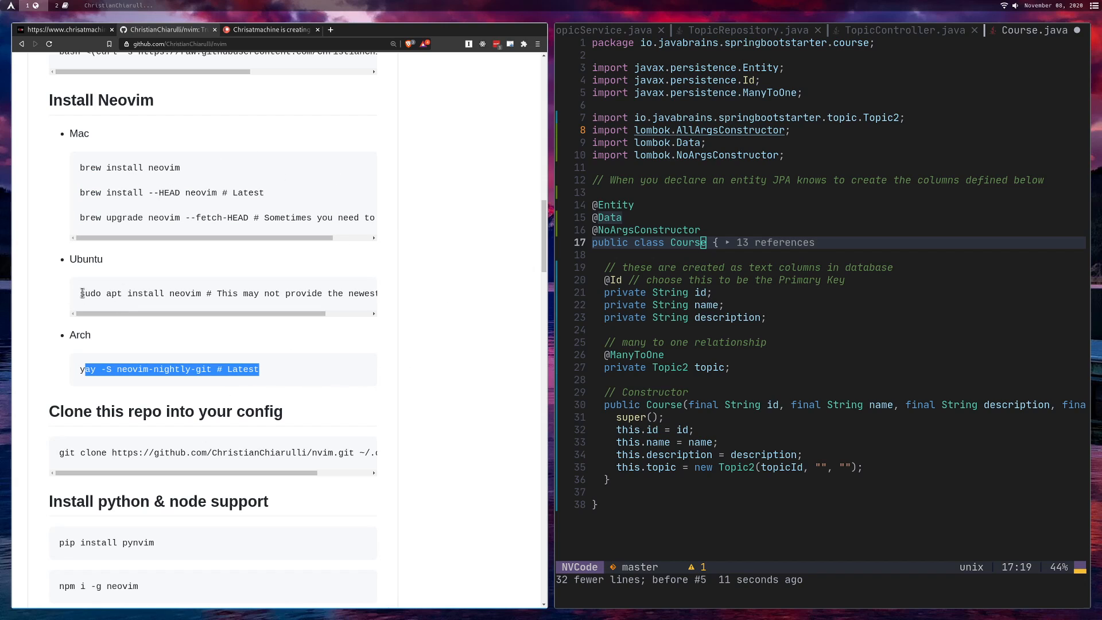
mouse_move(160, 311)
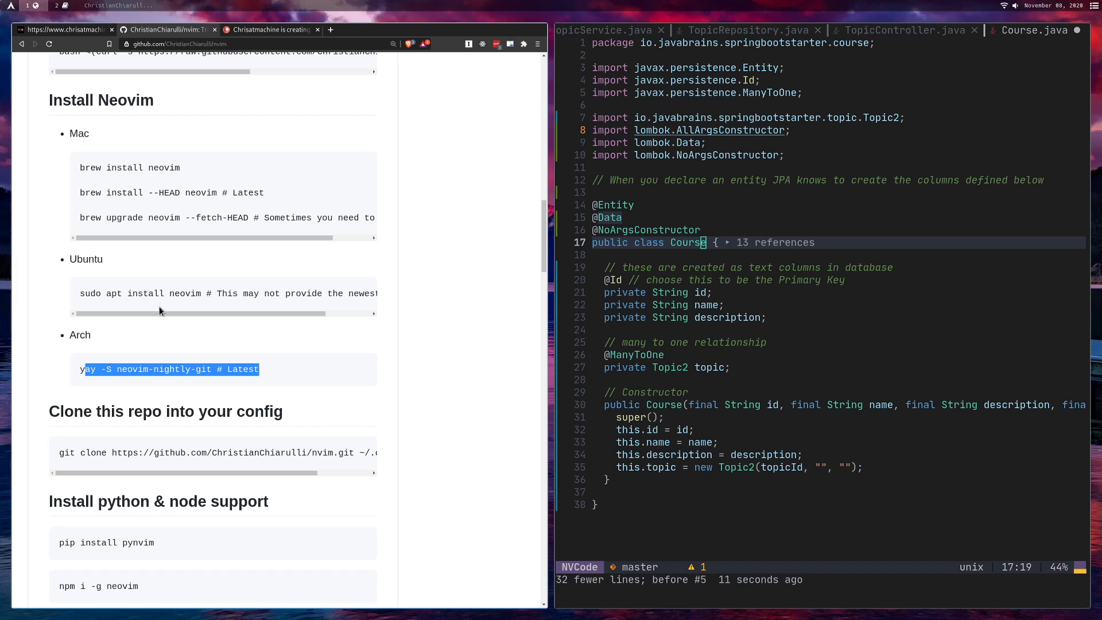
mouse_move(142, 329)
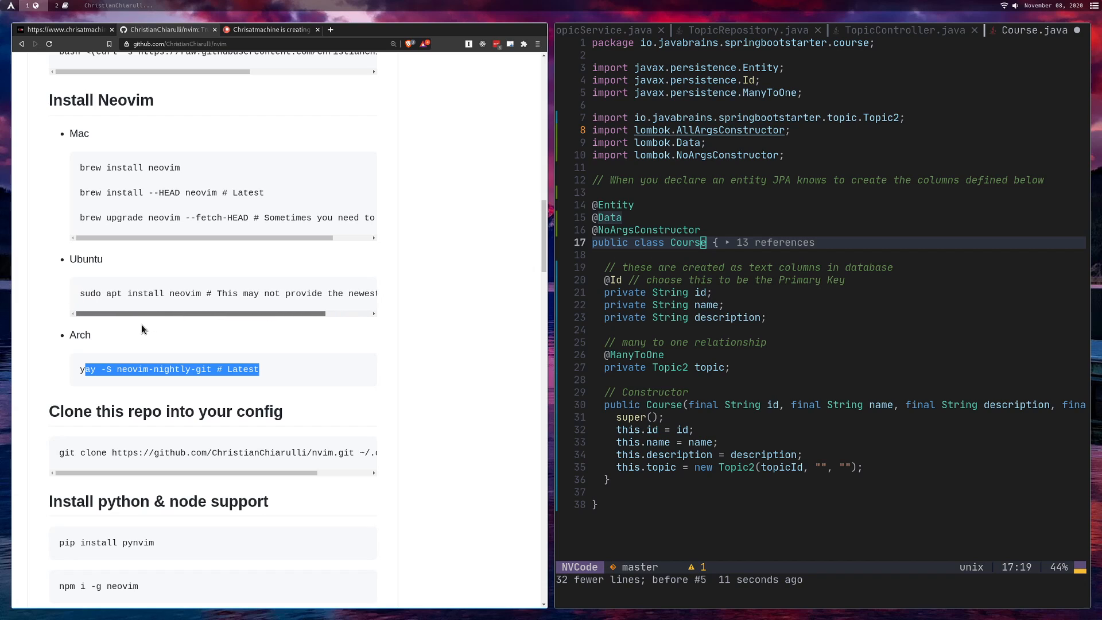
mouse_move(169, 373)
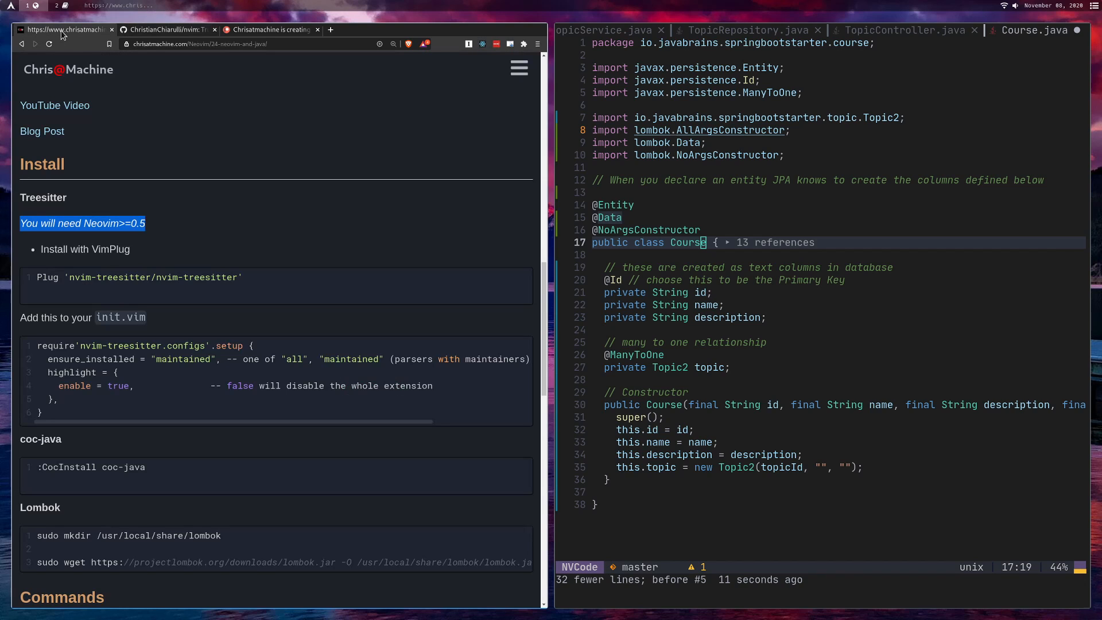
Scroll the chrisatmachine.com post from its Install section down to the Commands list.
scroll("down", 3)
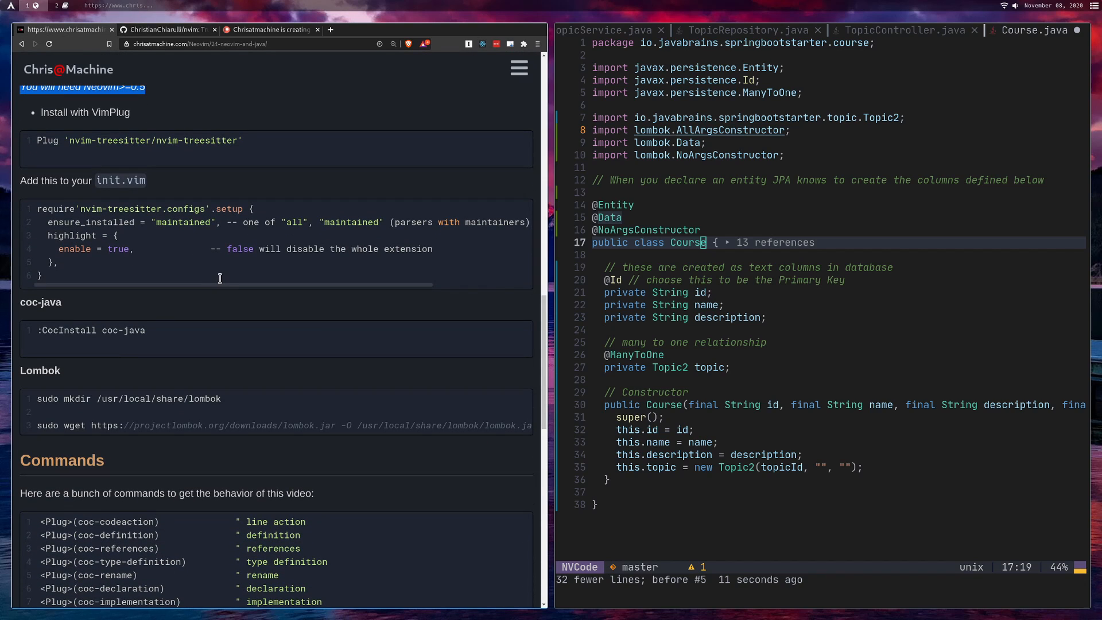
mouse_move(126, 318)
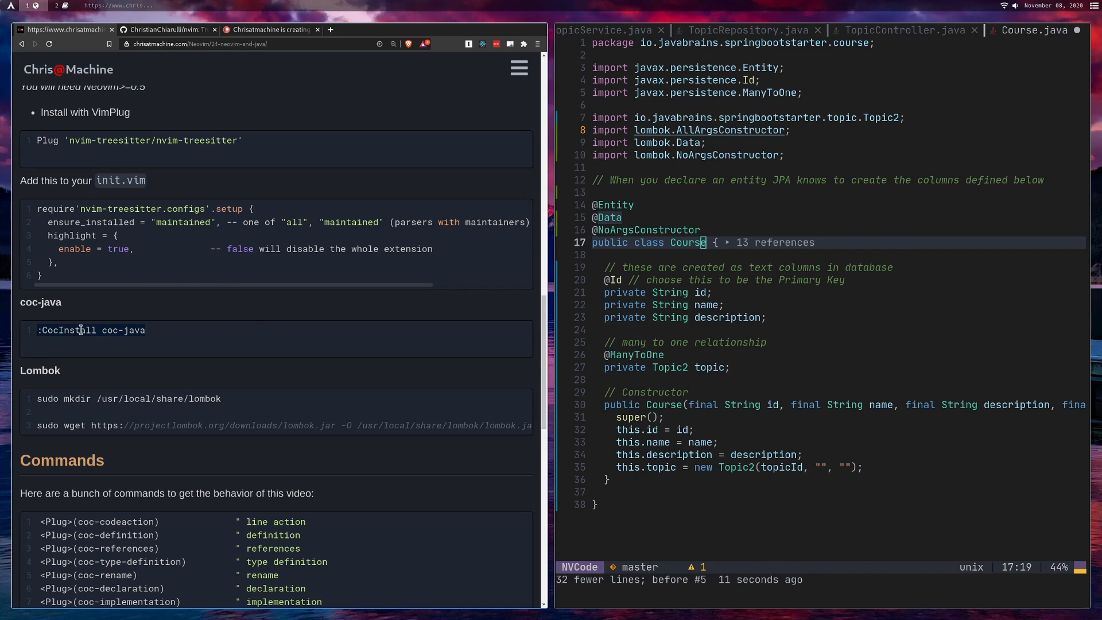
mouse_move(210, 314)
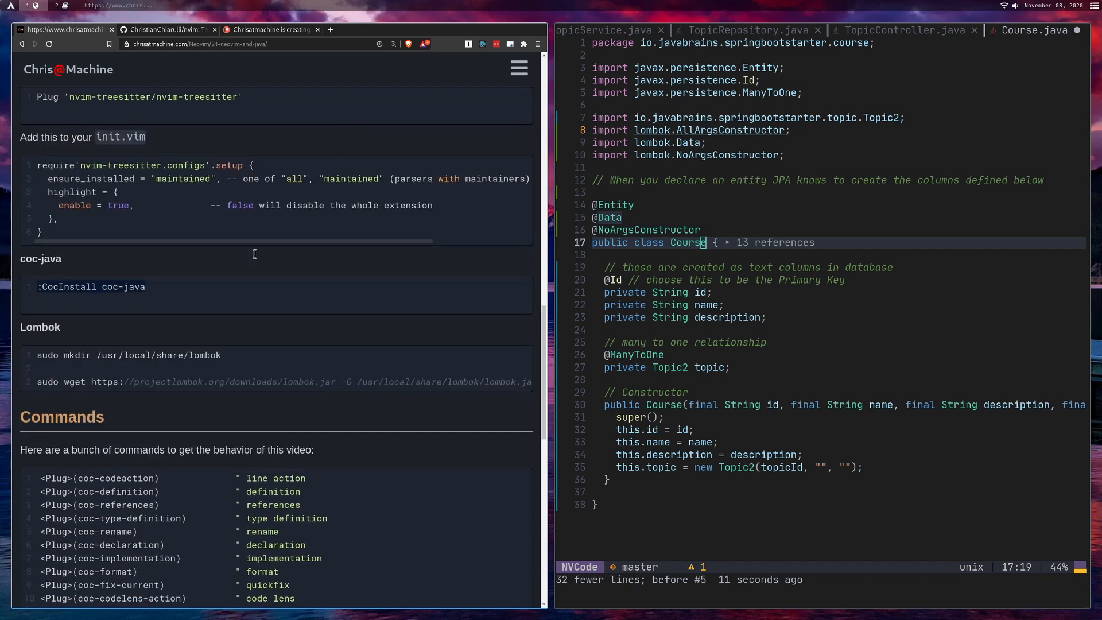
scroll("up", 3)
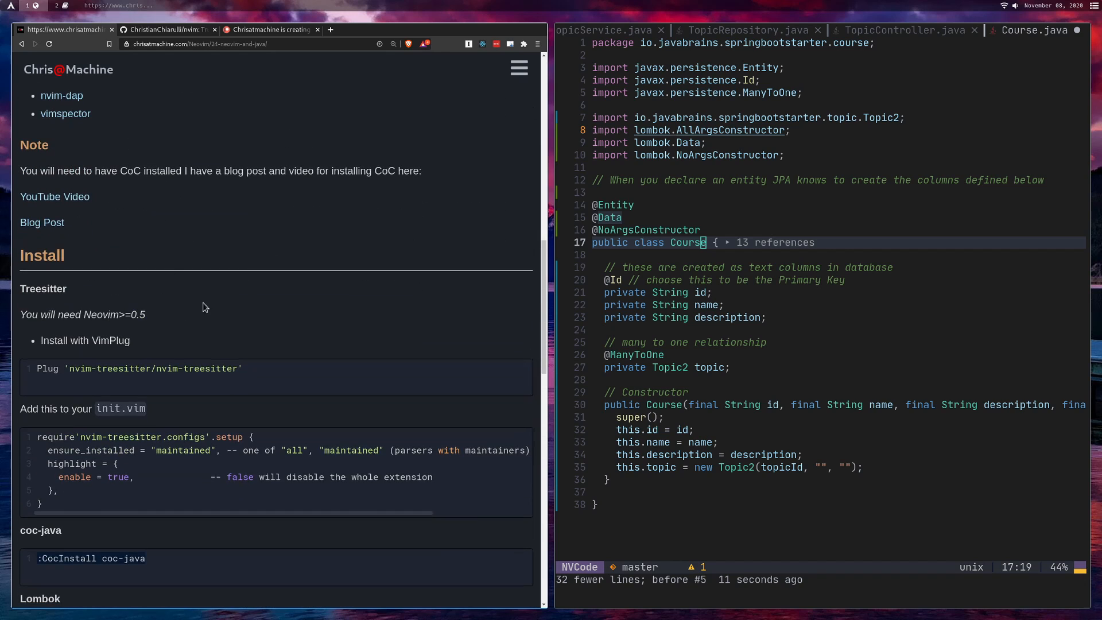
scroll("down", 3)
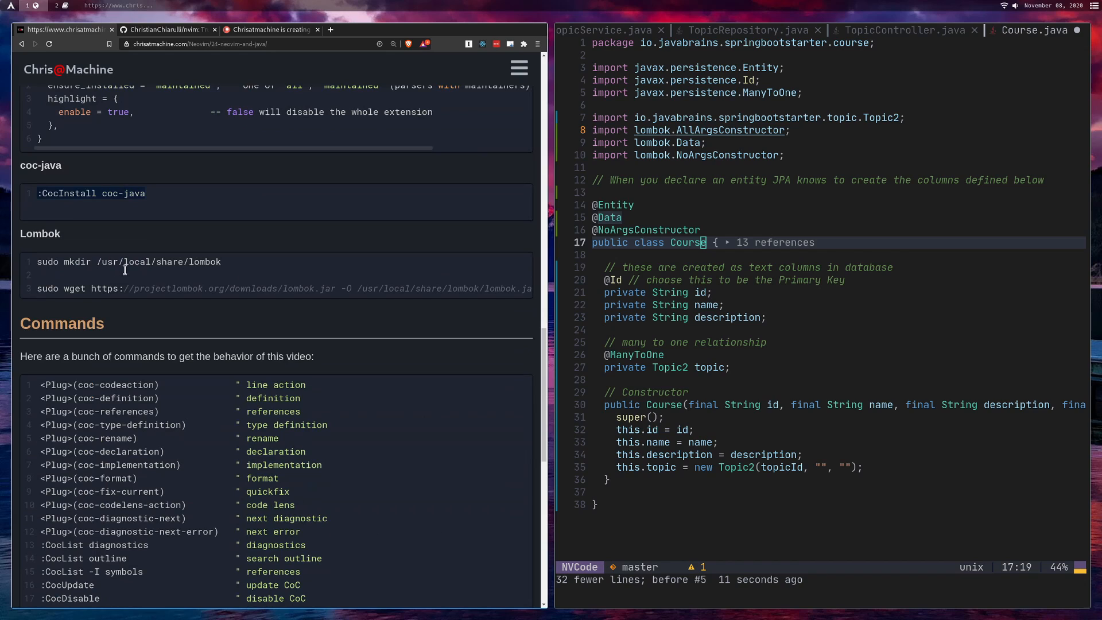
scroll("down", 3)
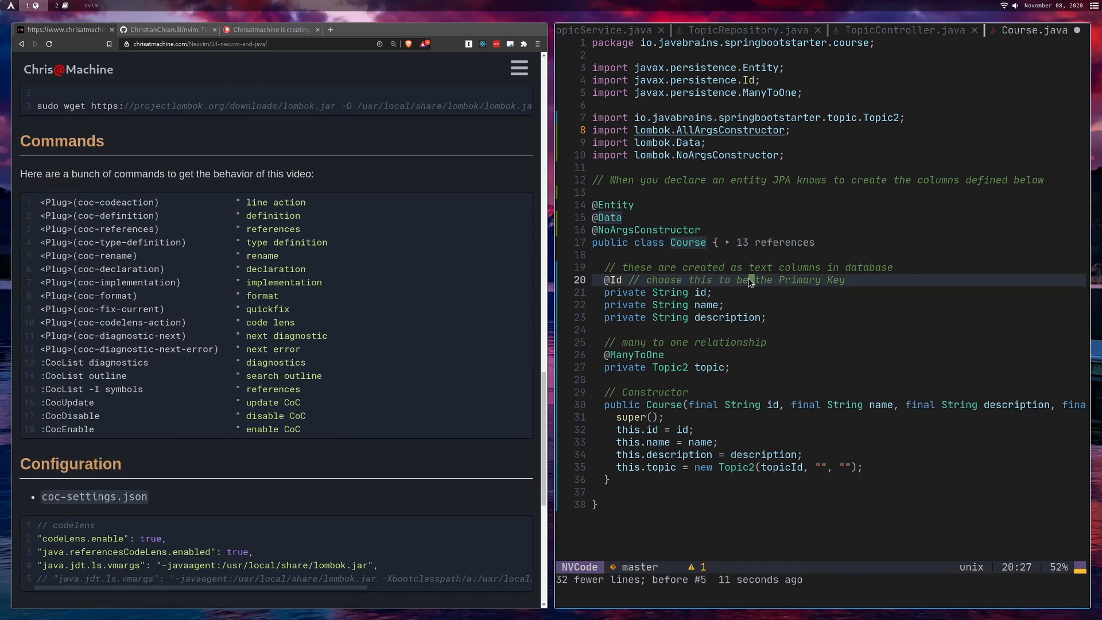
List the code actions for Course.java, dismiss them, then bring up coc-settings.json.
key("space")
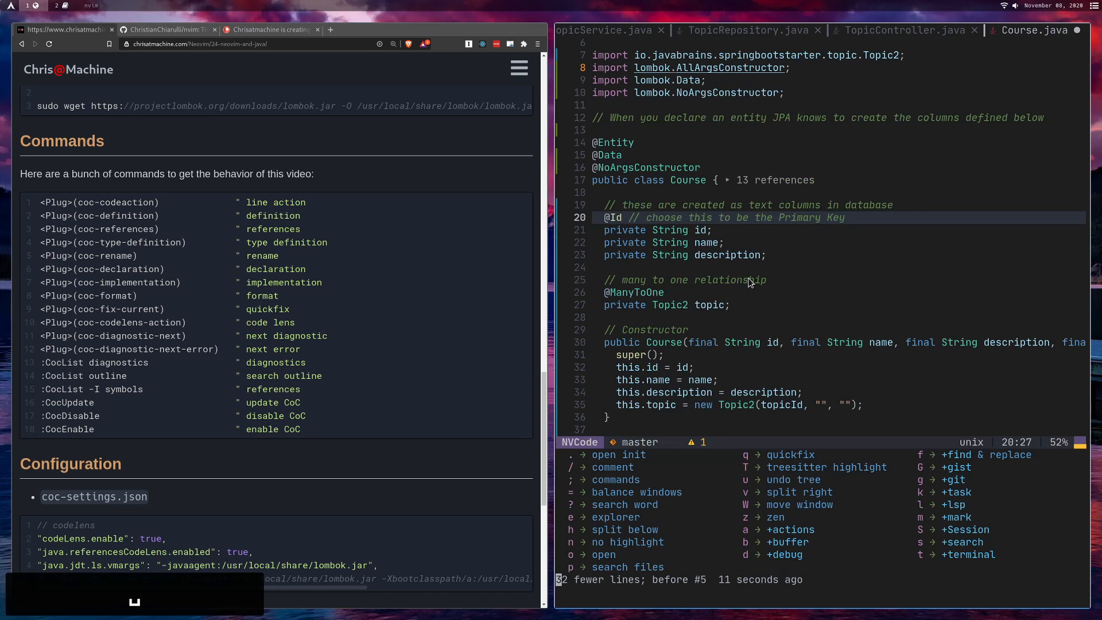
mouse_move(752, 327)
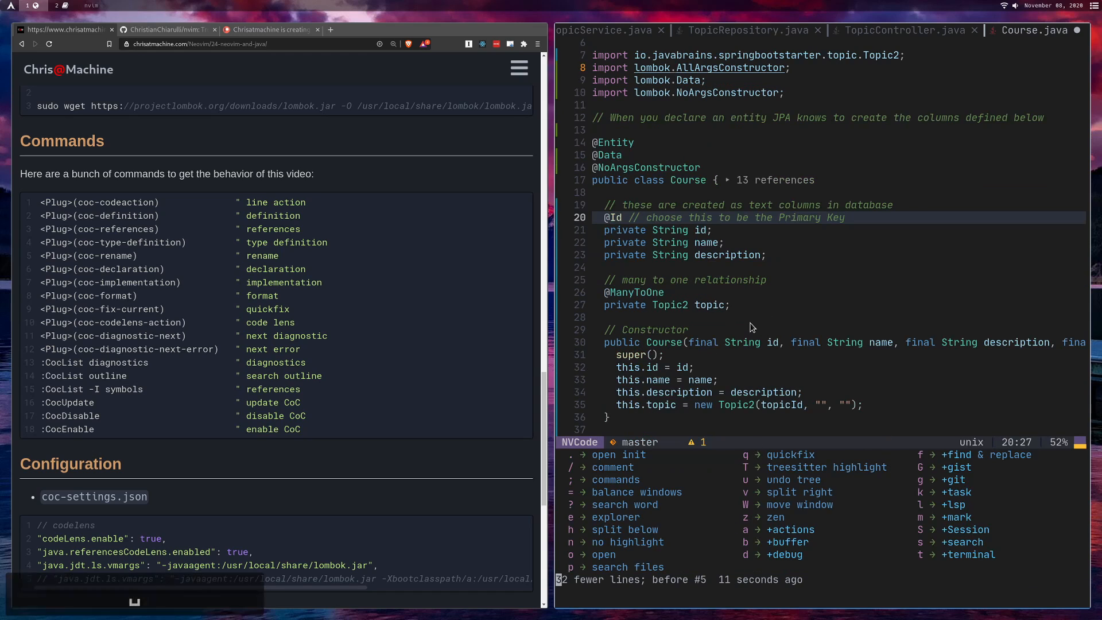
key("Escape")
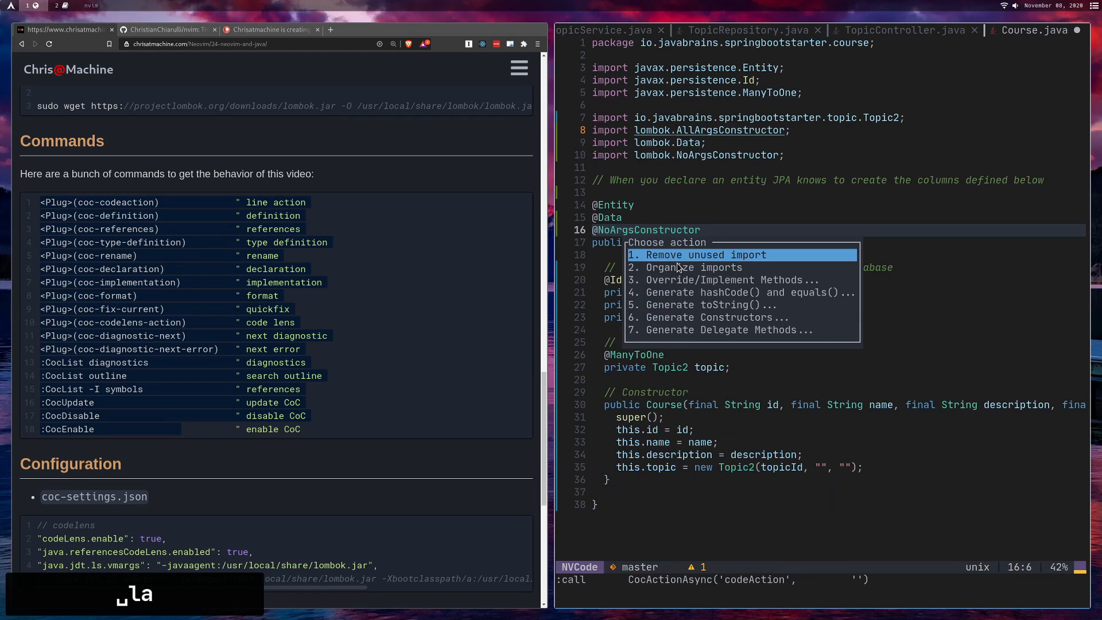
key("Escape")
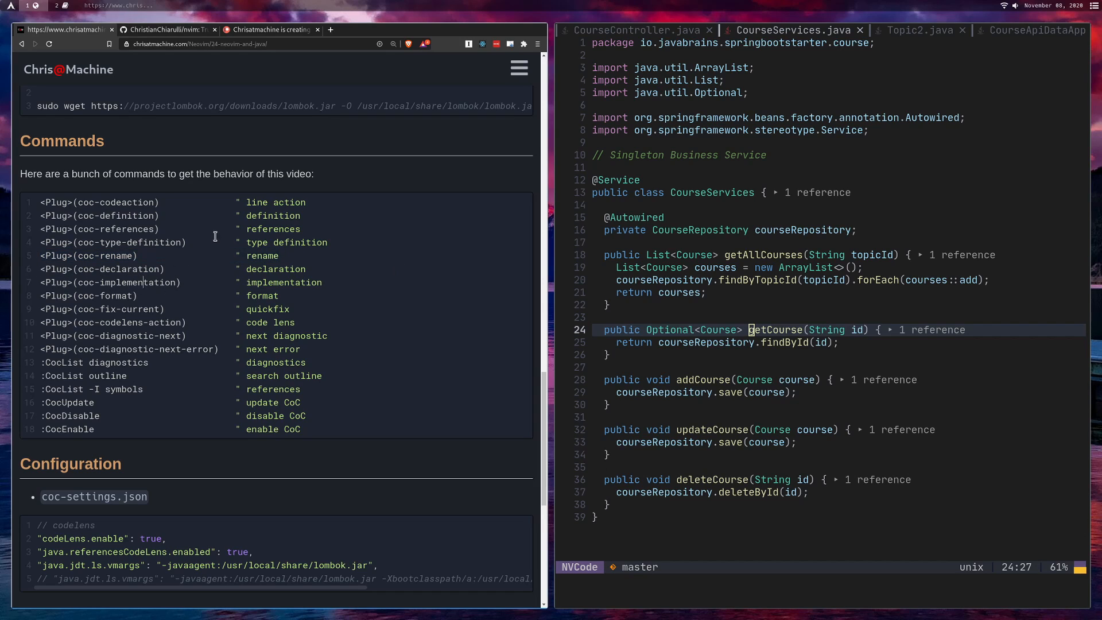
mouse_move(99, 202)
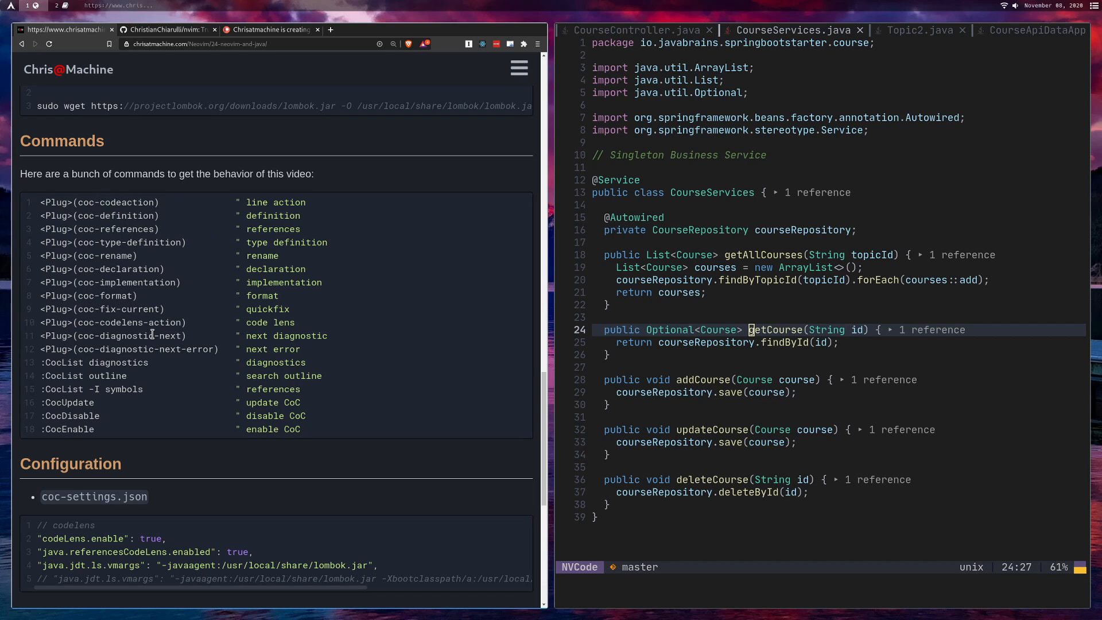
mouse_move(109, 281)
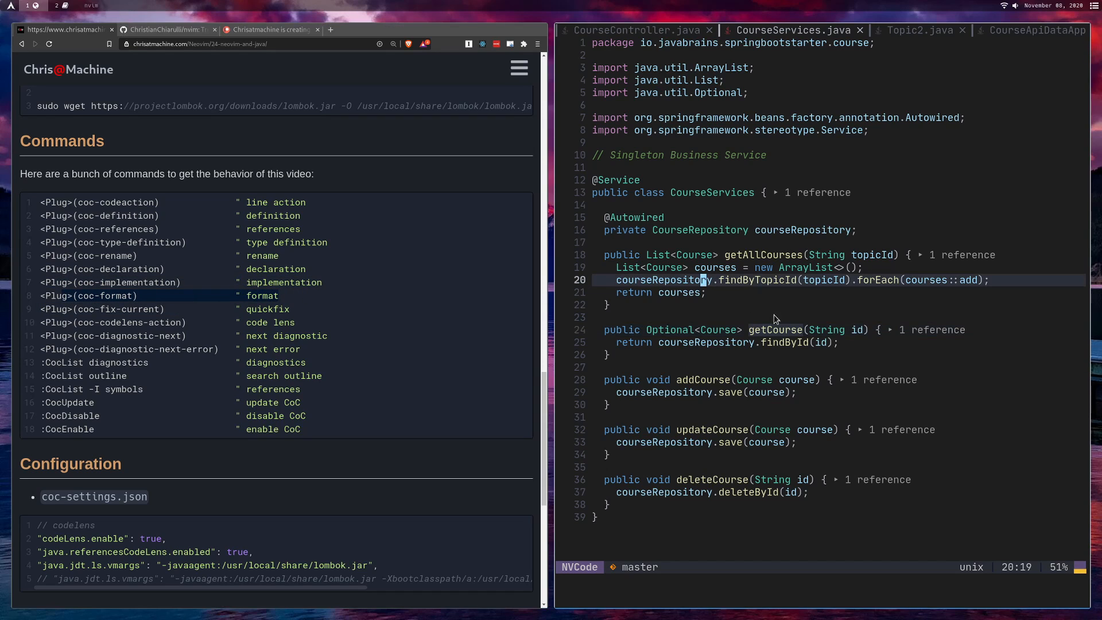
mouse_move(775, 329)
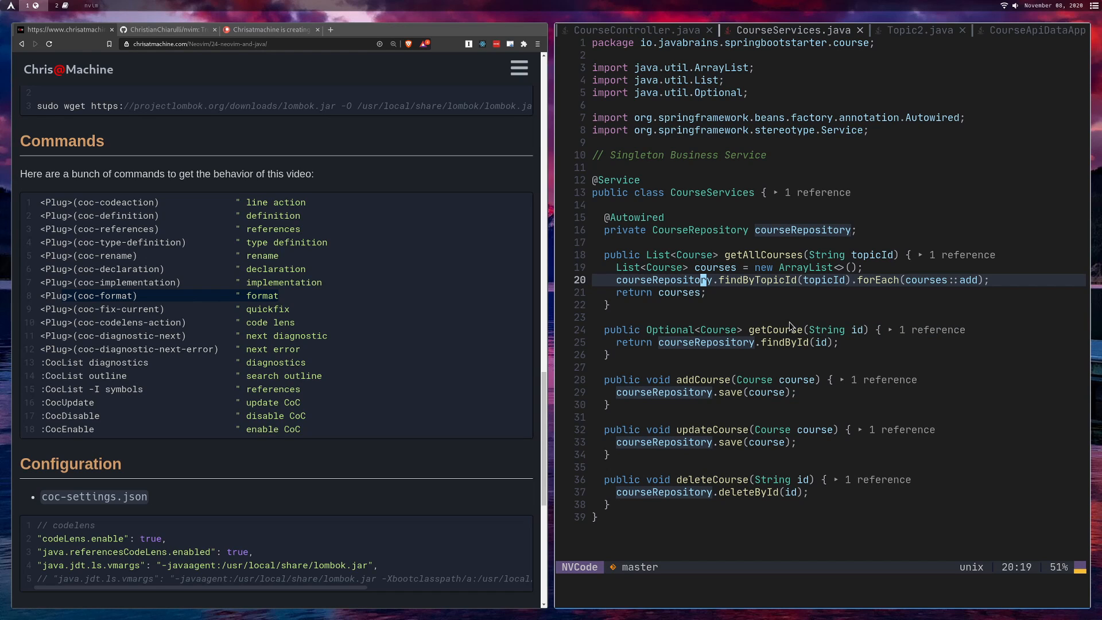
key("super+2")
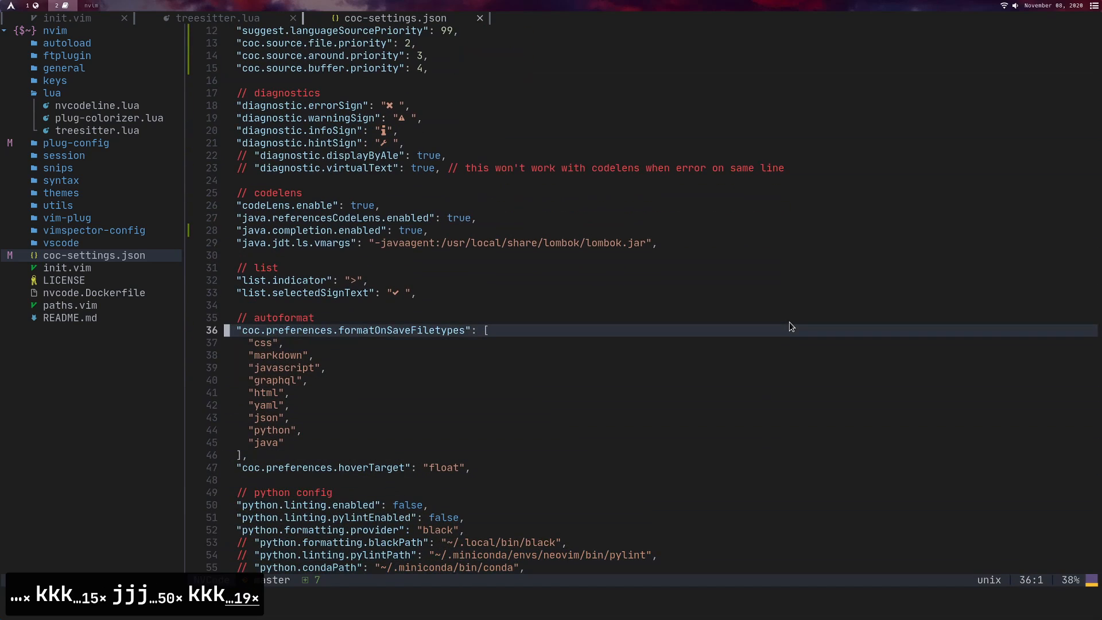
key("j")
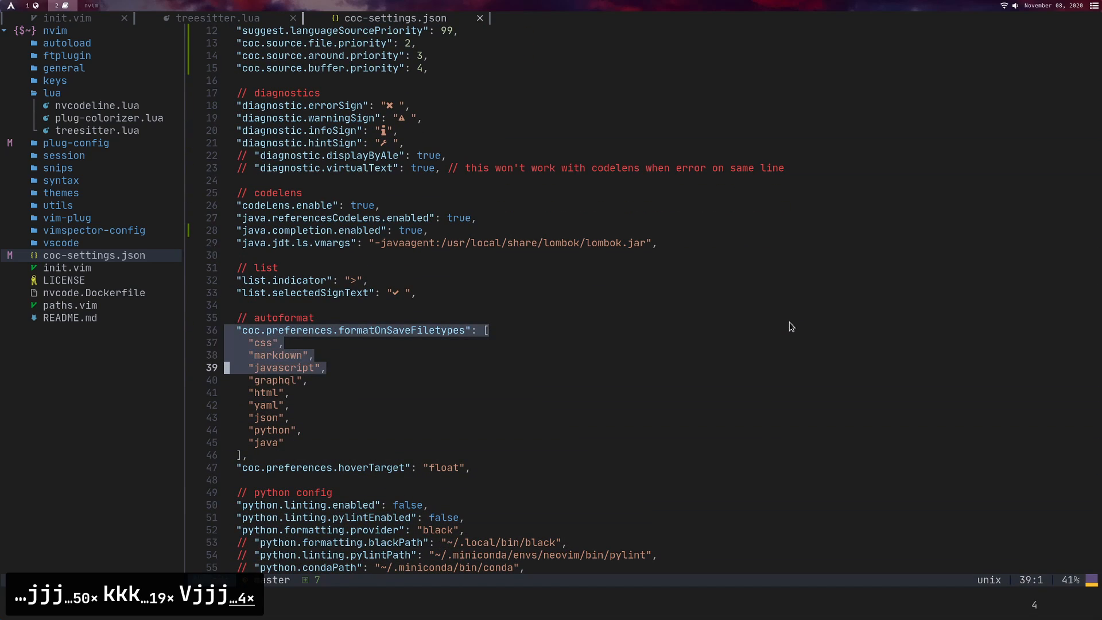
key("j")
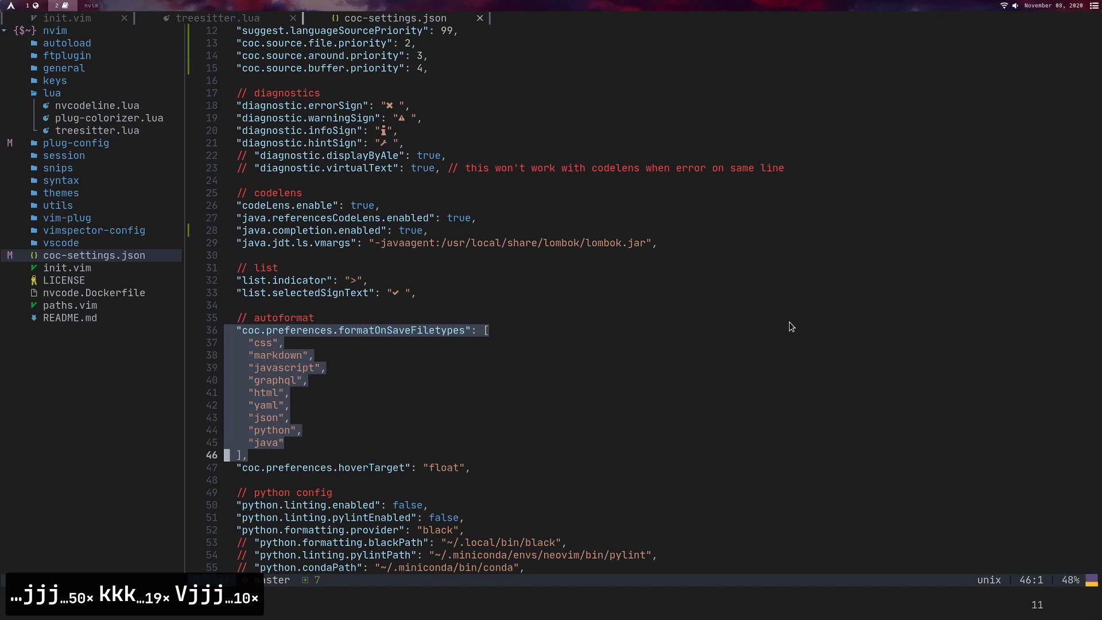
mouse_move(313, 446)
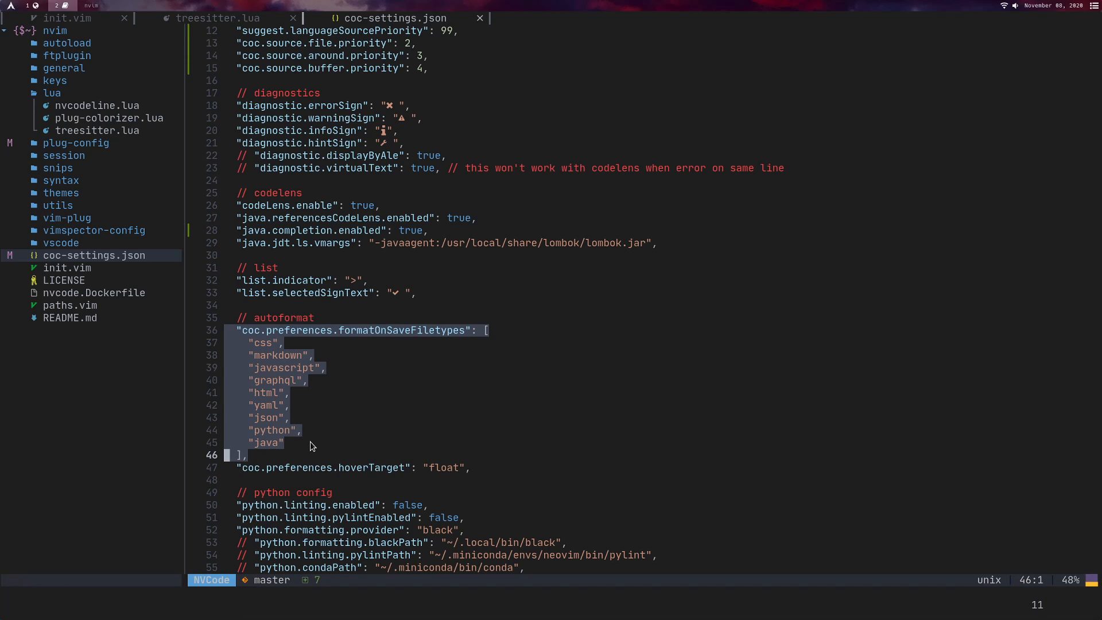
key("Escape")
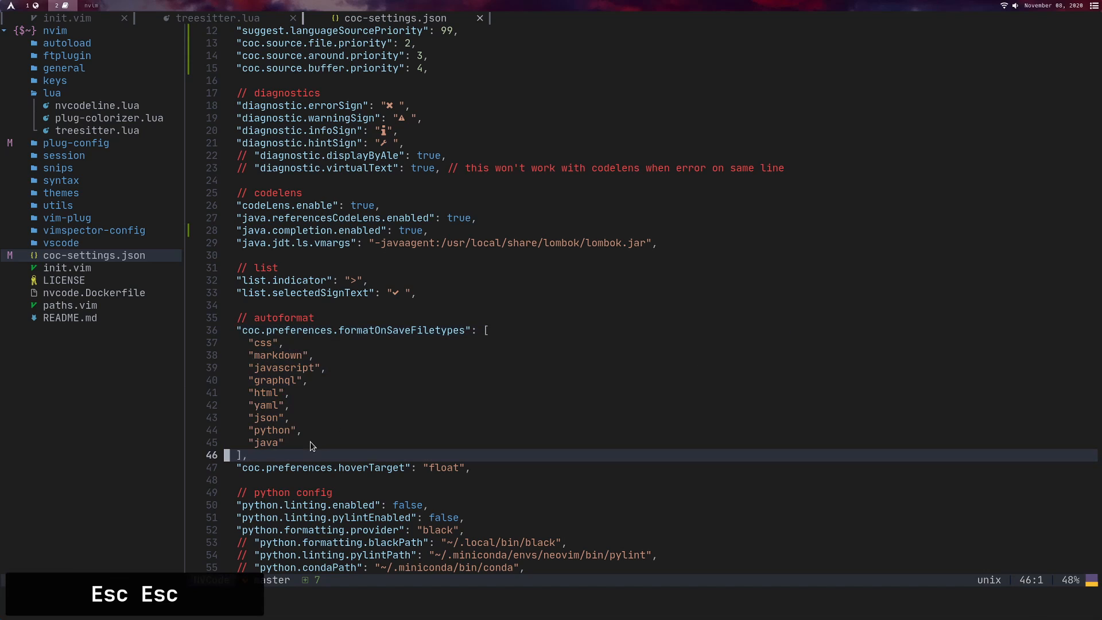
key("super+1")
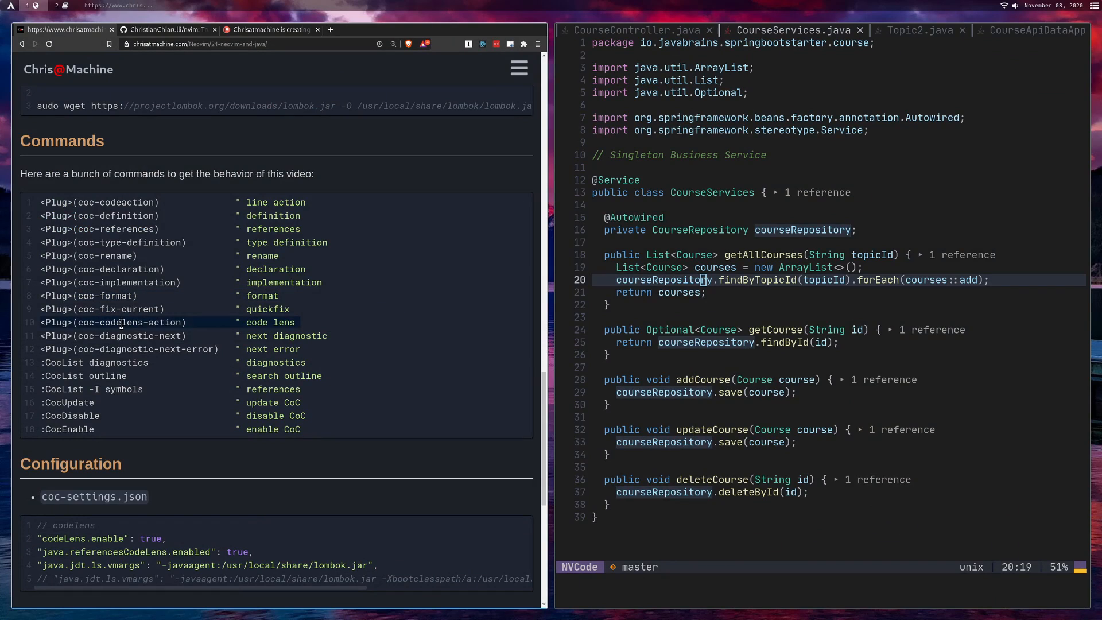
mouse_move(792, 198)
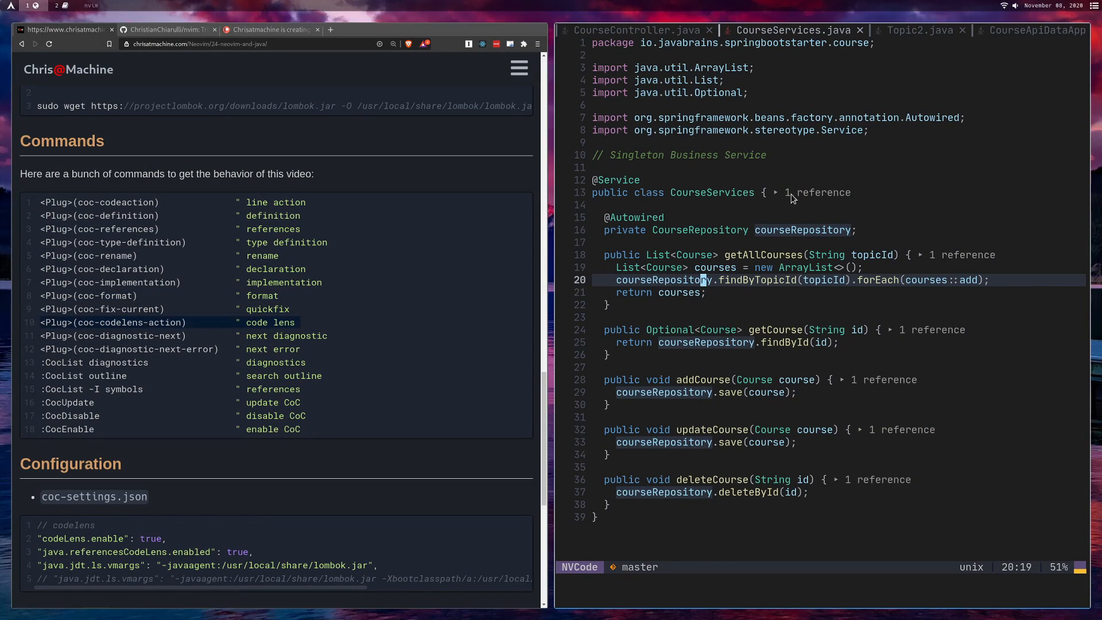
mouse_move(889, 502)
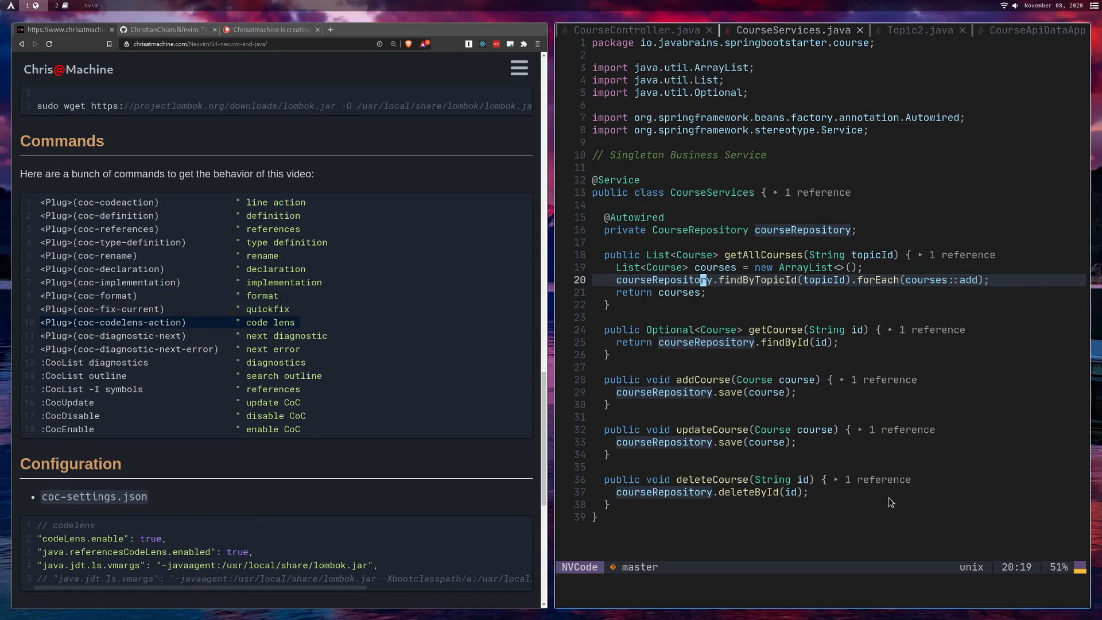
mouse_move(731, 167)
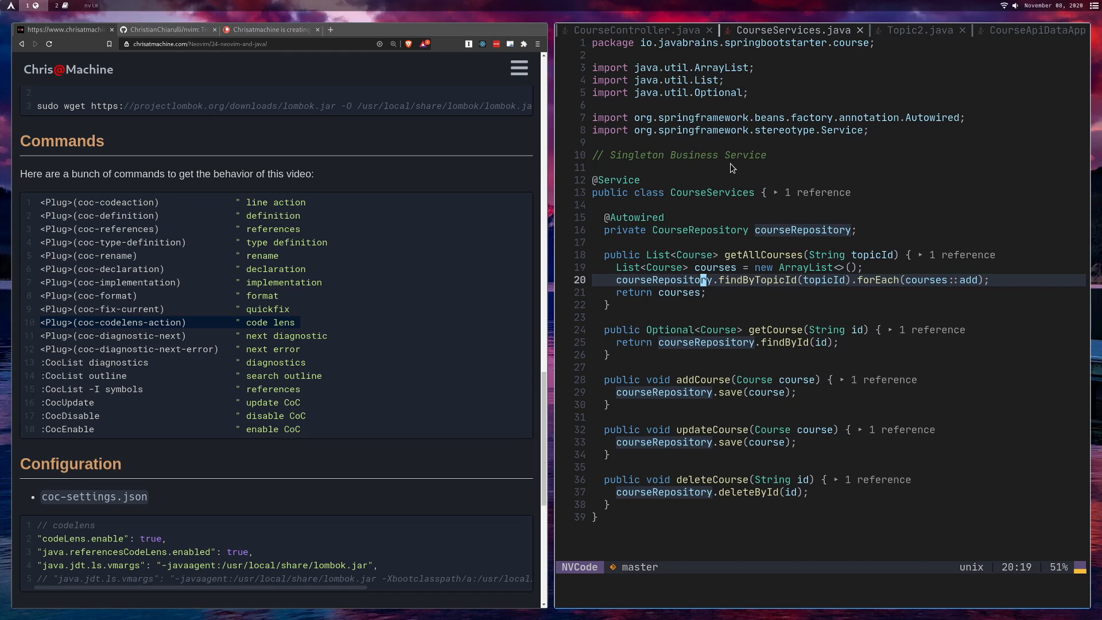
mouse_move(733, 385)
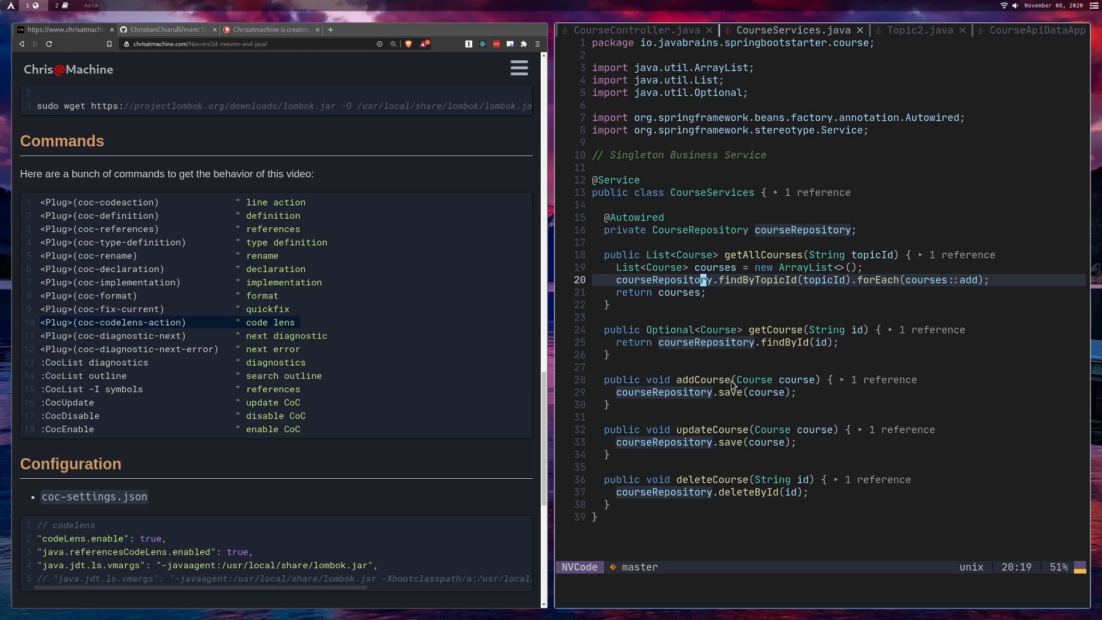
Return to the coc-settings.json window after reviewing CourseServices reference counts.
key("super+2")
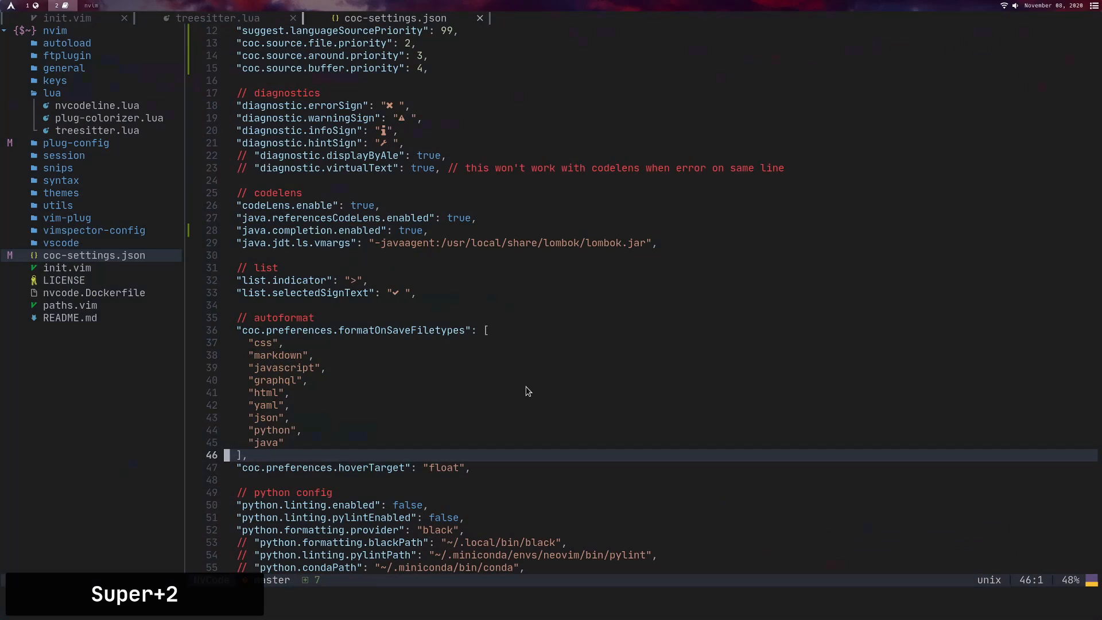
Add "java.implementationsCodeLens.enabled": true below the references setting and save.
key("k")
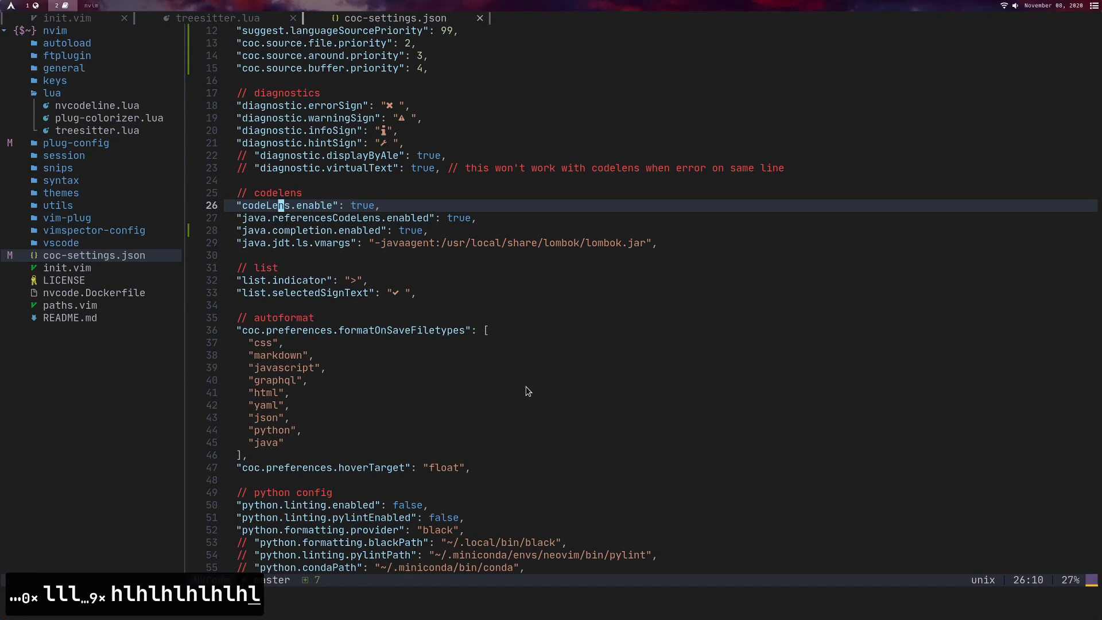
key("j")
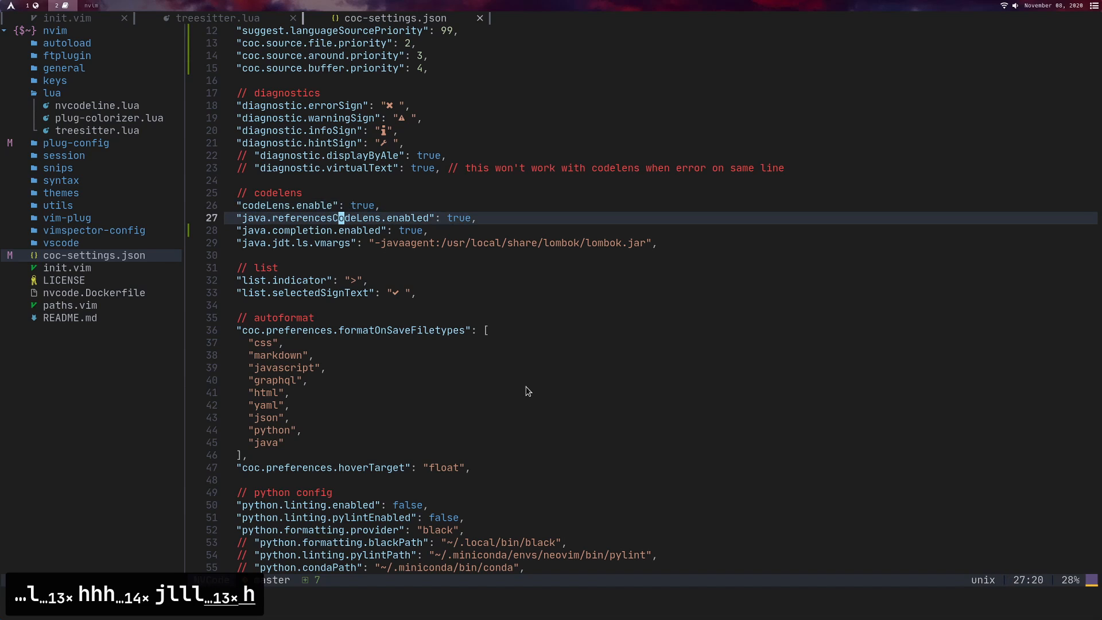
key("o")
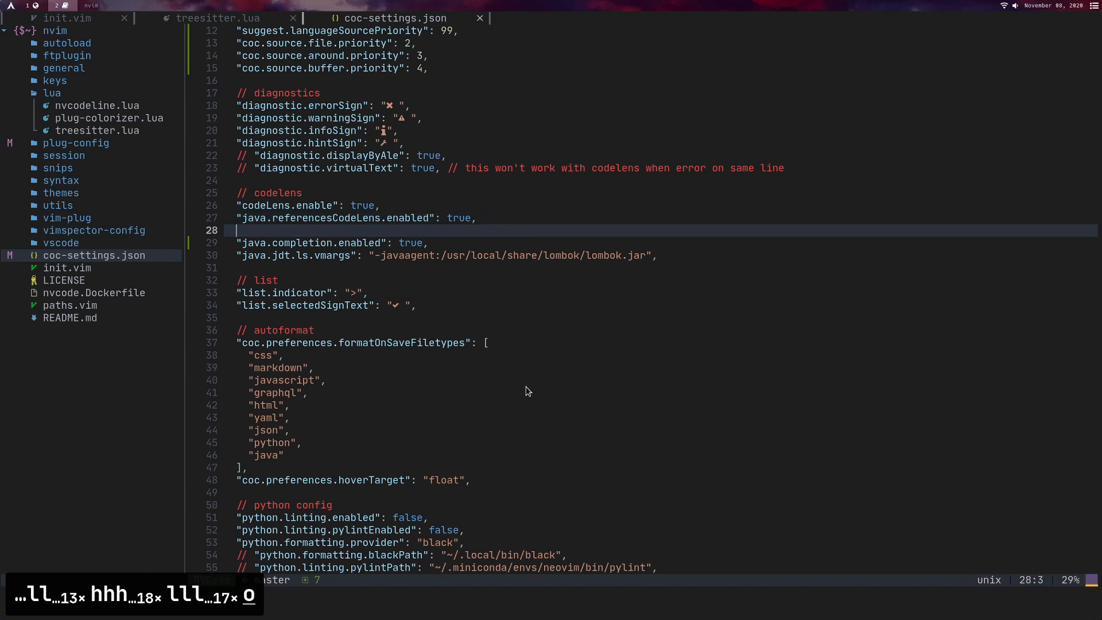
type("implementationsCodeLens.enabled\": true,")
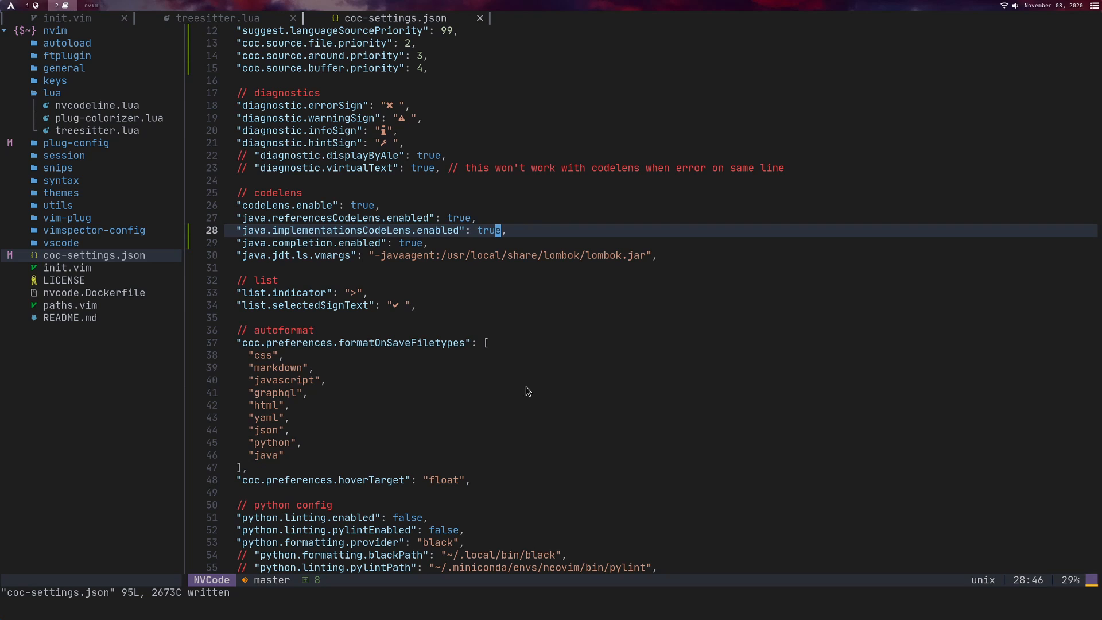
key("Super+1")
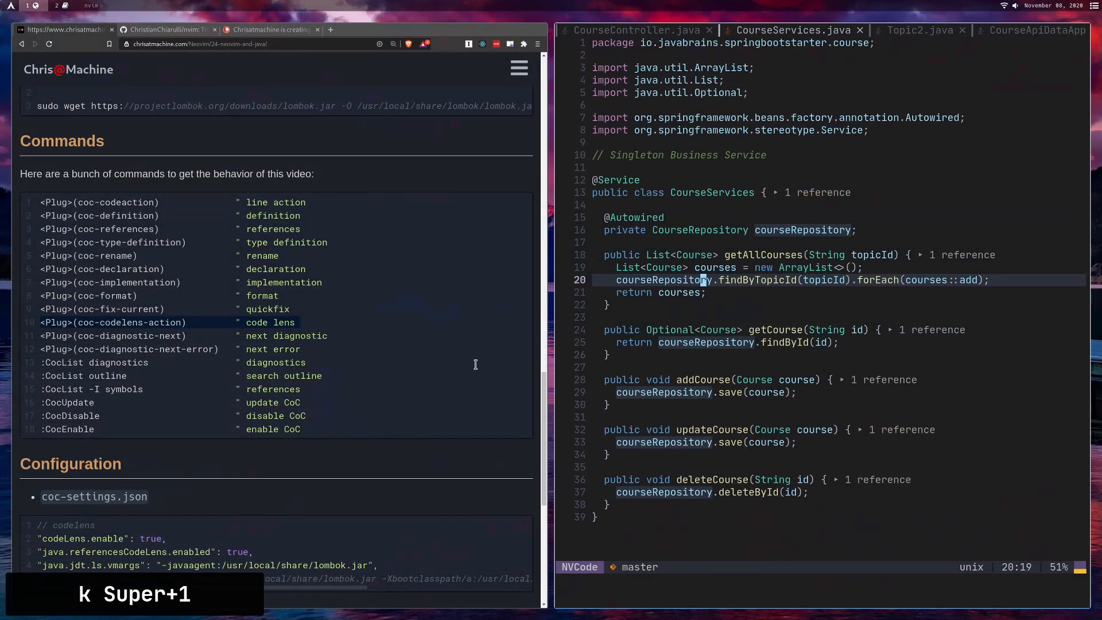
View Topic2.java's code lens counts above the class and both constructors.
left_click(632, 29)
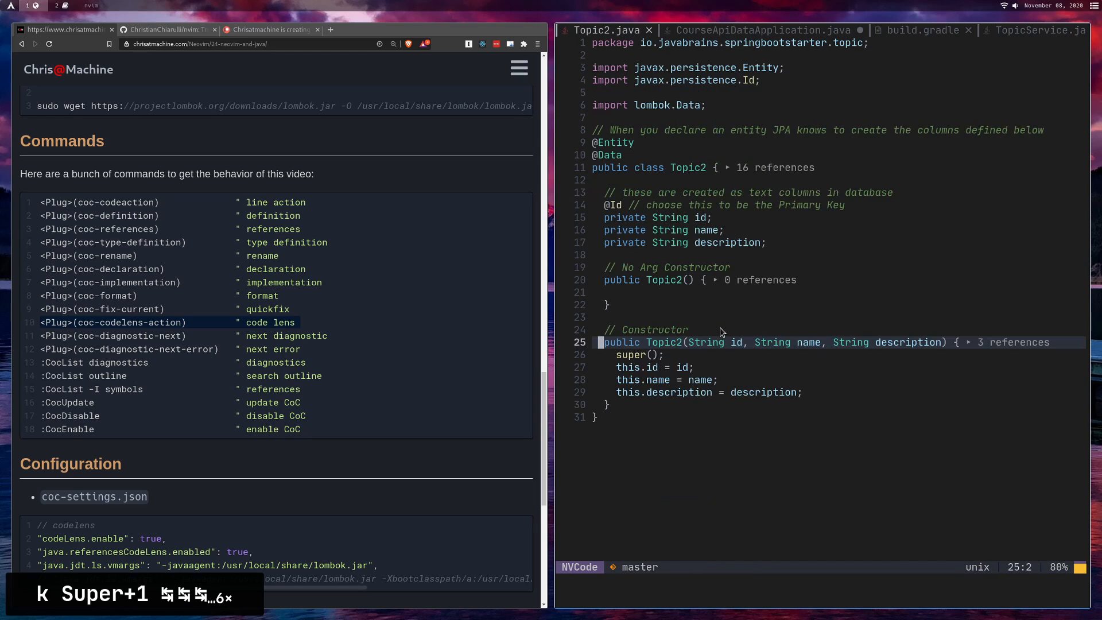
mouse_move(731, 164)
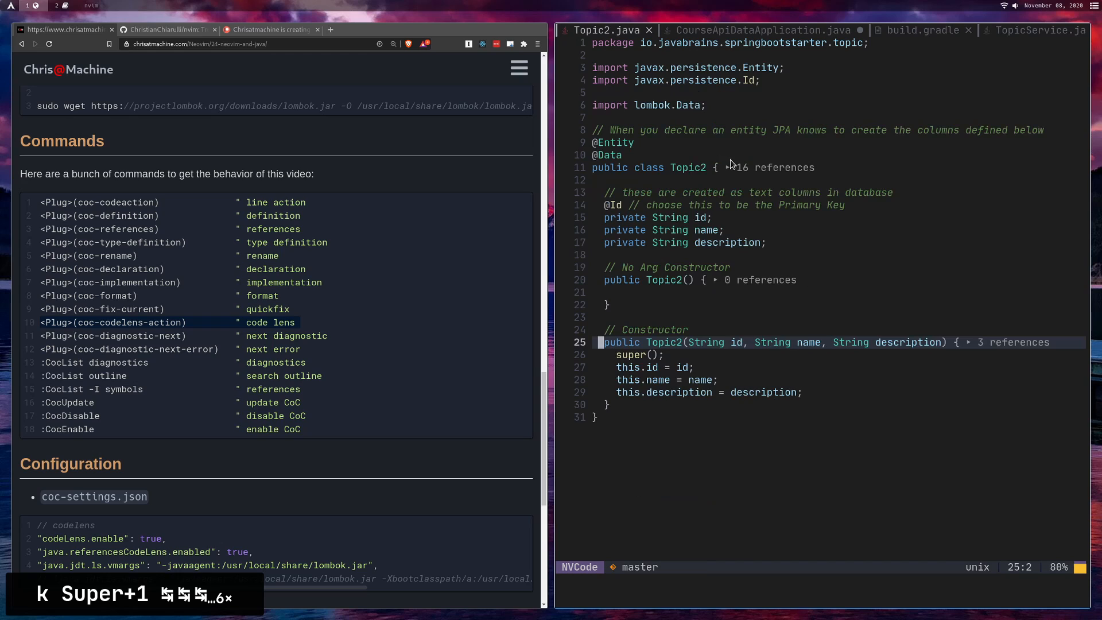
mouse_move(819, 199)
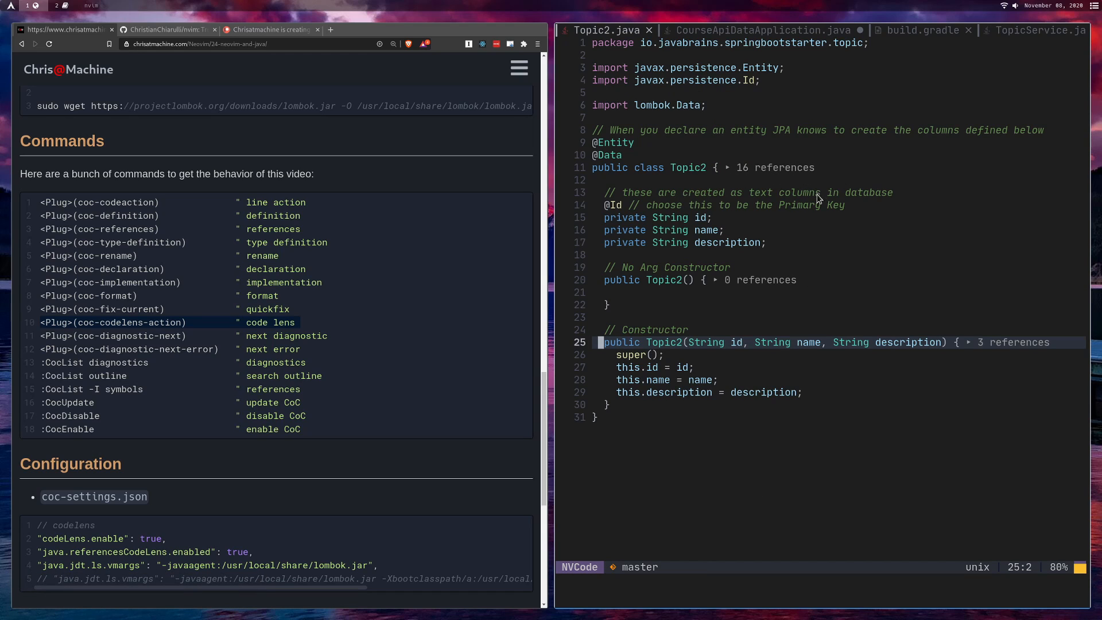
mouse_move(697, 362)
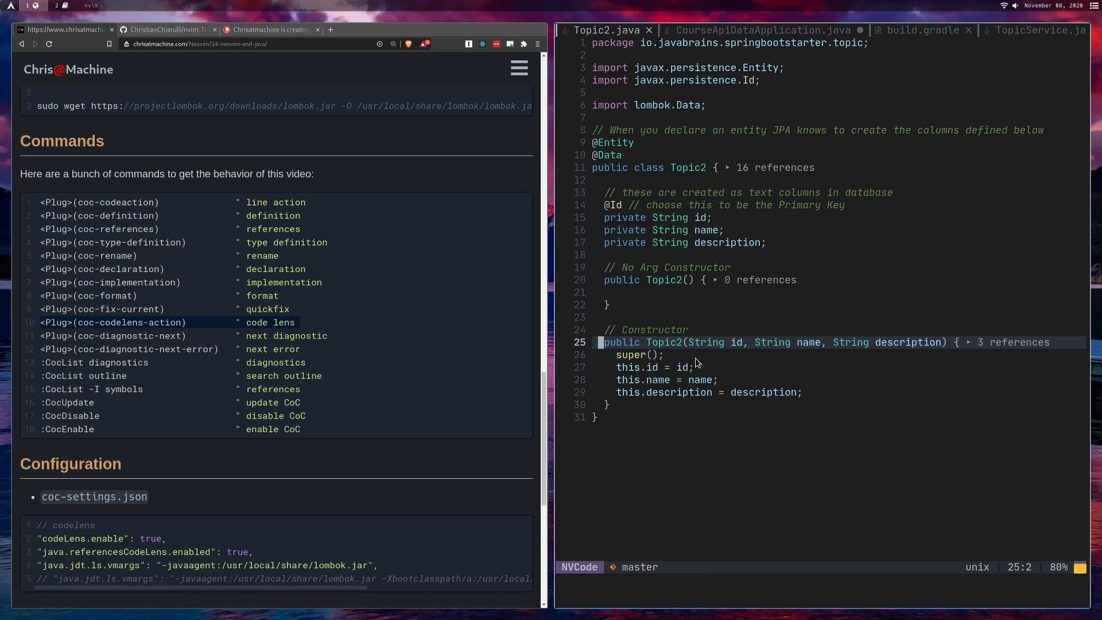
key("super+2")
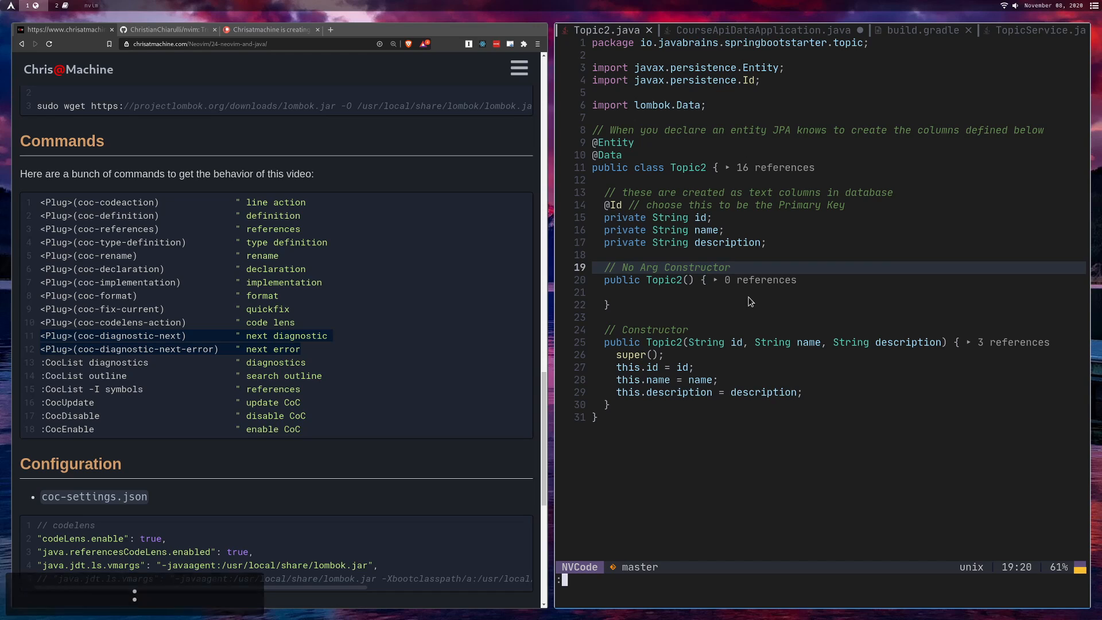
Run :CocList diagnostics and move through the project's three Java warnings.
type(":CocList did")
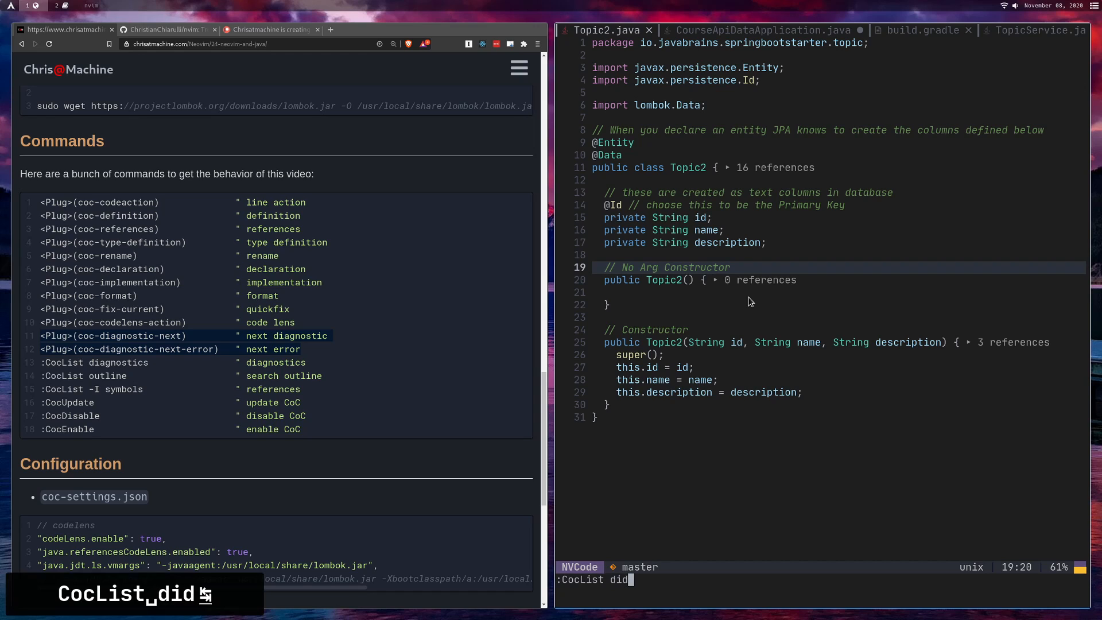
key("Return")
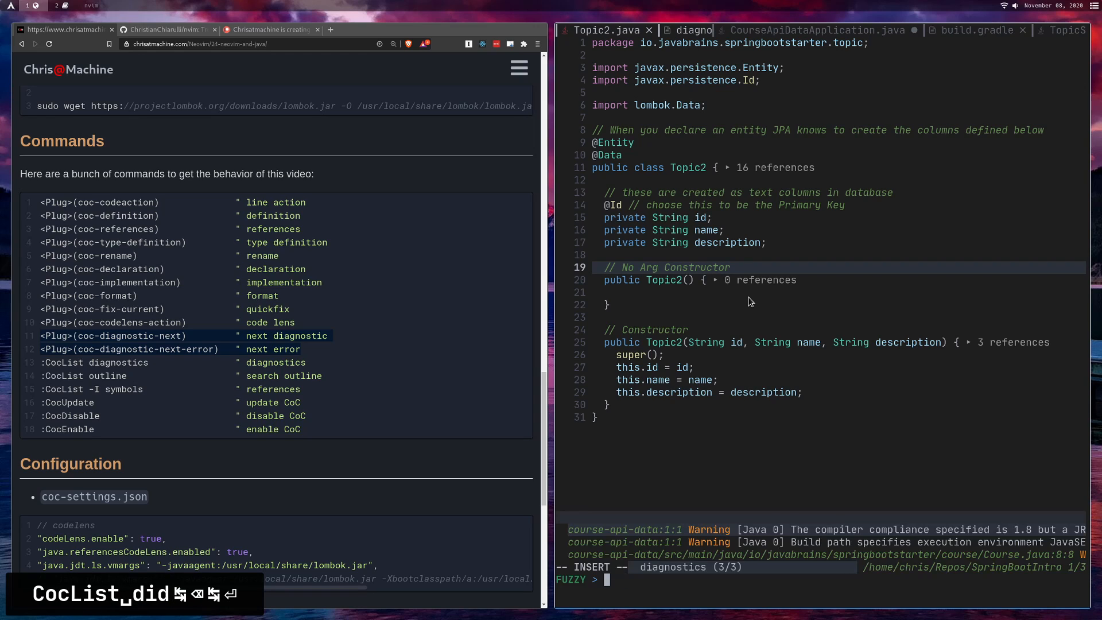
type("jj")
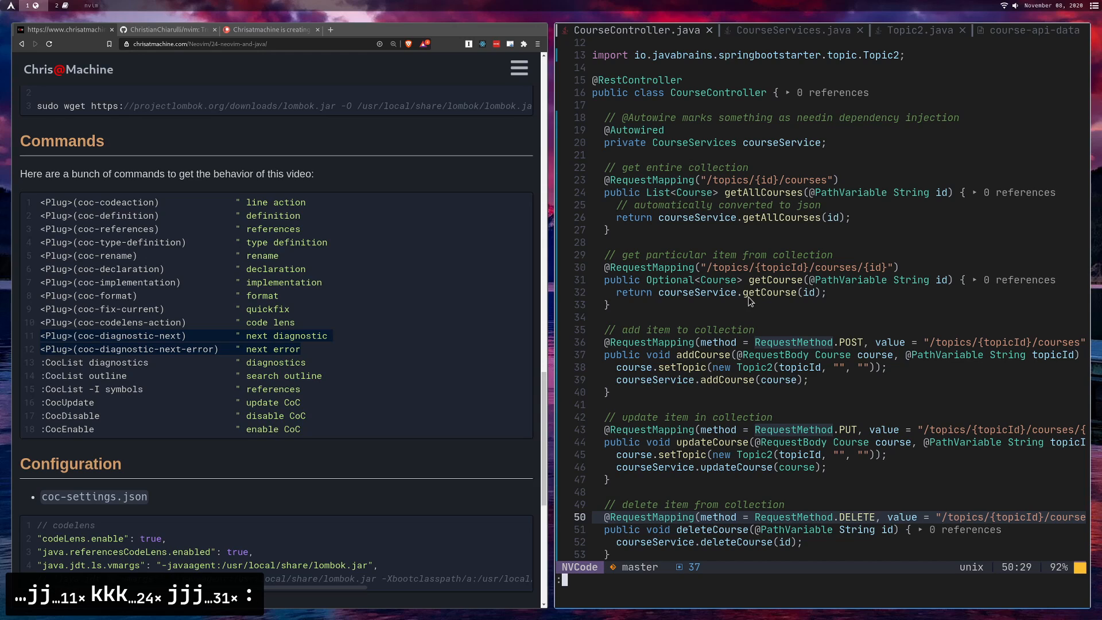
Run :CocList outline for CourseController.java and jump to getAllCourses(String).
type("CocOu")
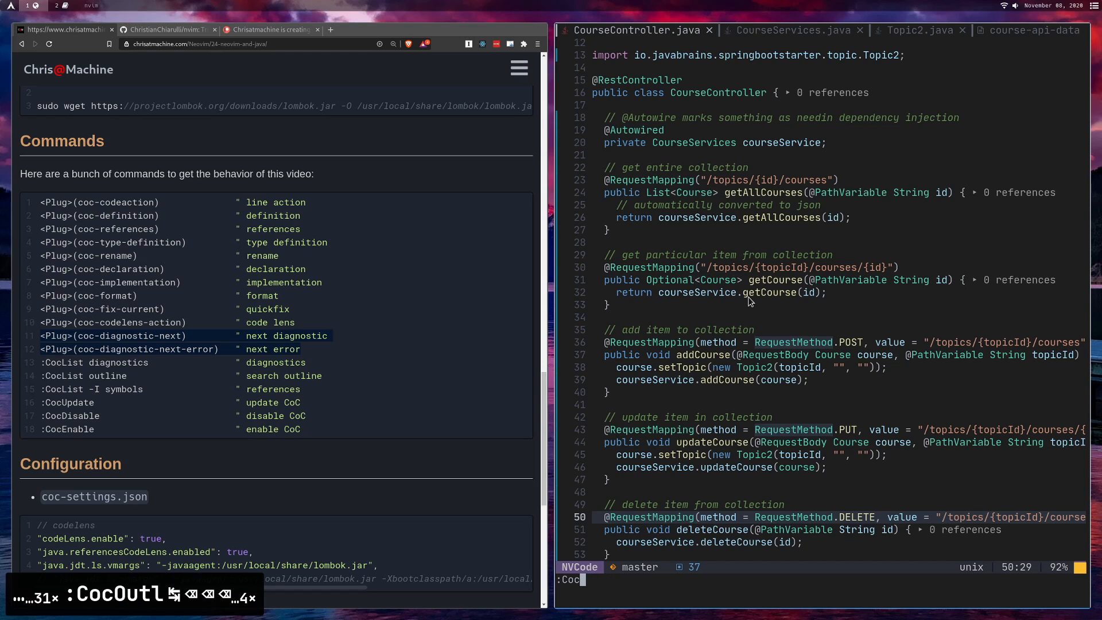
type("List outline")
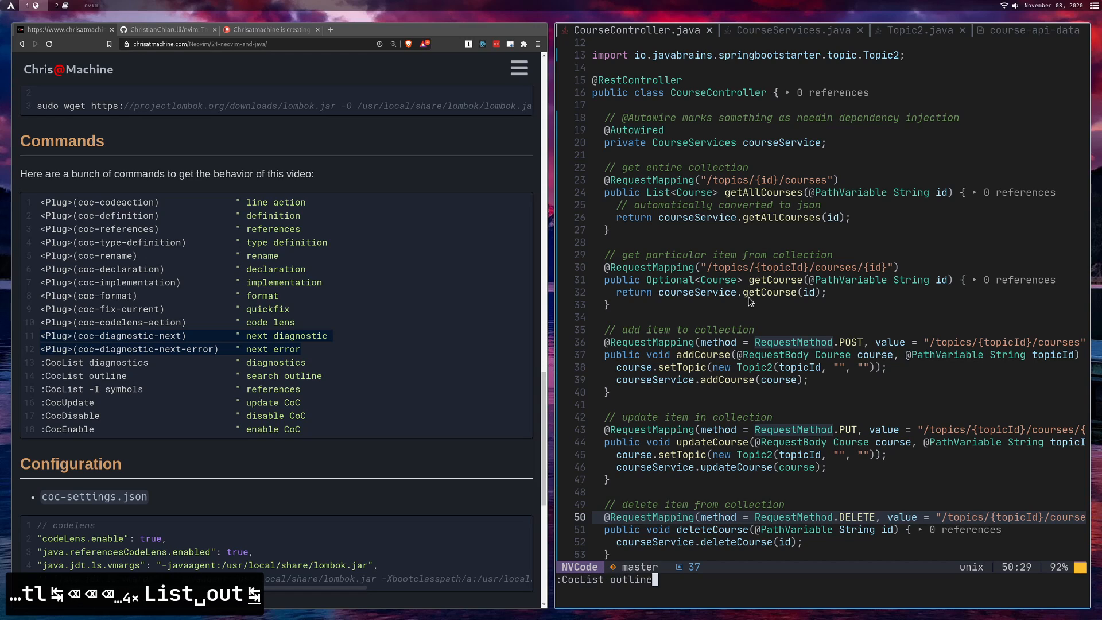
key("Return")
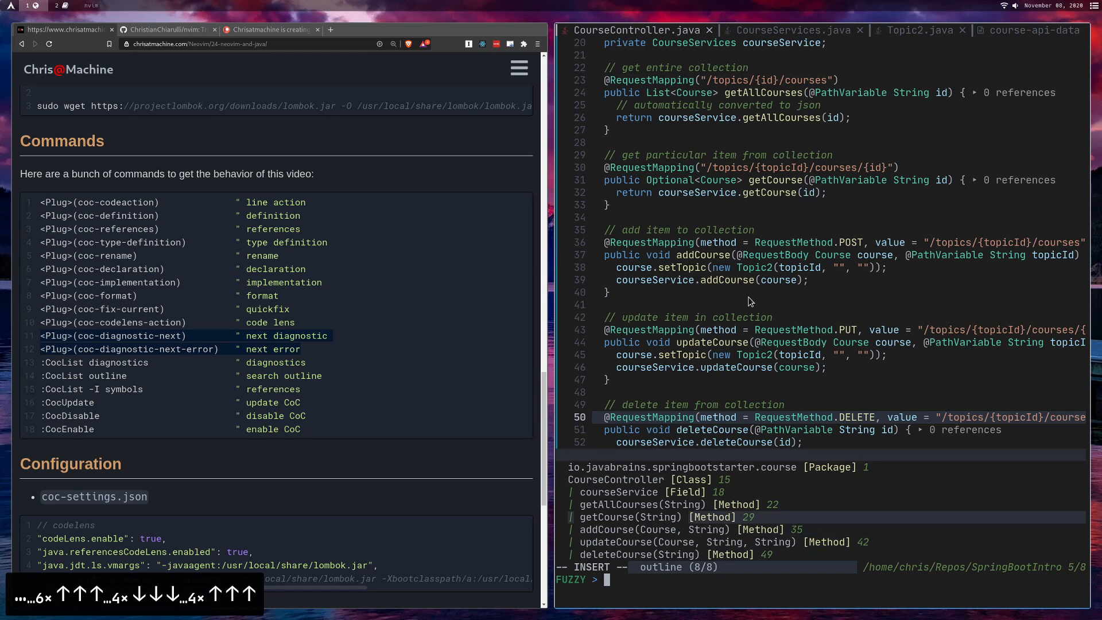
key("Escape")
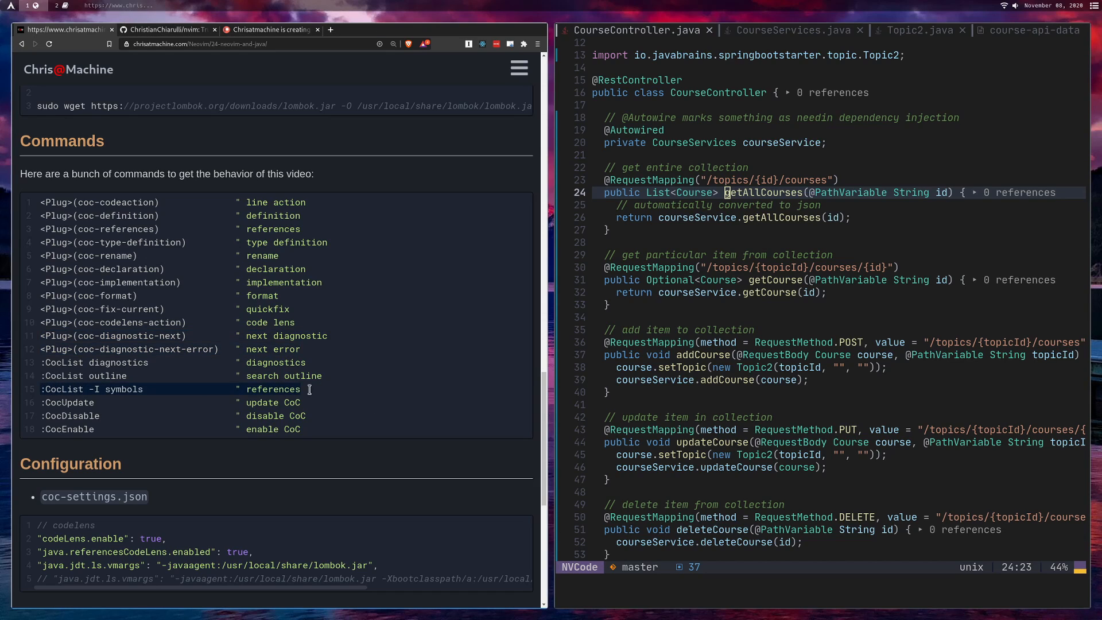
mouse_move(195, 403)
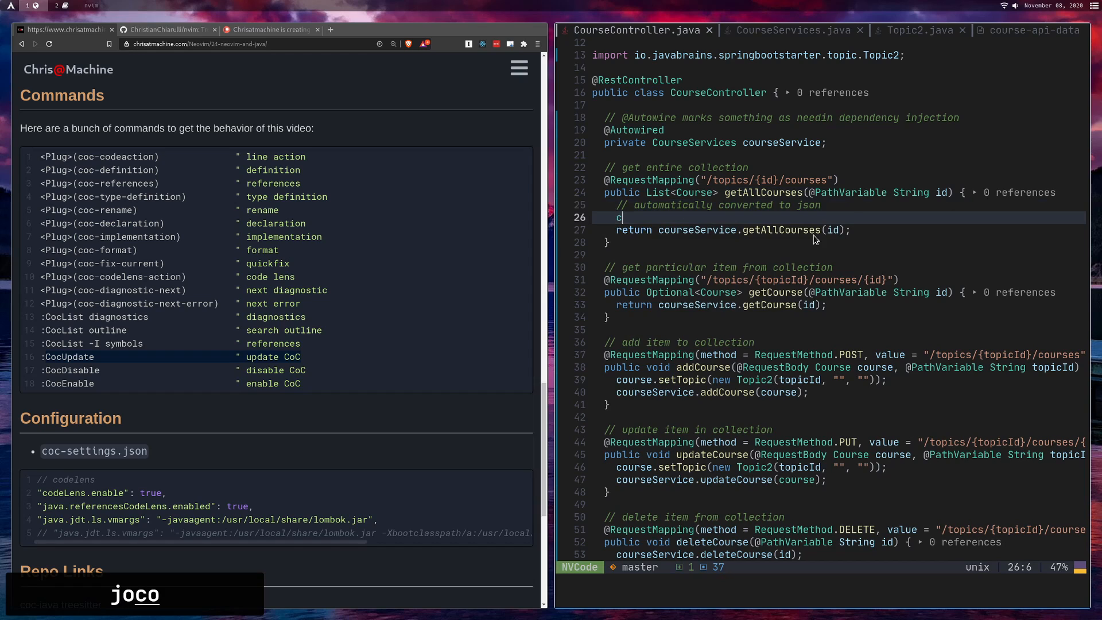
type("ourseServic")
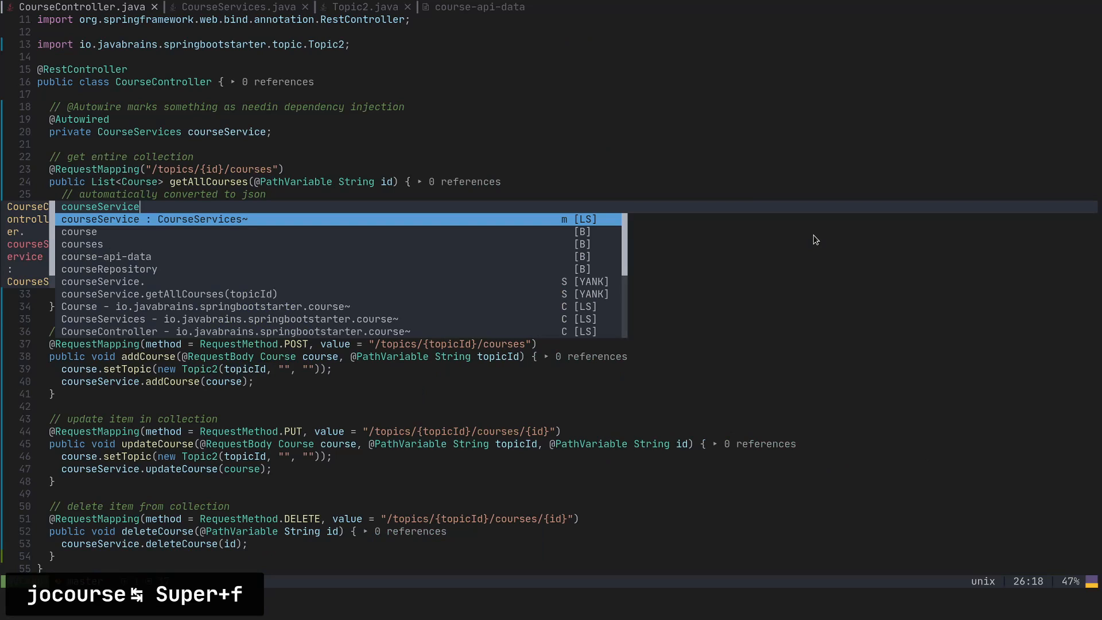
type("e")
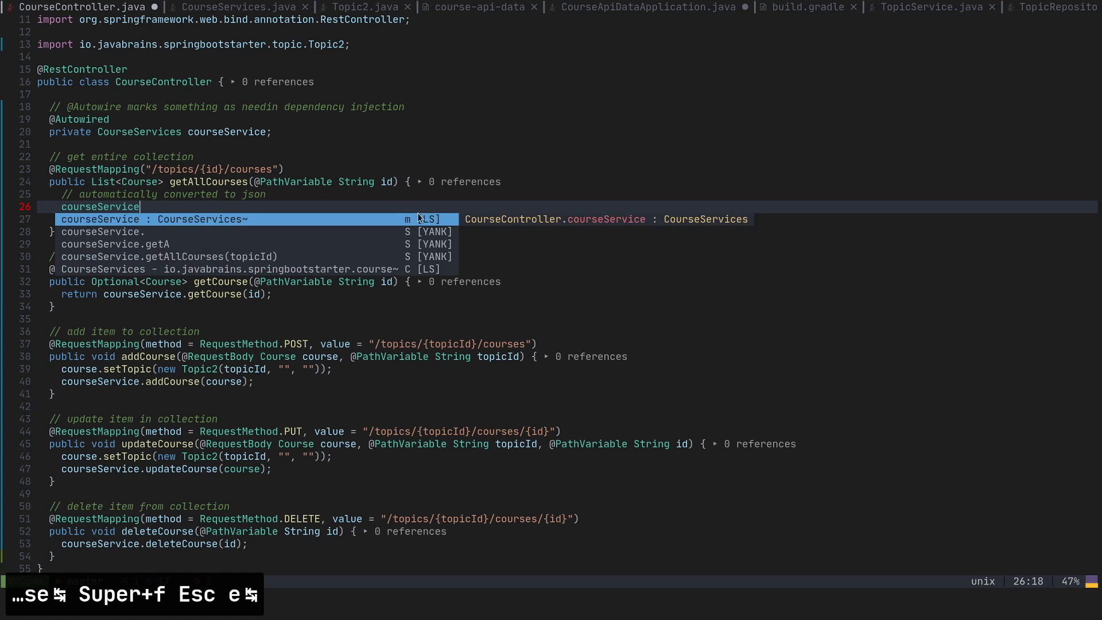
type(".")
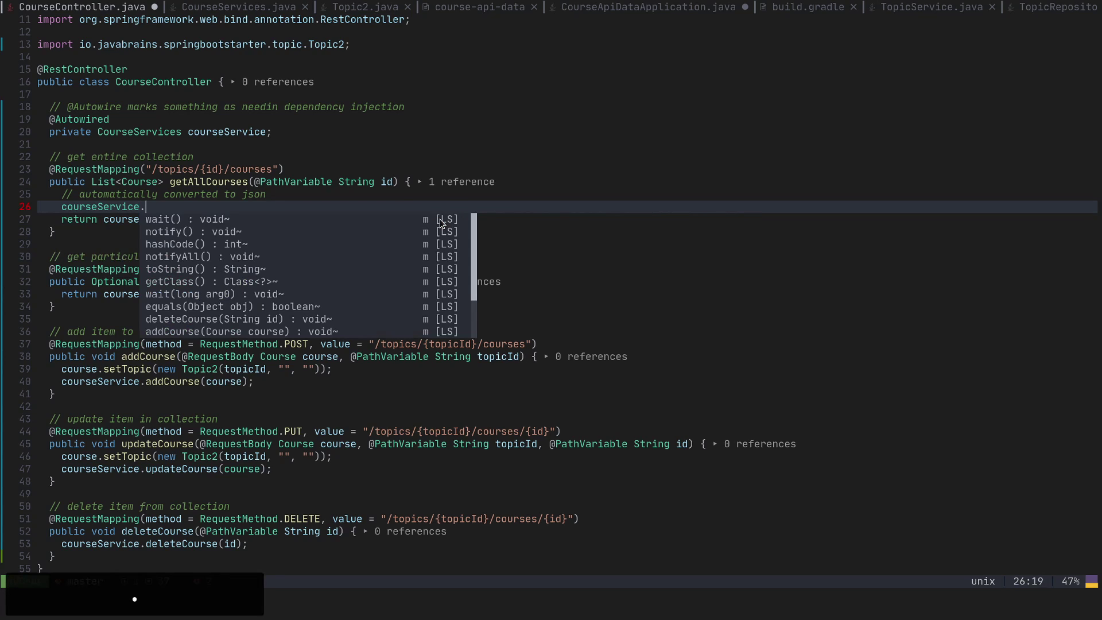
type("getCourse")
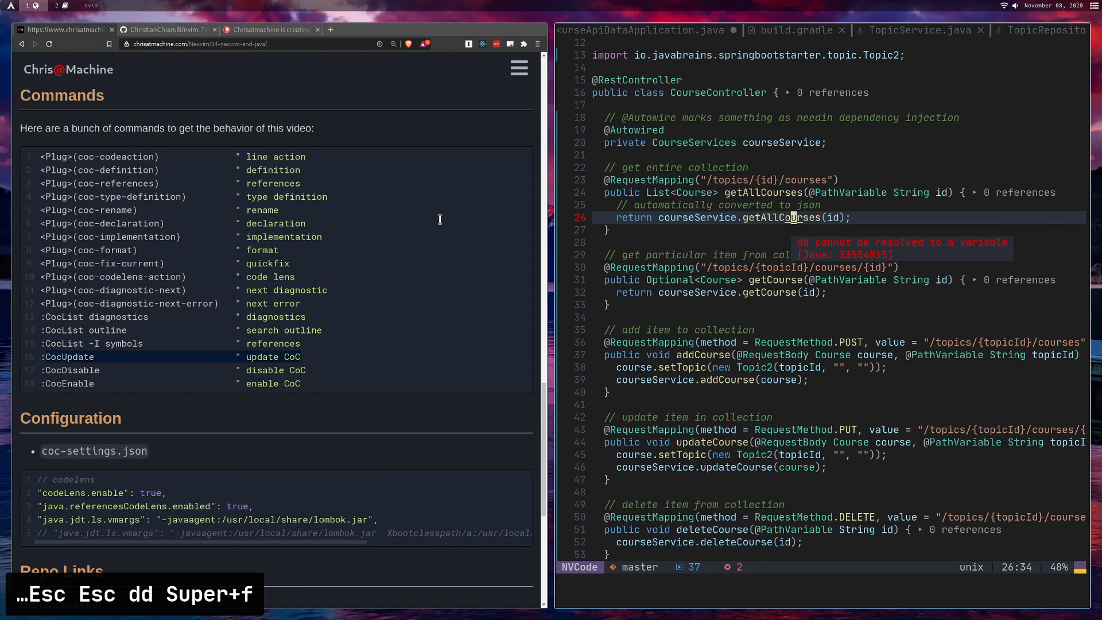
Open the nvim-treesitter repository from the blog post's Repo Links section.
scroll("down", 3)
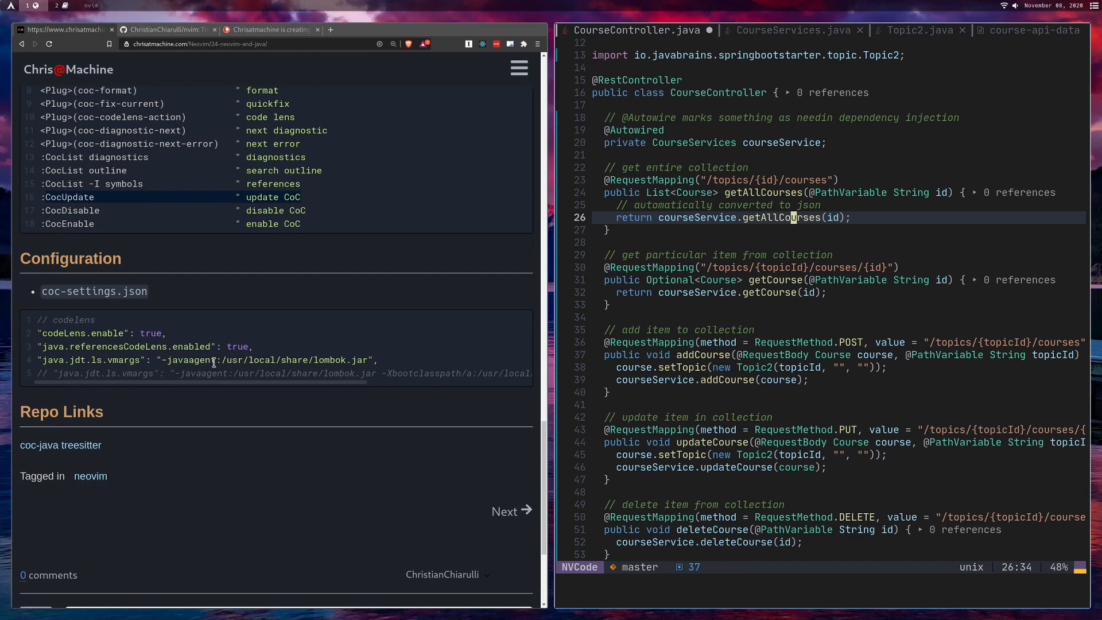
mouse_move(69, 448)
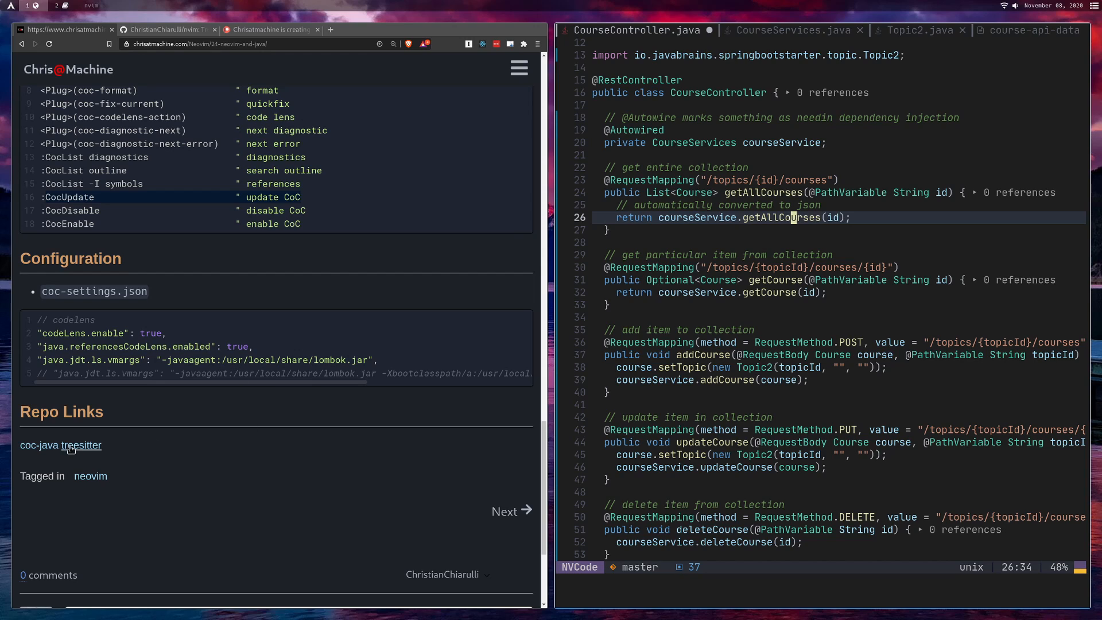
mouse_move(38, 444)
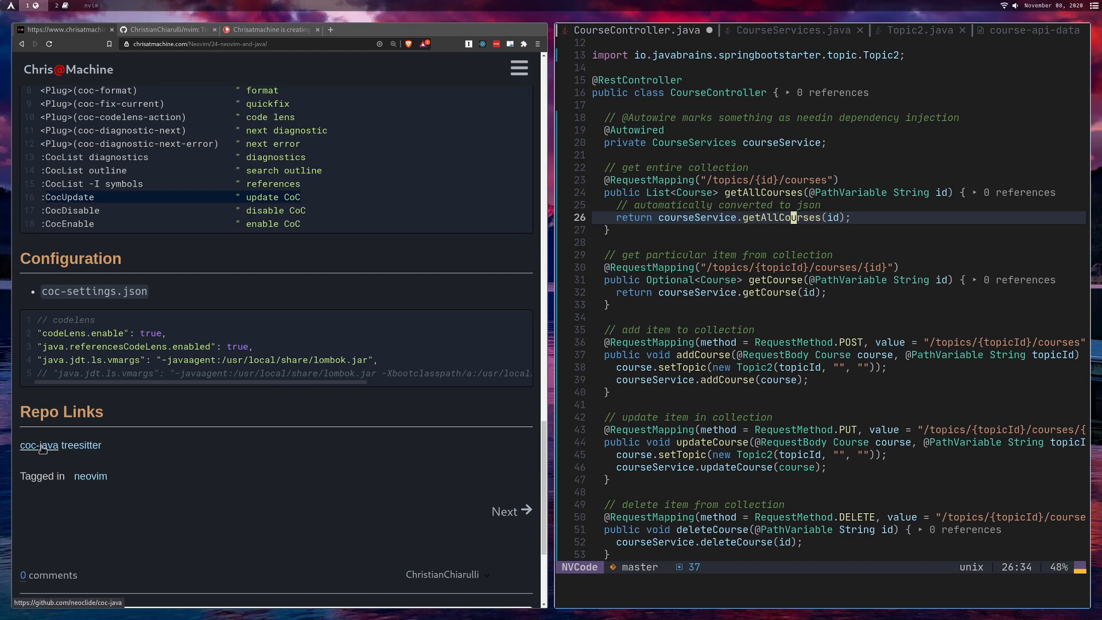
mouse_move(79, 445)
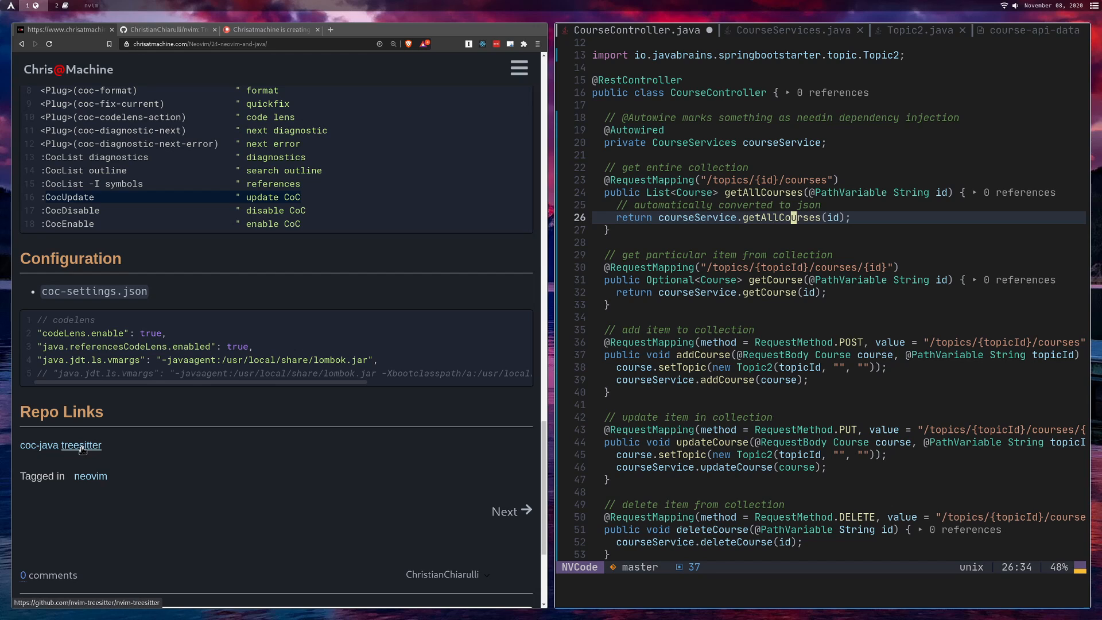
left_click(80, 444)
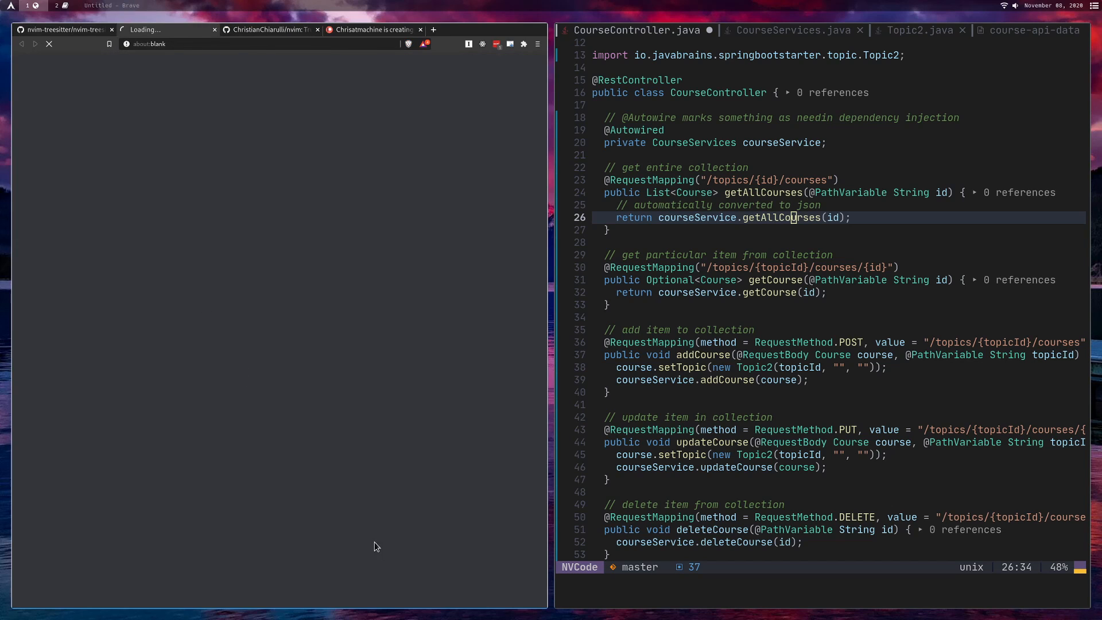
View the treesitter example highlighting image, then move to the GitHub profile page.
left_click(169, 29)
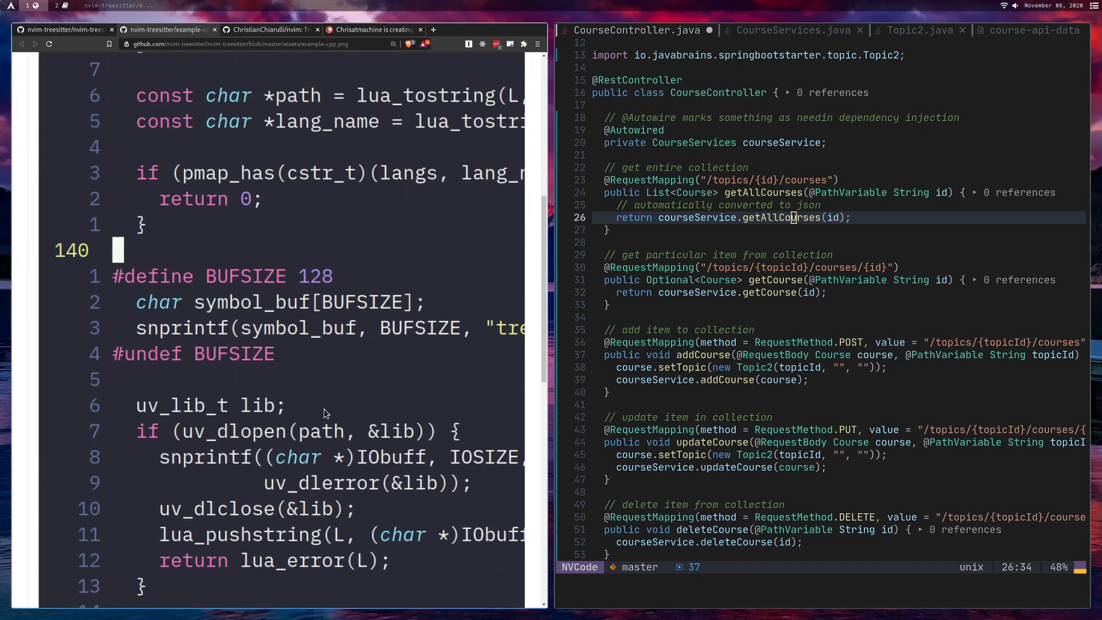
scroll("down", 3)
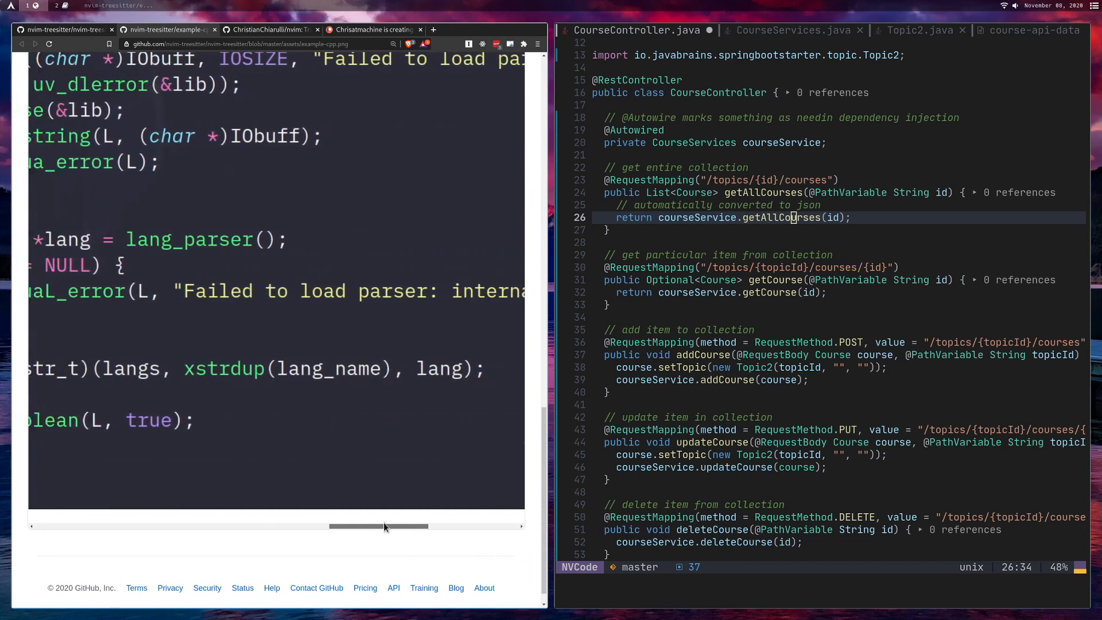
scroll("left", 3)
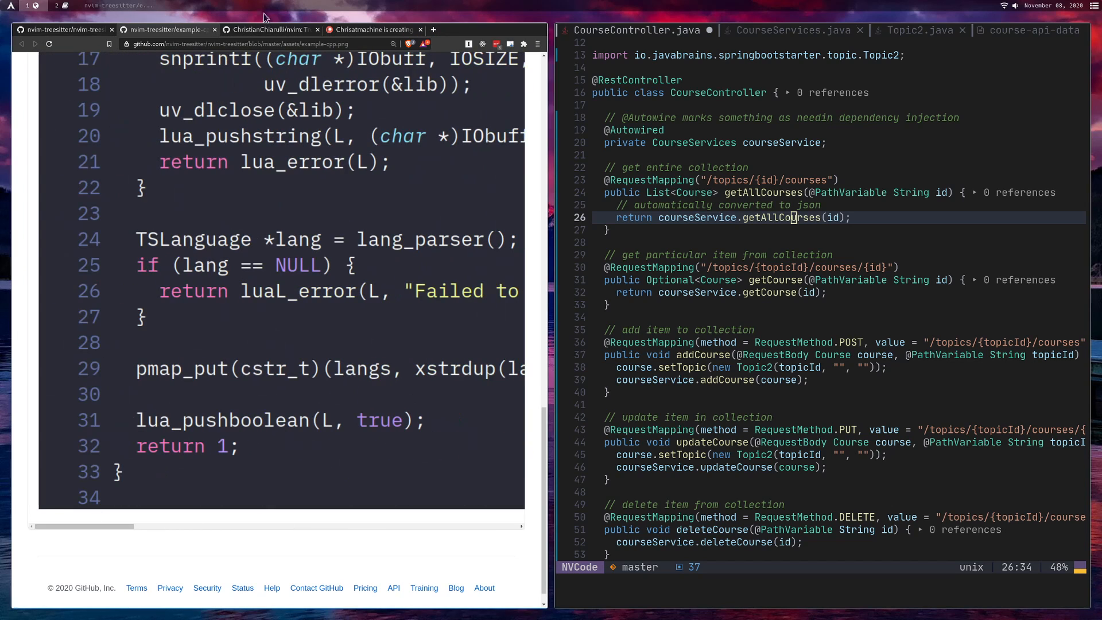
left_click(267, 29)
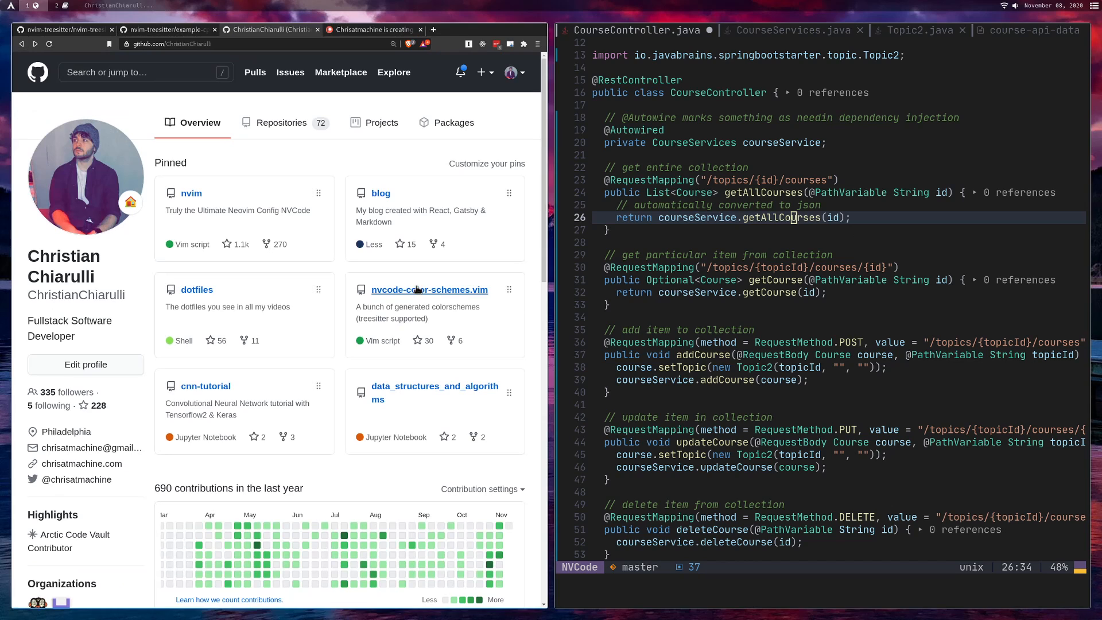
Browse the nvcode-color-schemes.vim repository README from the profile.
left_click(429, 289)
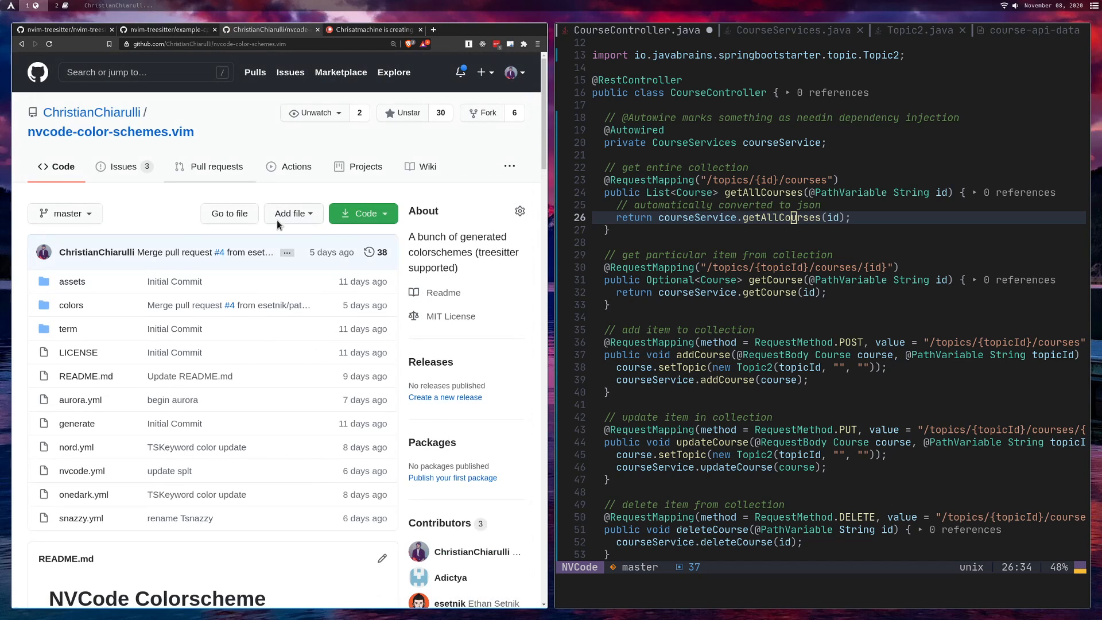
scroll("down", 3)
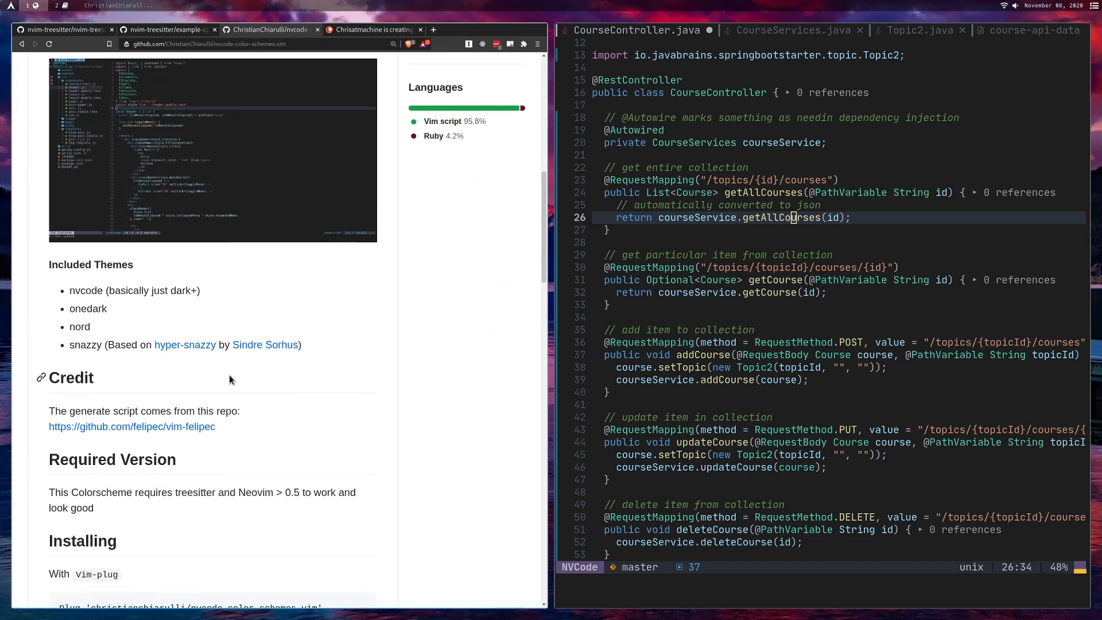
scroll("up", 3)
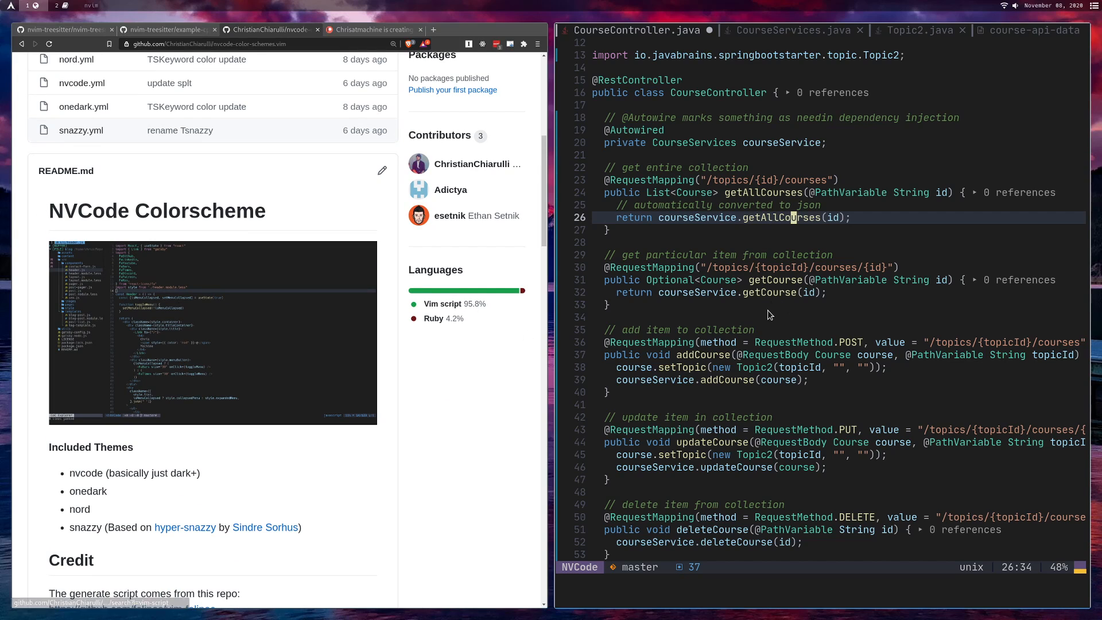
double_click(88, 491)
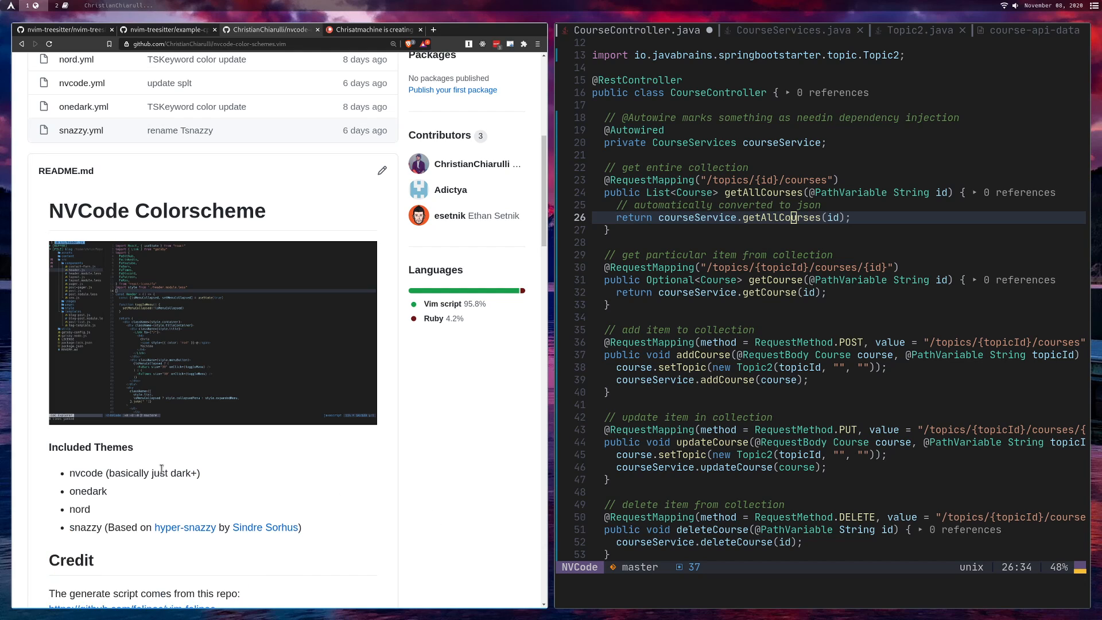
mouse_move(401, 298)
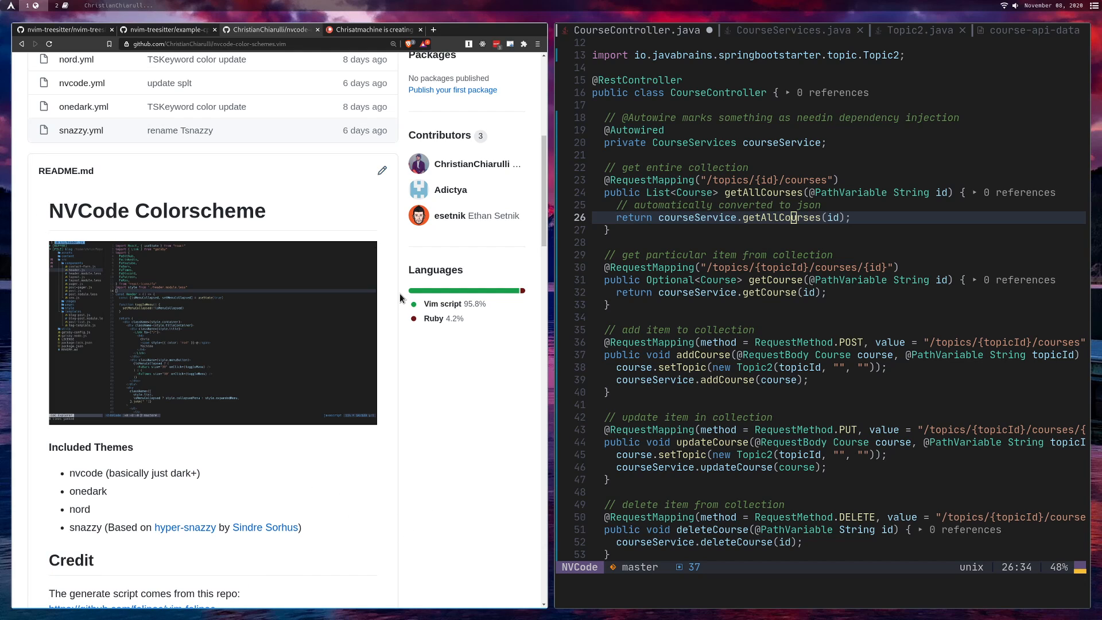
scroll("up", 3)
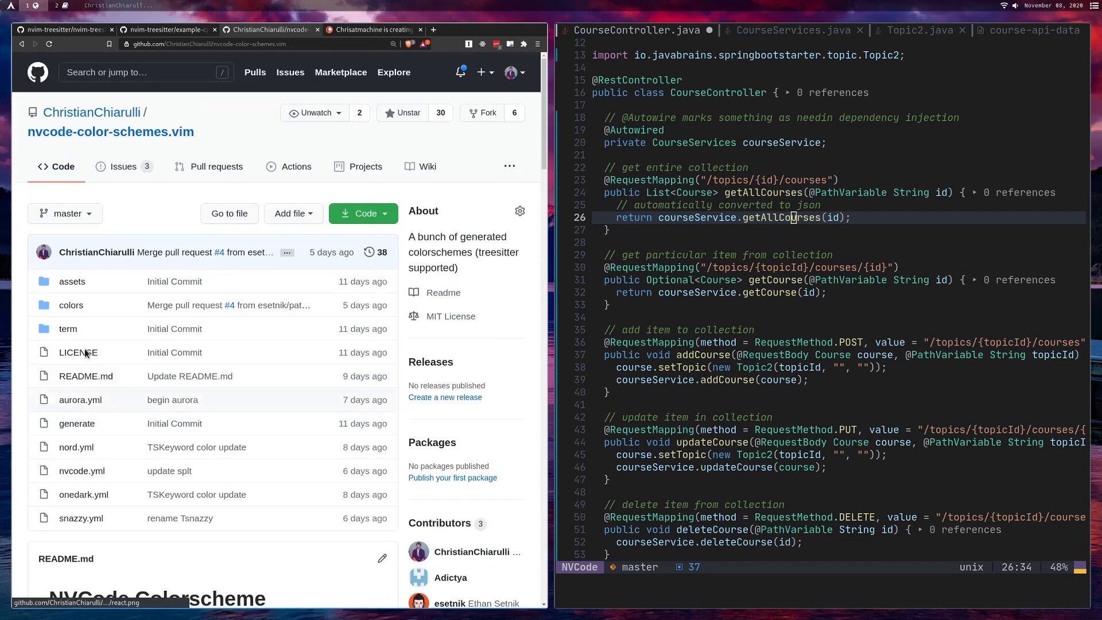
Return via the example image tab to the nvim-treesitter repository README.
left_click(166, 30)
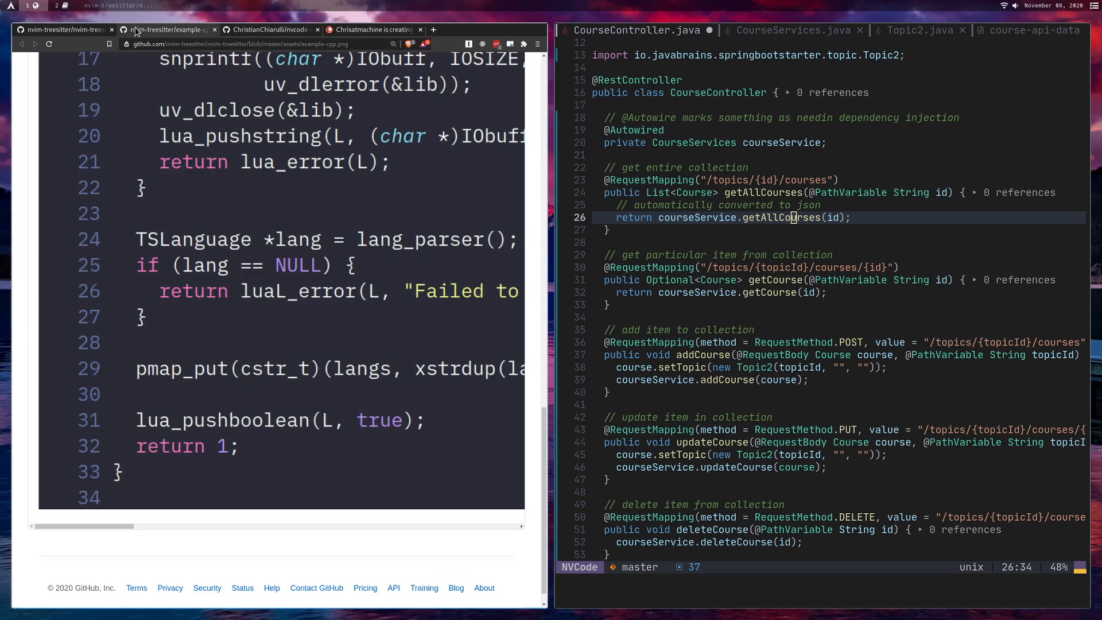
mouse_move(59, 37)
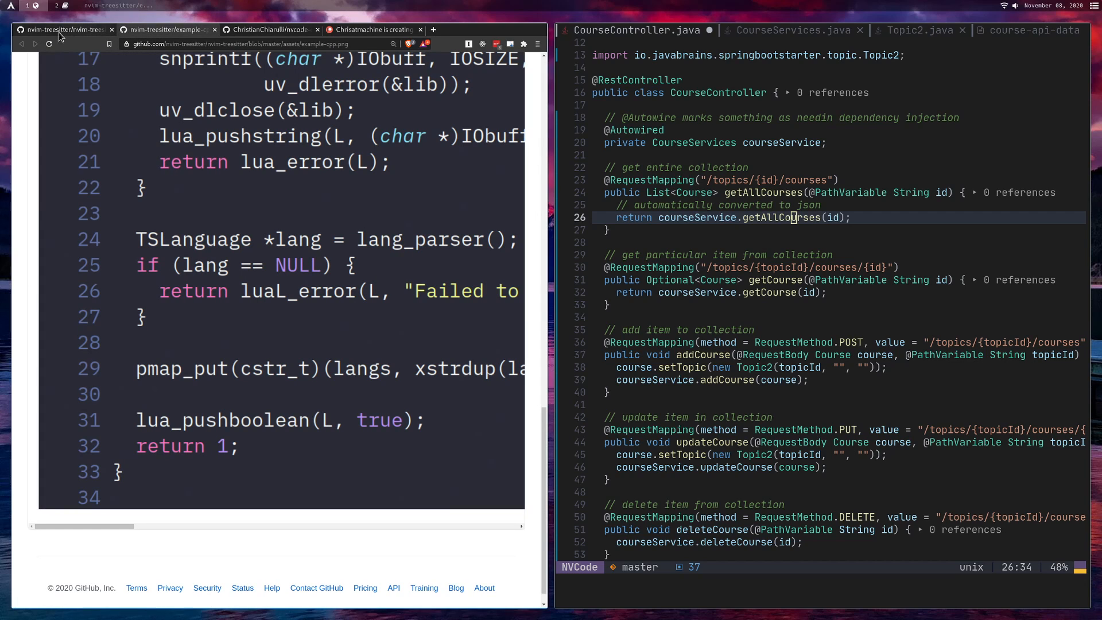
left_click(21, 44)
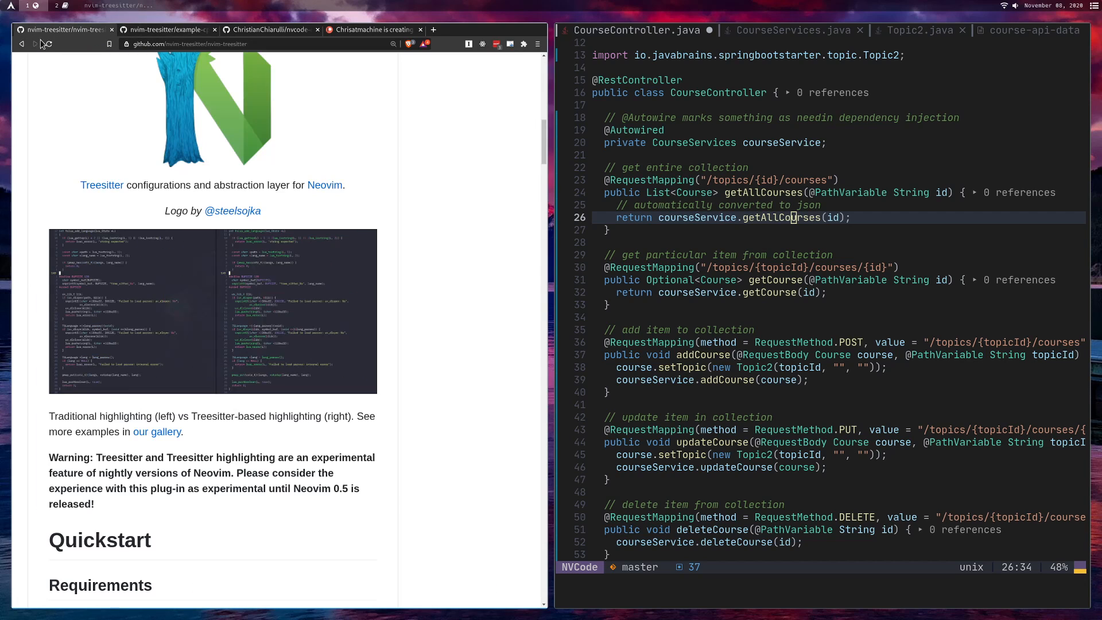
Return to the Neovim and Java blog post after a brief look at the Patreon page.
left_click(372, 29)
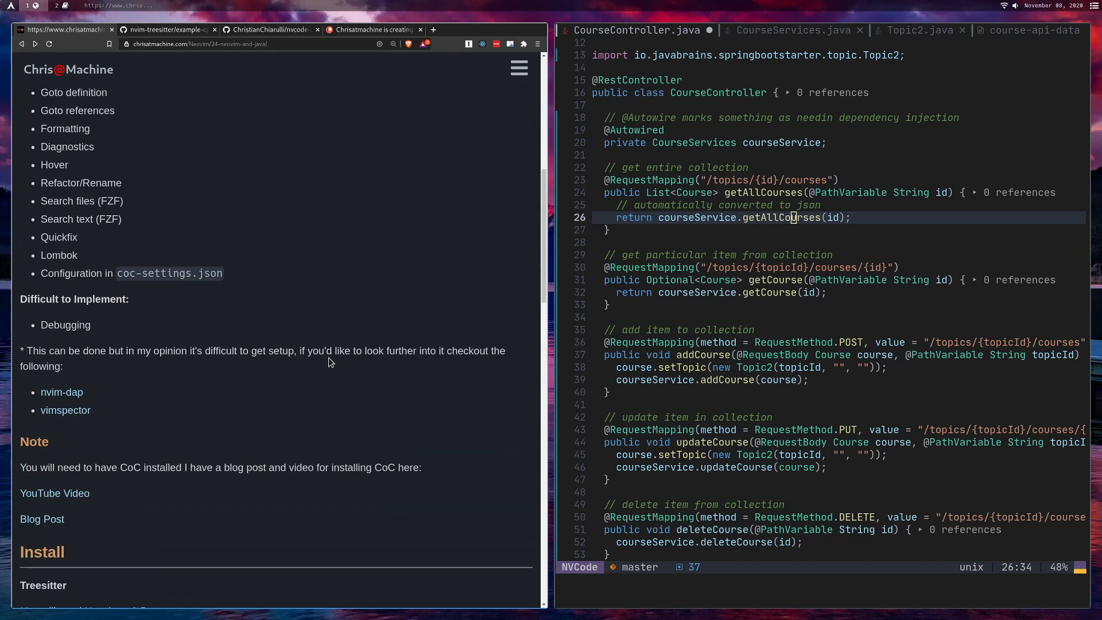
mouse_move(84, 397)
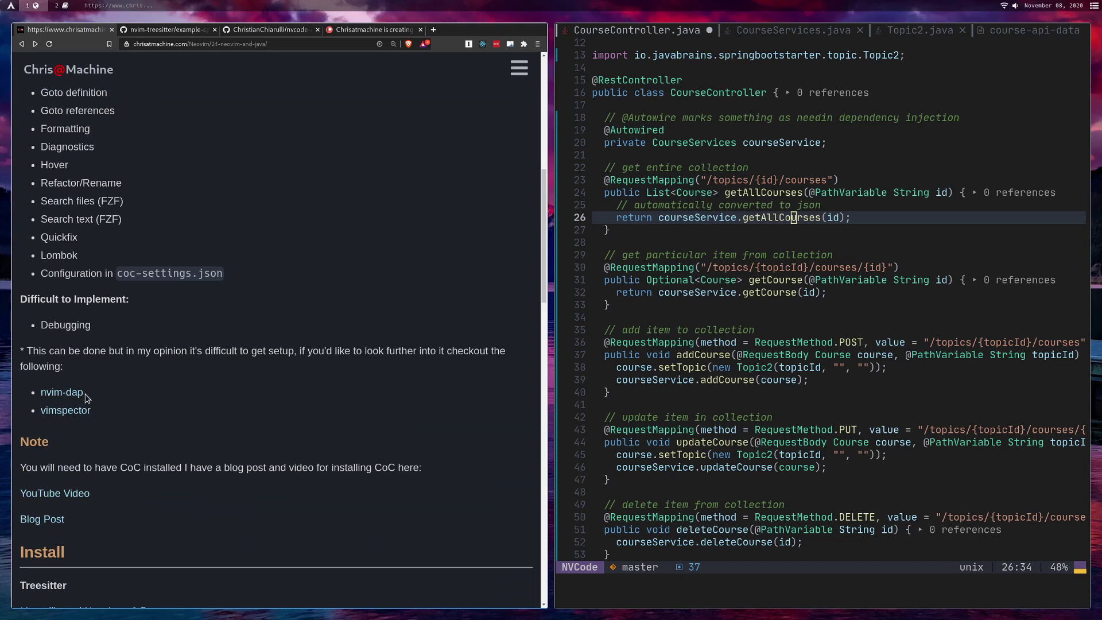
mouse_move(248, 397)
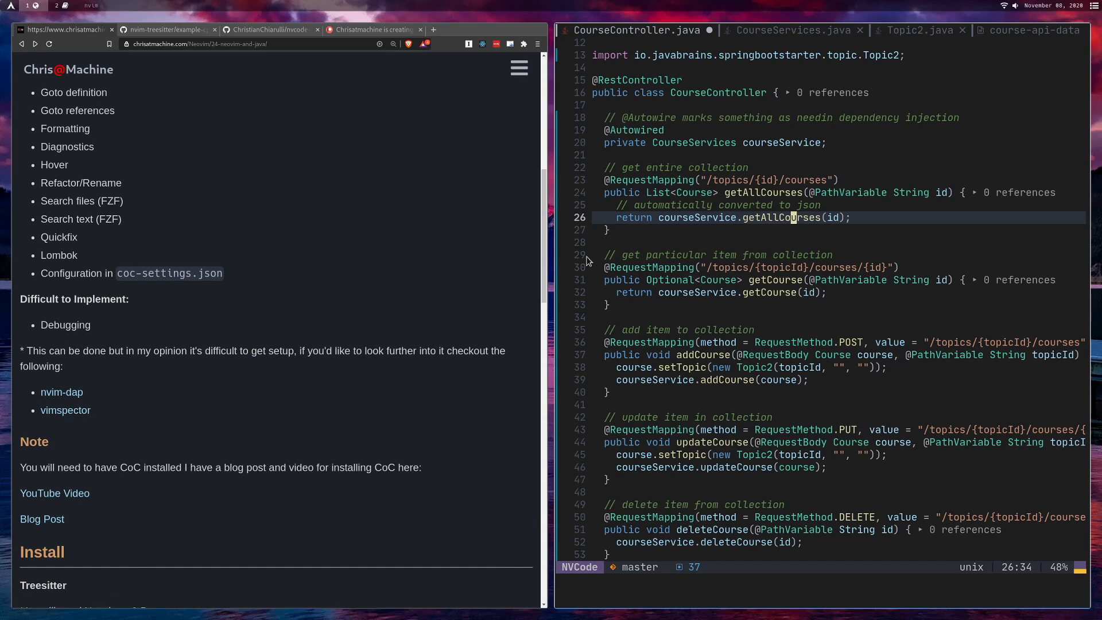
mouse_move(817, 201)
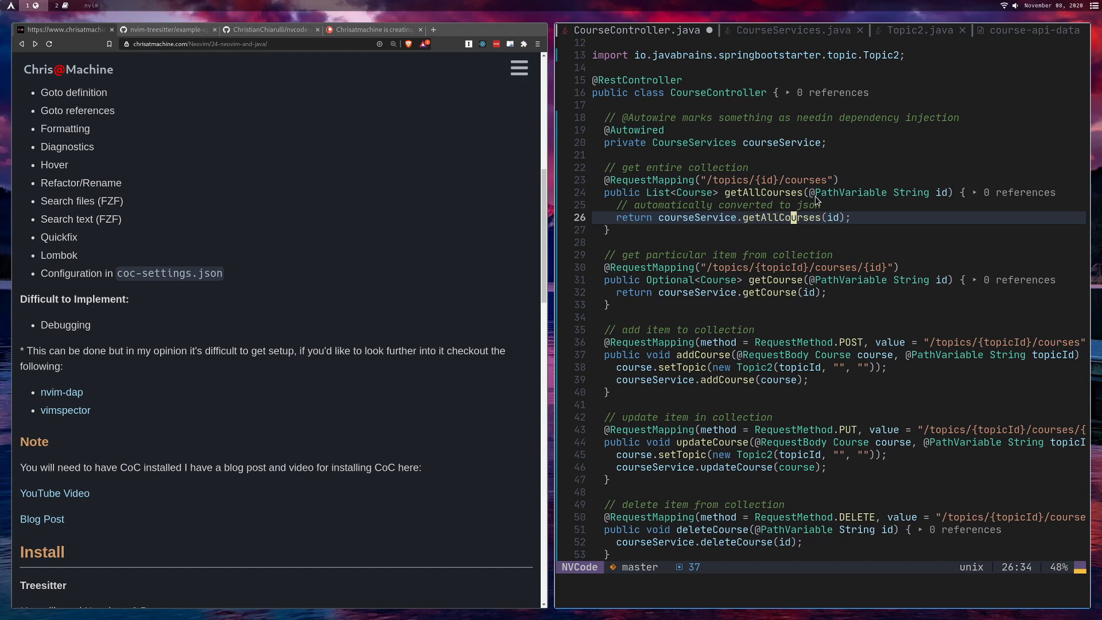
key("j")
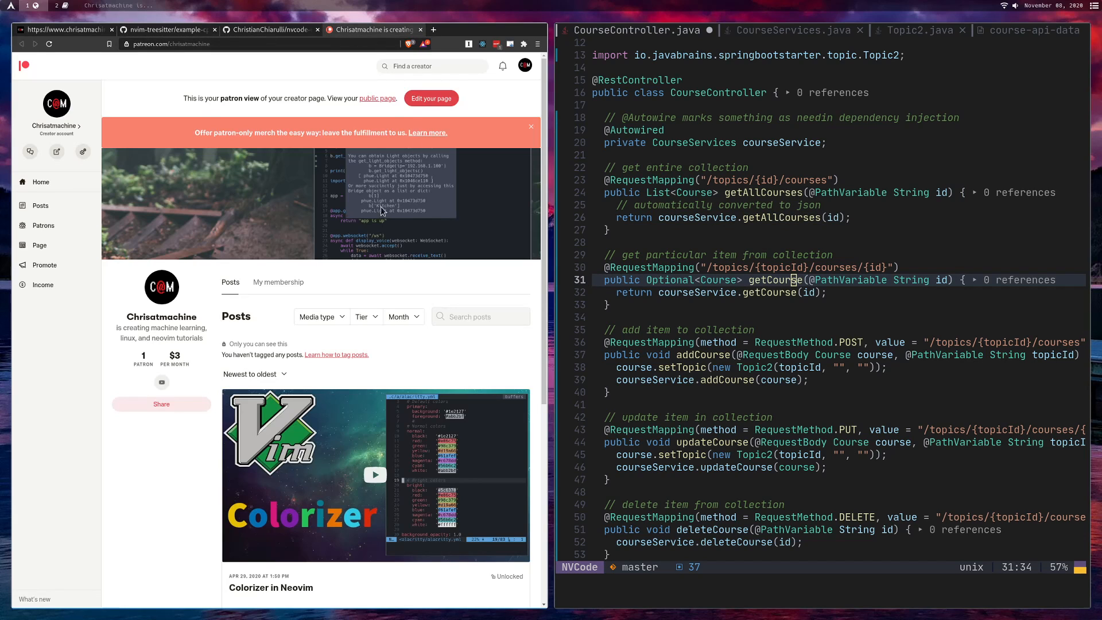
left_click(63, 29)
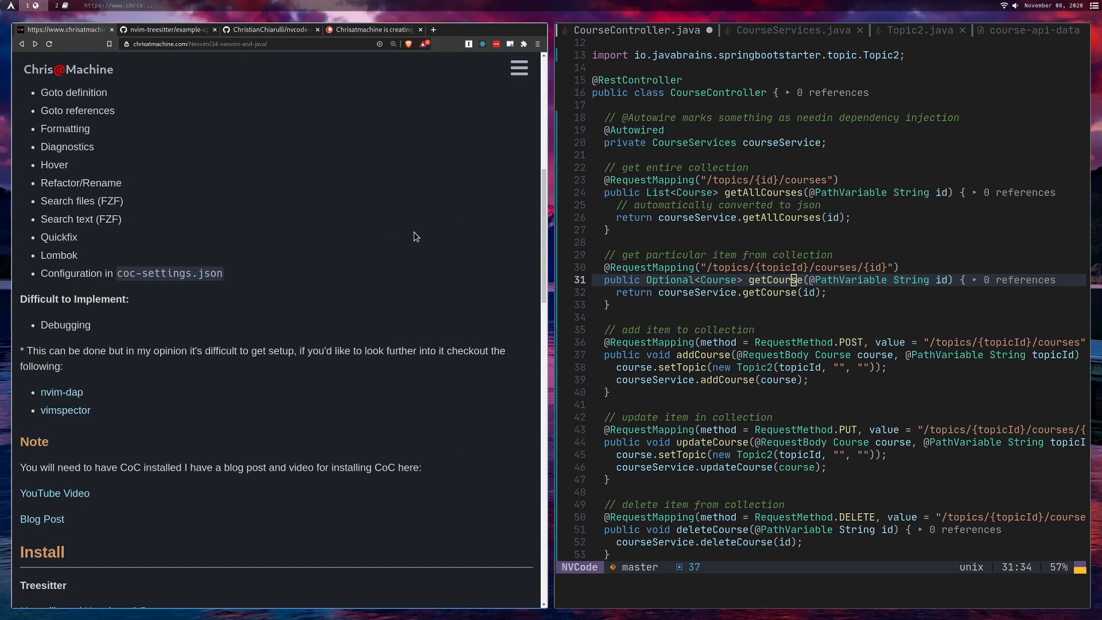
mouse_move(200, 466)
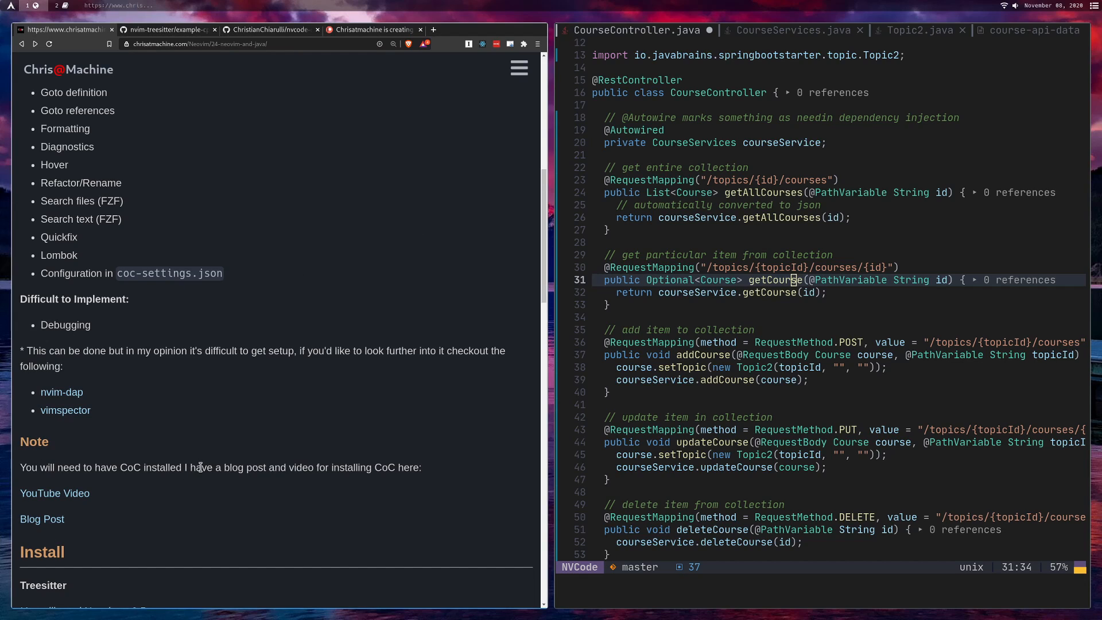